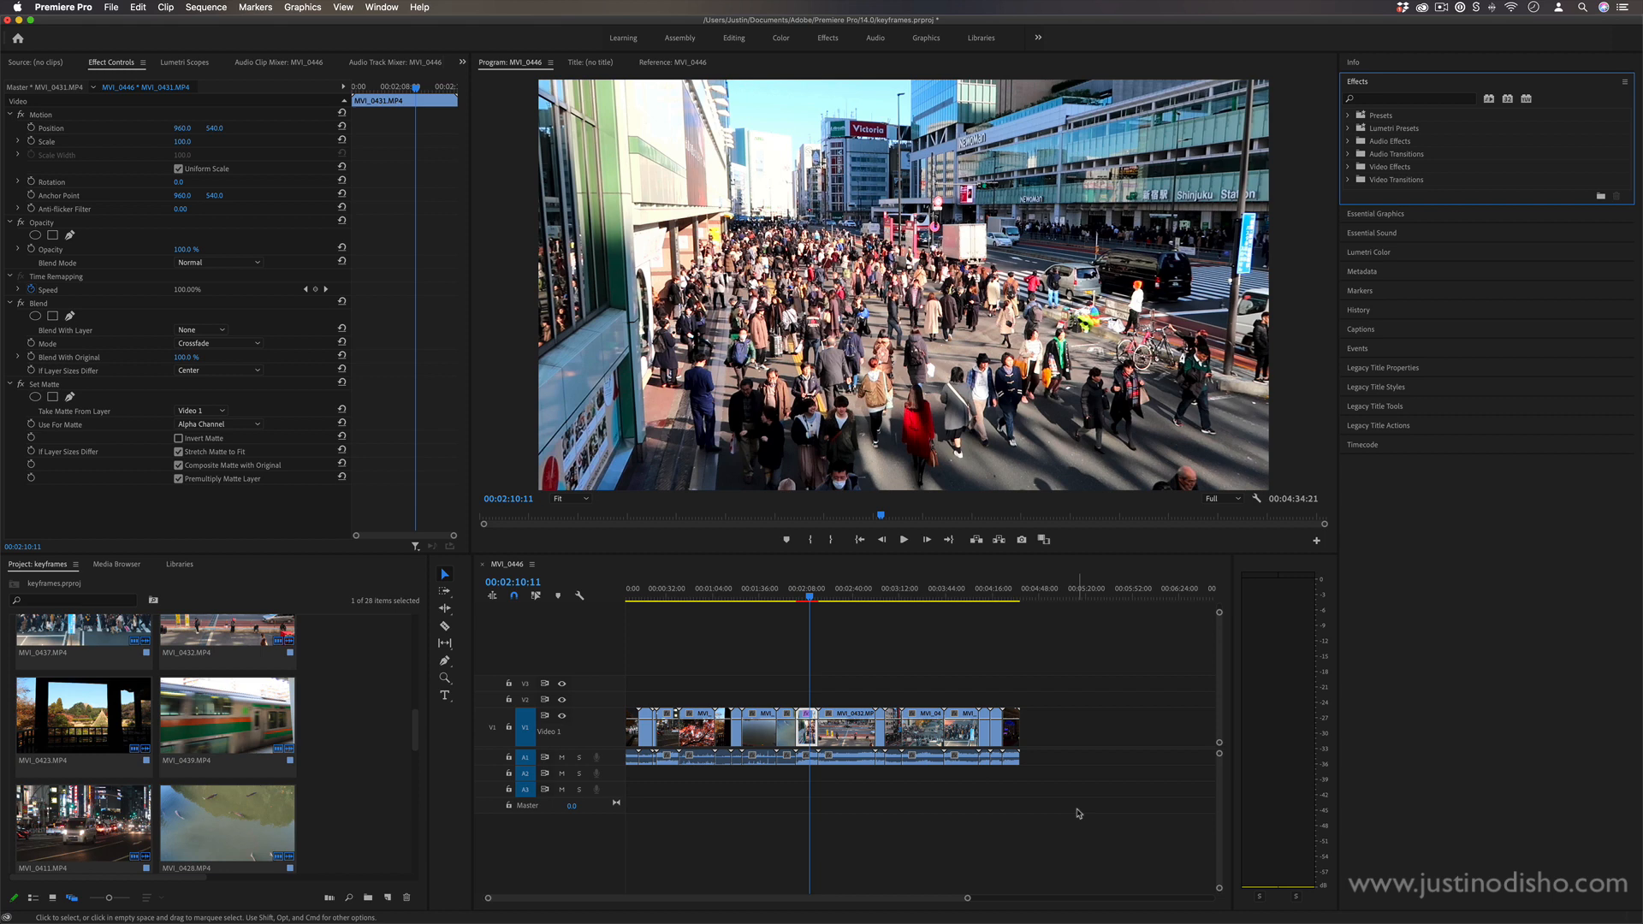
pyautogui.moveTo(847, 612)
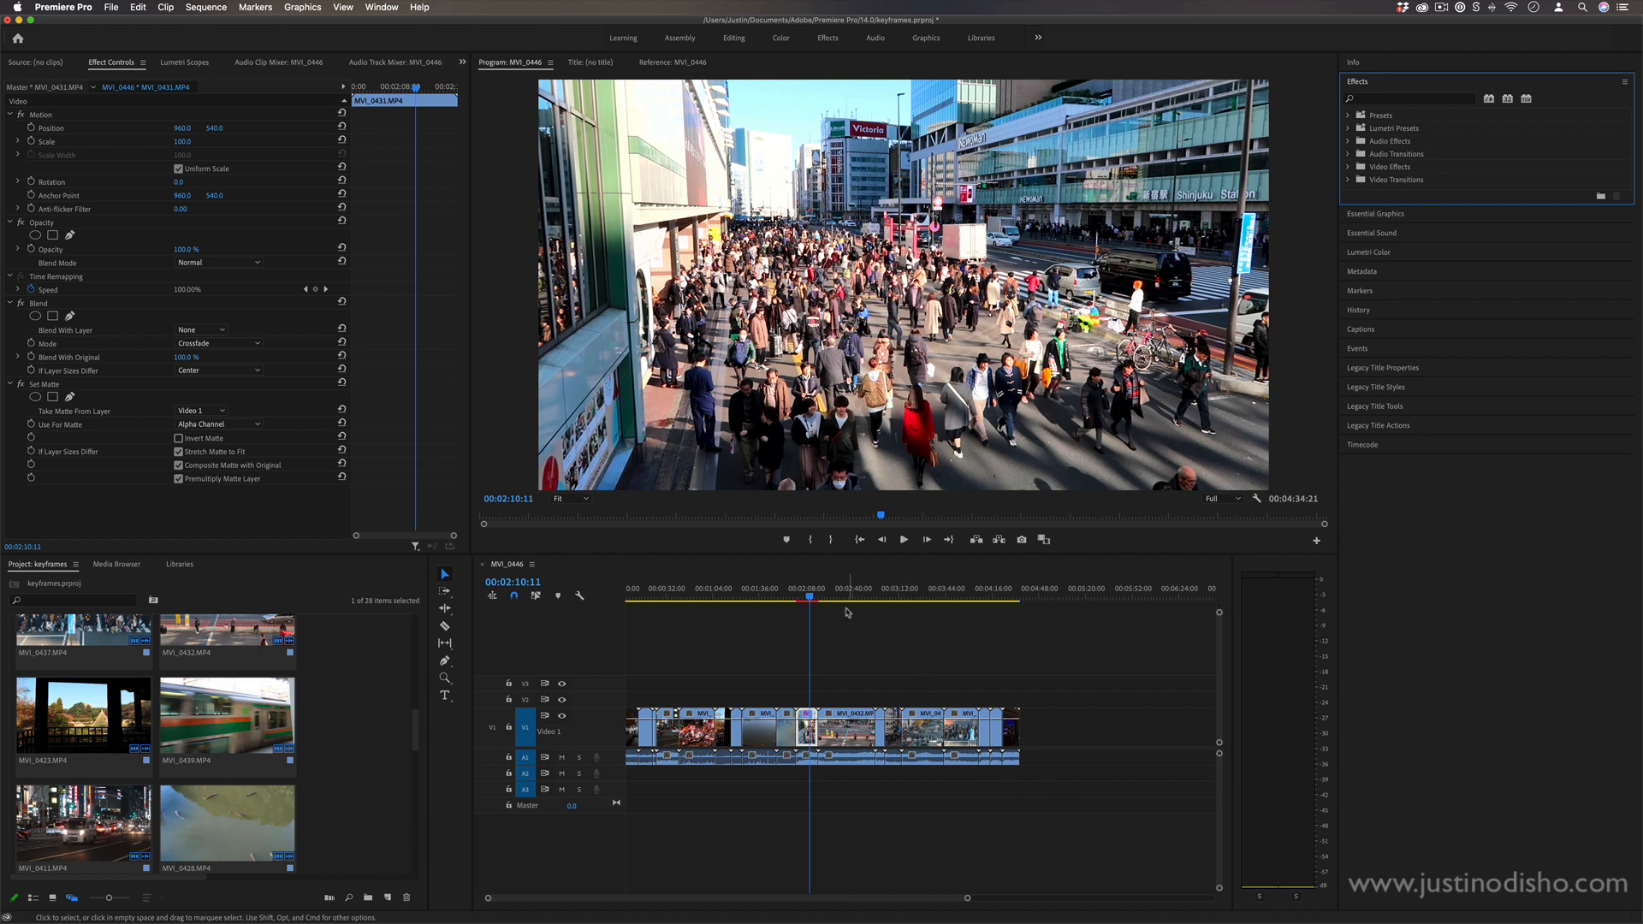
# Step: Select the MVI_0432.MP4 clip on V1 as the clip whose speed will change
pyautogui.click(442, 606)
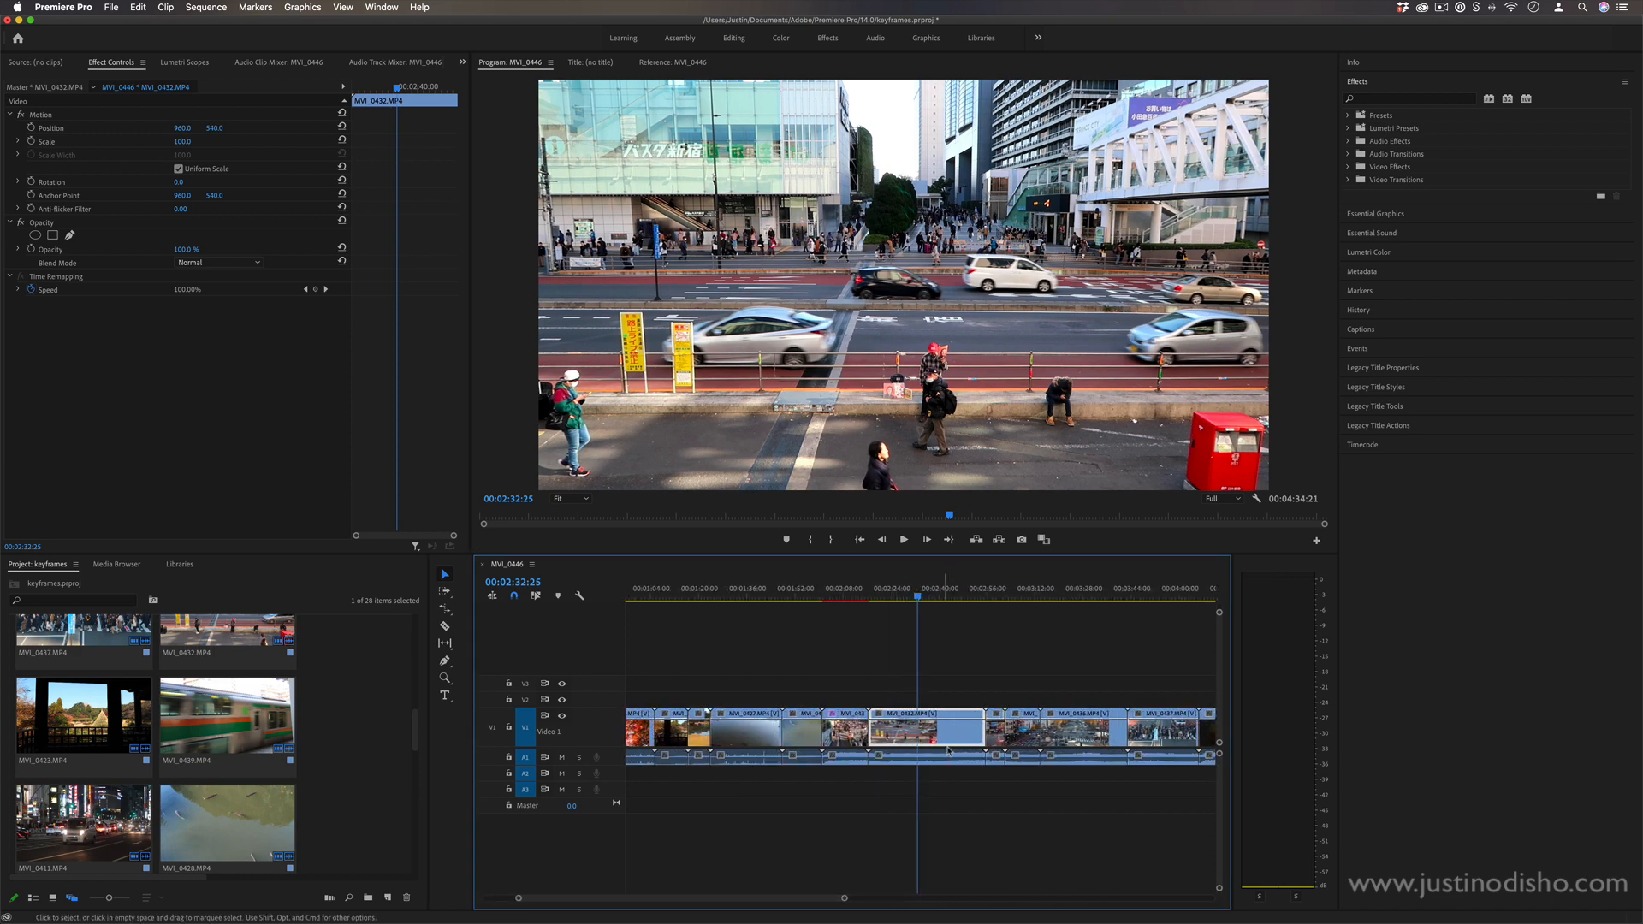
# Step: Set MVI_0432.MP4's Speed/Duration to 300% so it plays faster and shortens
pyautogui.rightClick(948, 751)
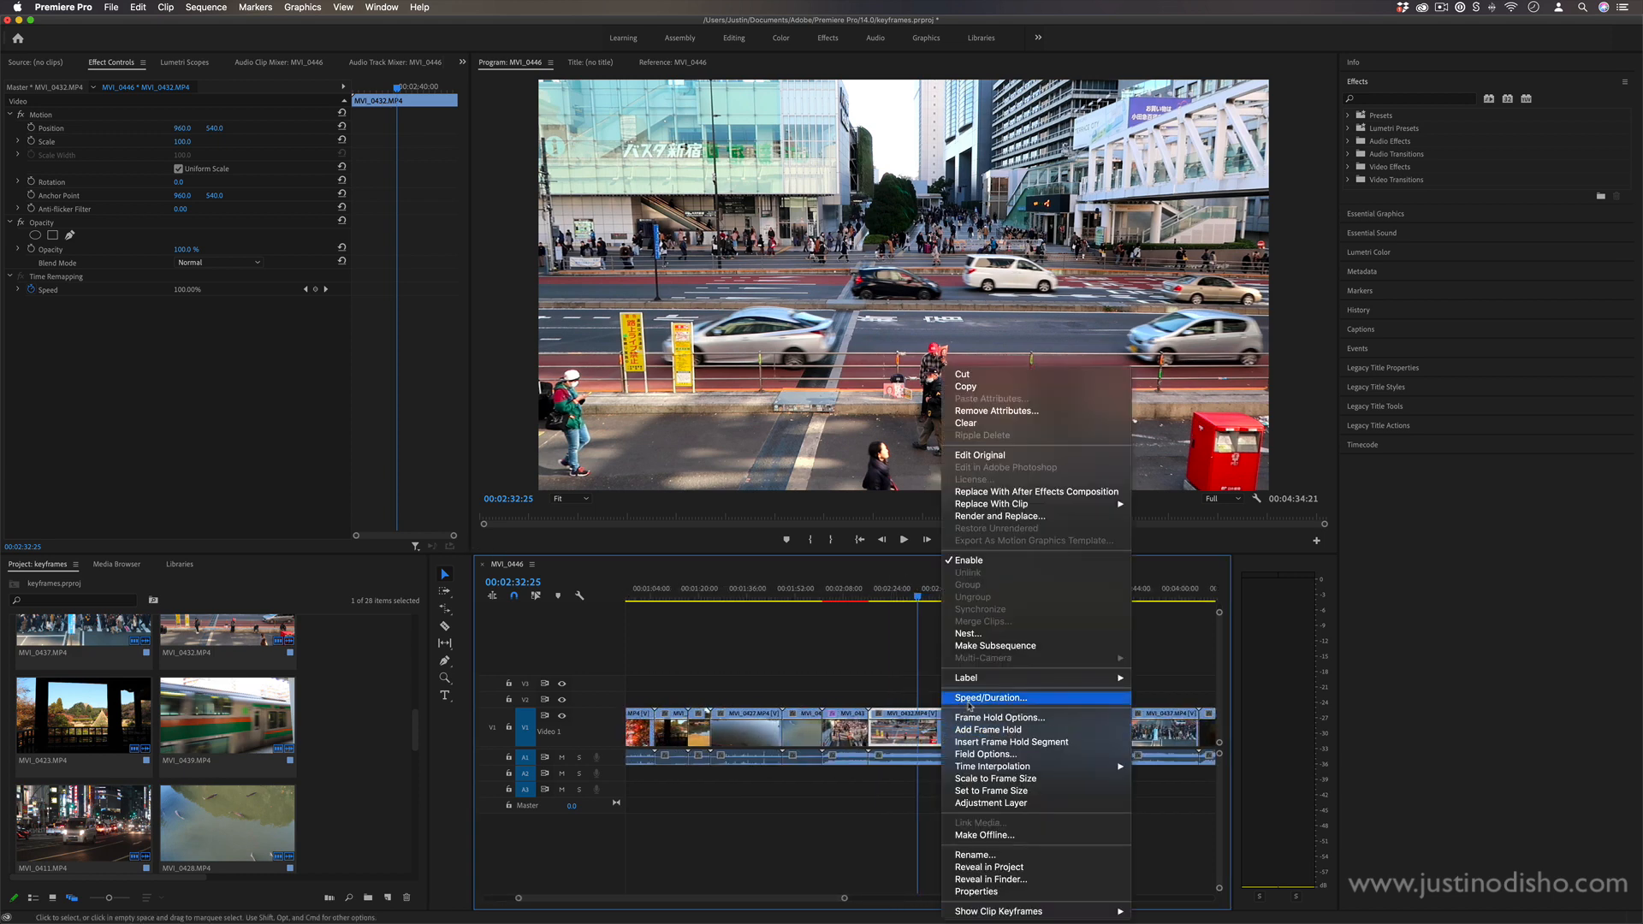
pyautogui.click(989, 698)
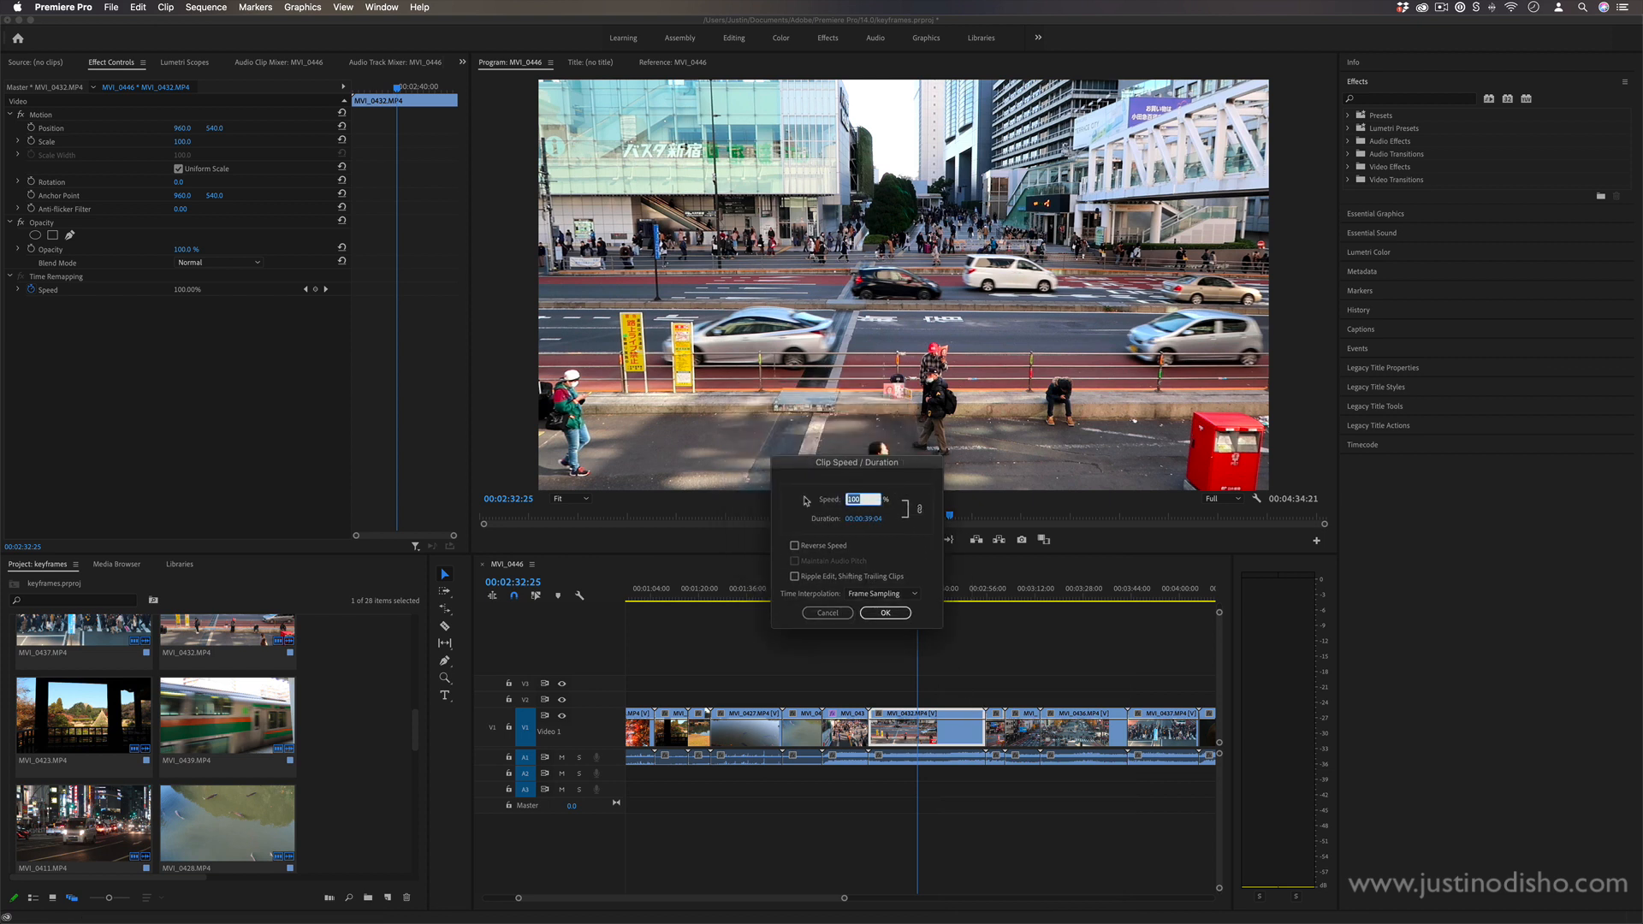
pyautogui.write('200')
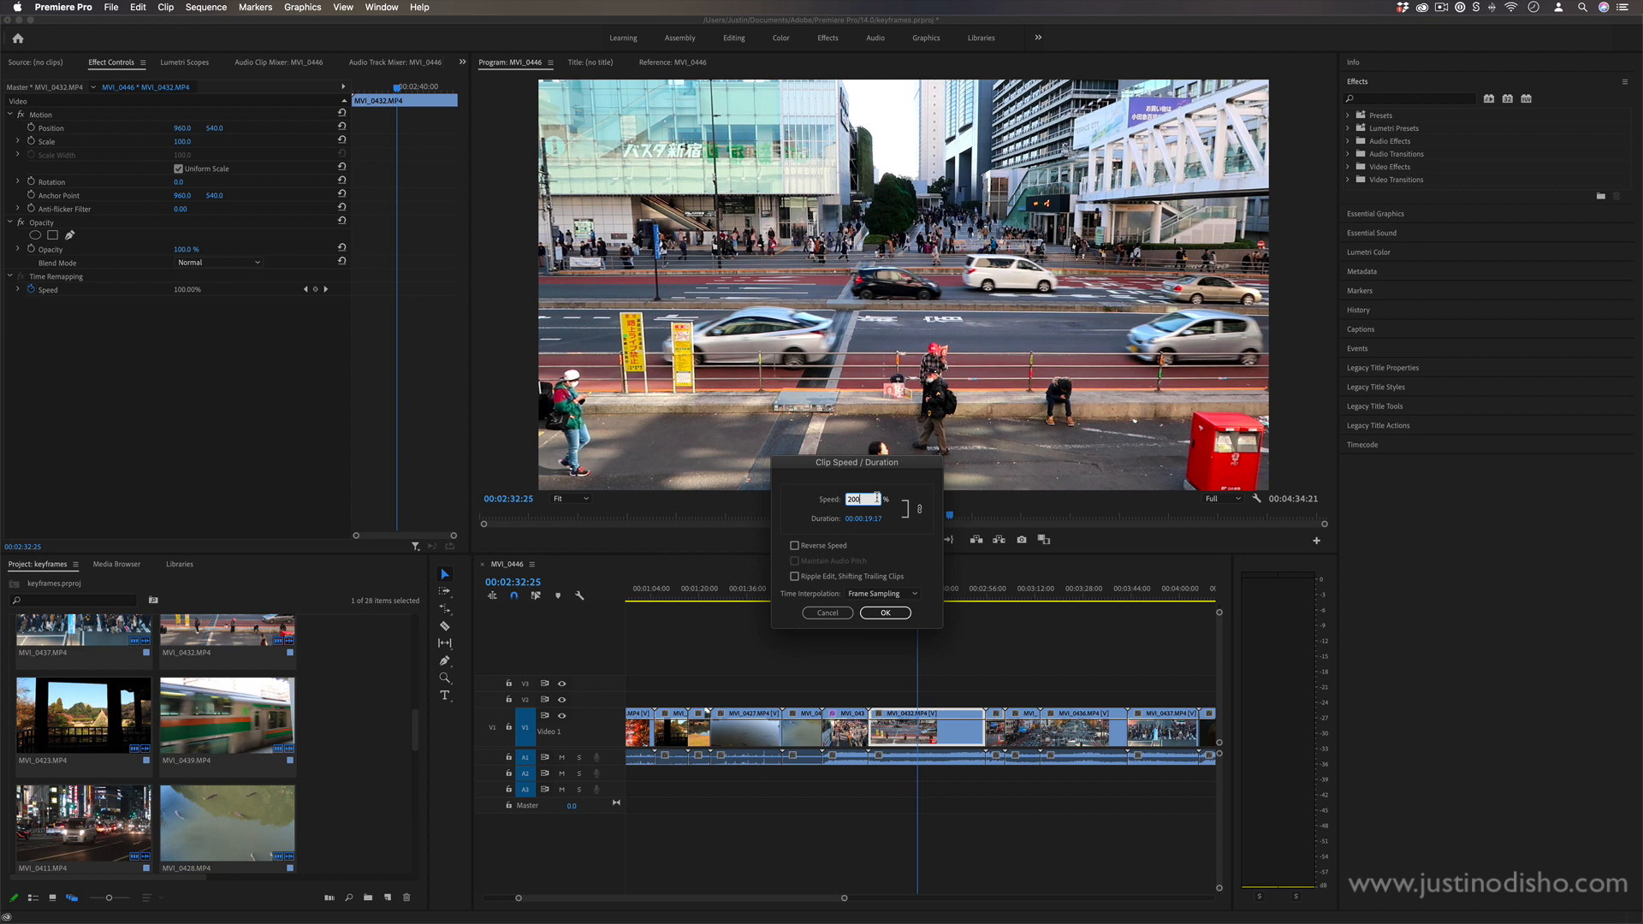
pyautogui.write('300.26')
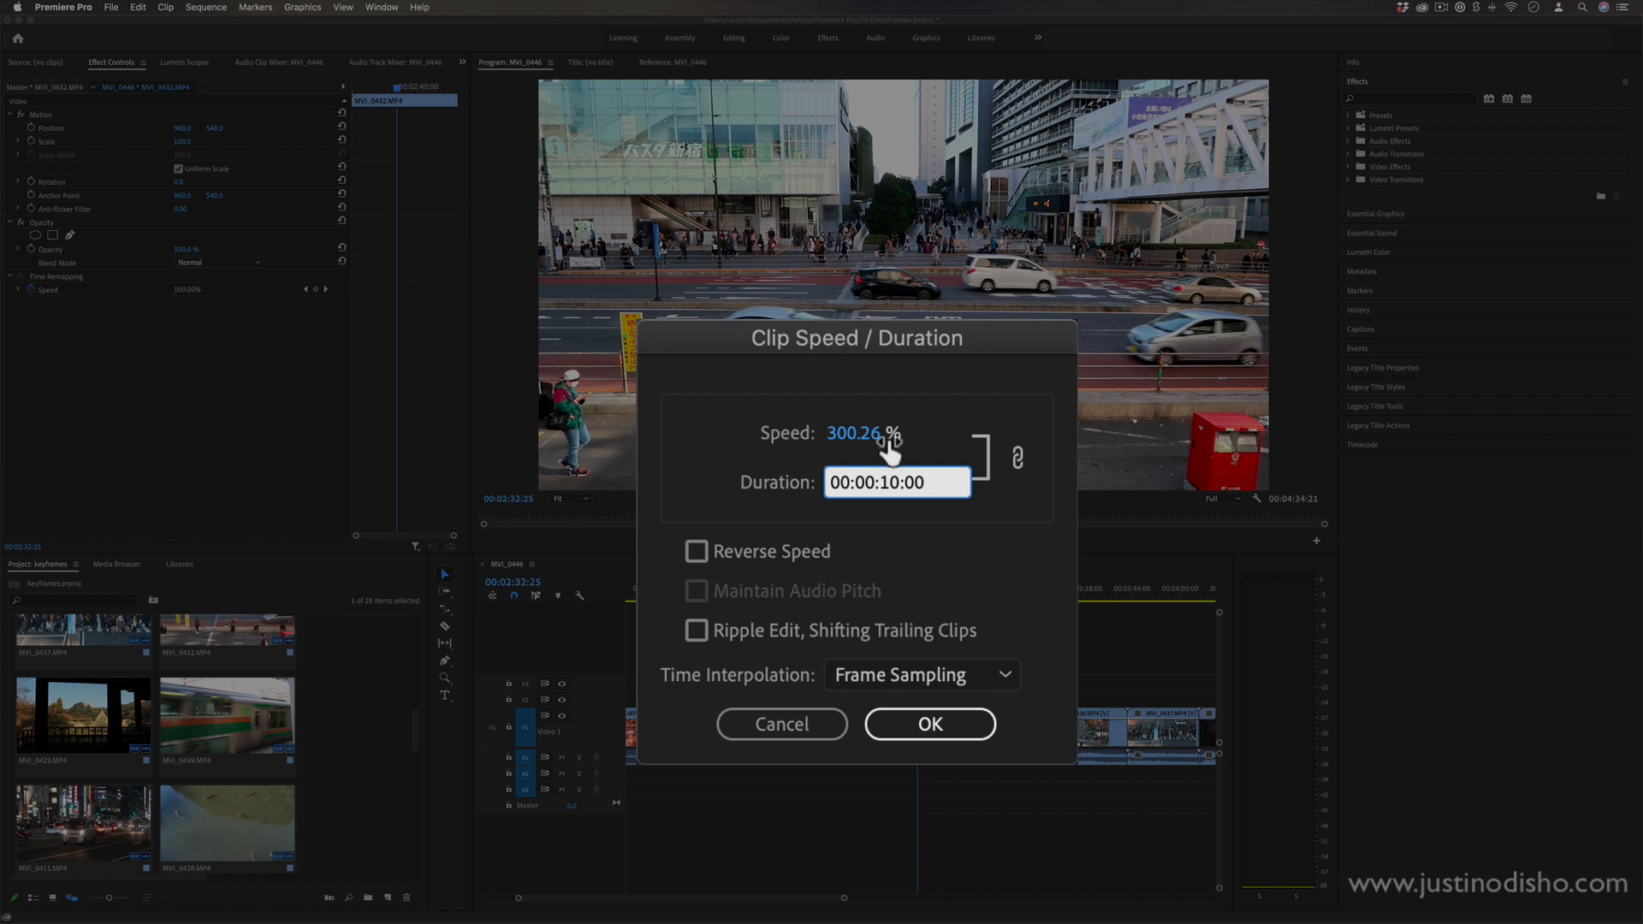
pyautogui.moveTo(897, 456)
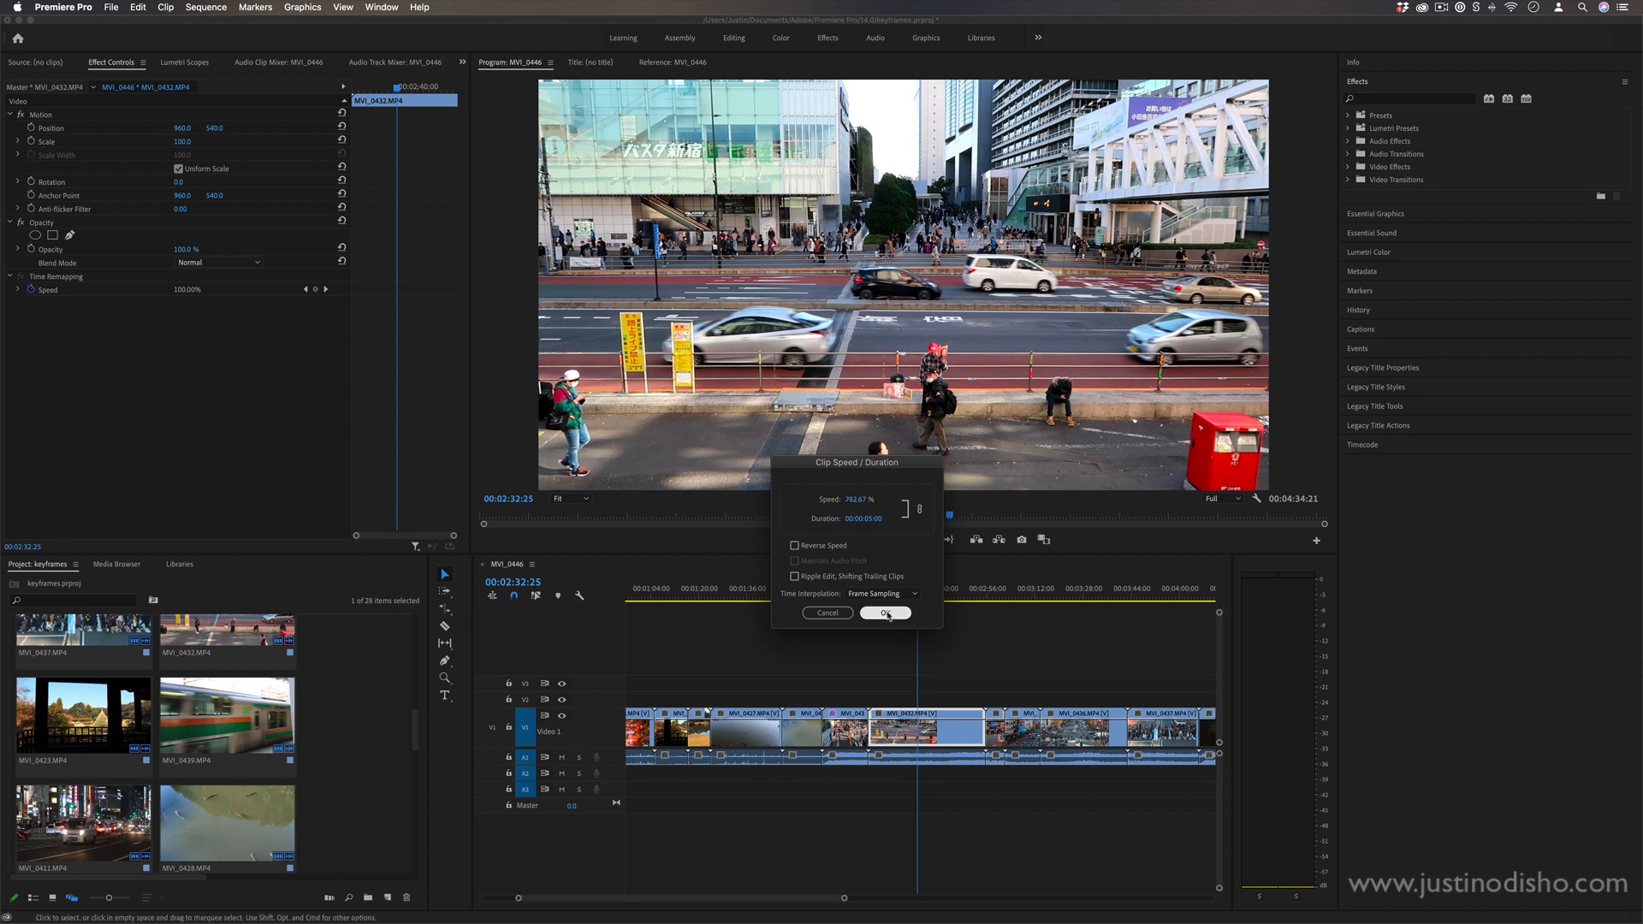
pyautogui.click(885, 613)
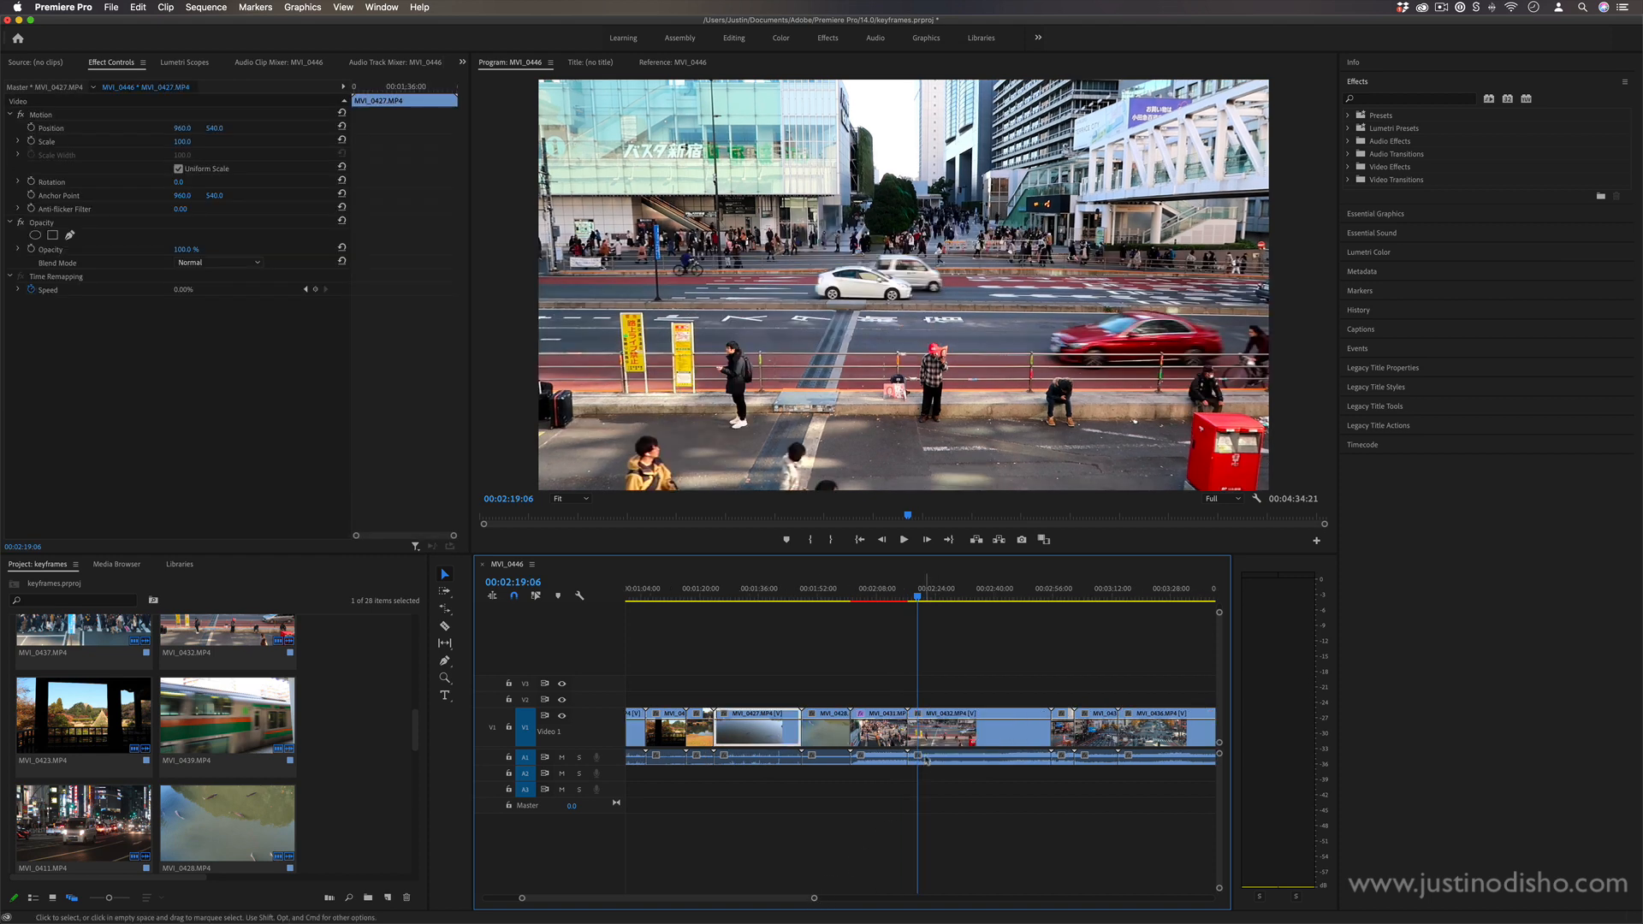
# Step: Apply default transitions at the edit points across the whole sequence, accepting the insufficient-media warnings
pyautogui.rightClick(914, 739)
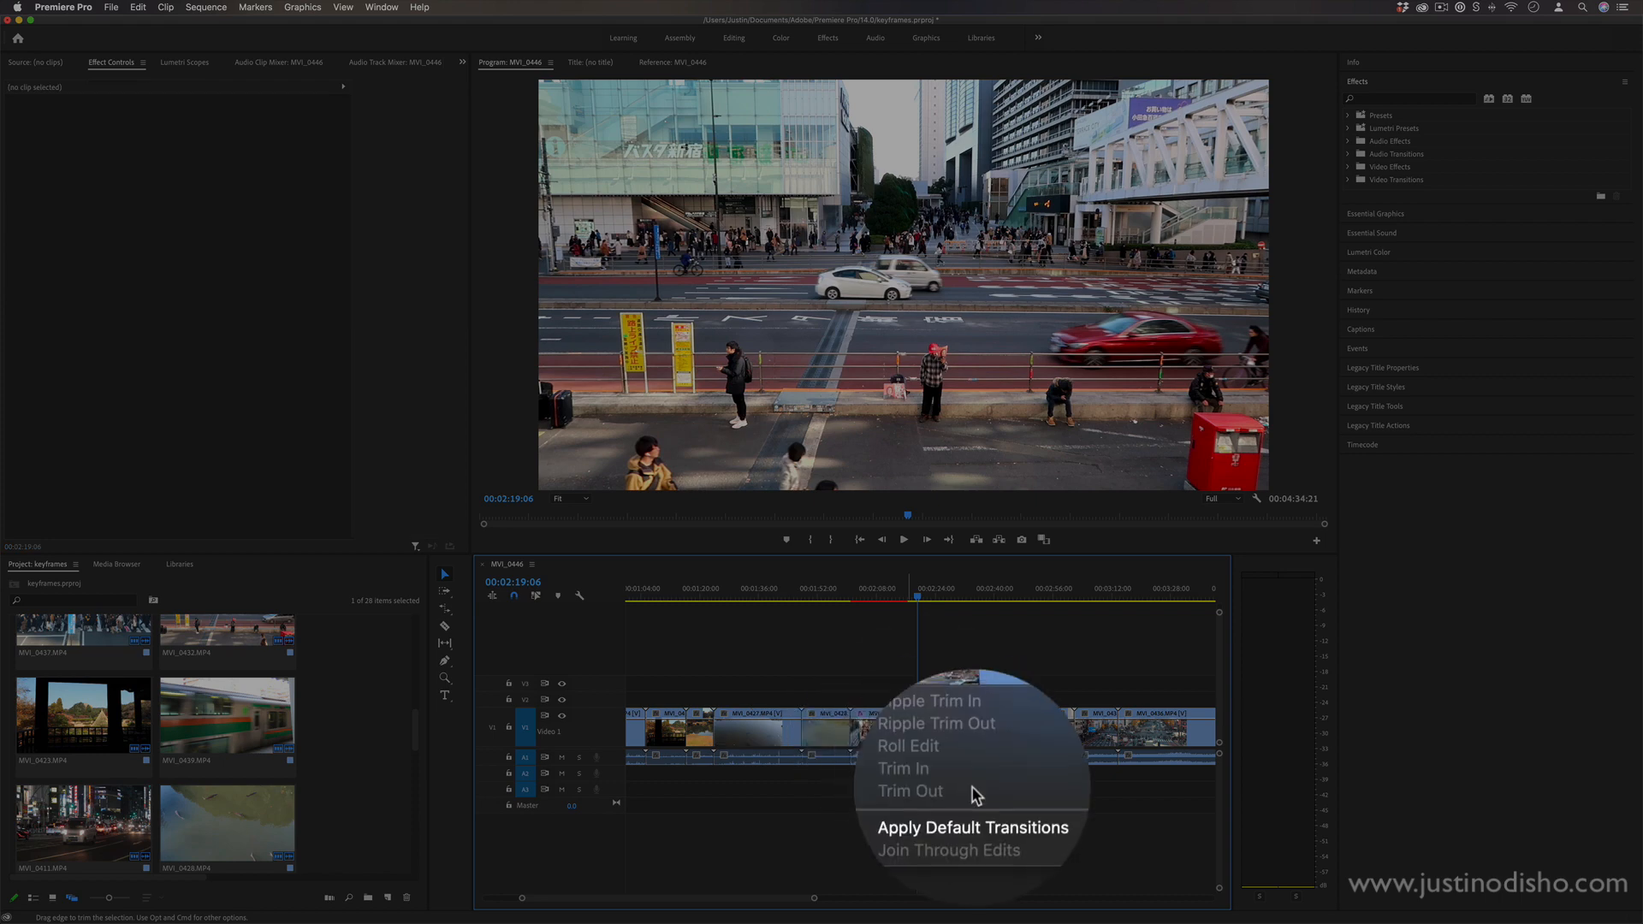
pyautogui.click(965, 828)
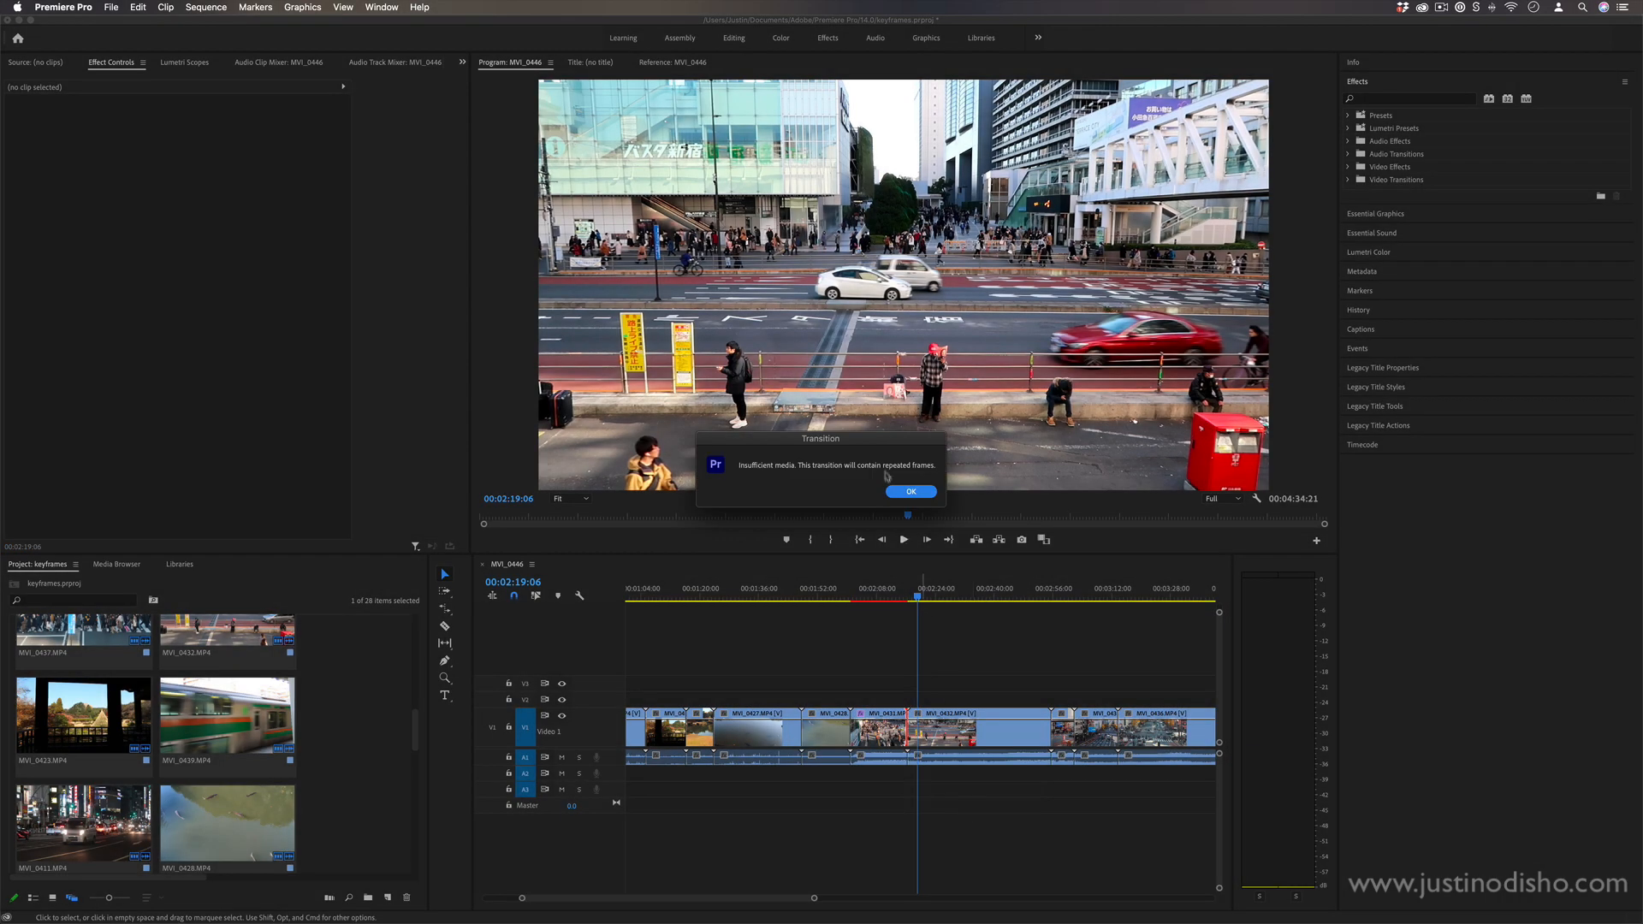
pyautogui.click(910, 491)
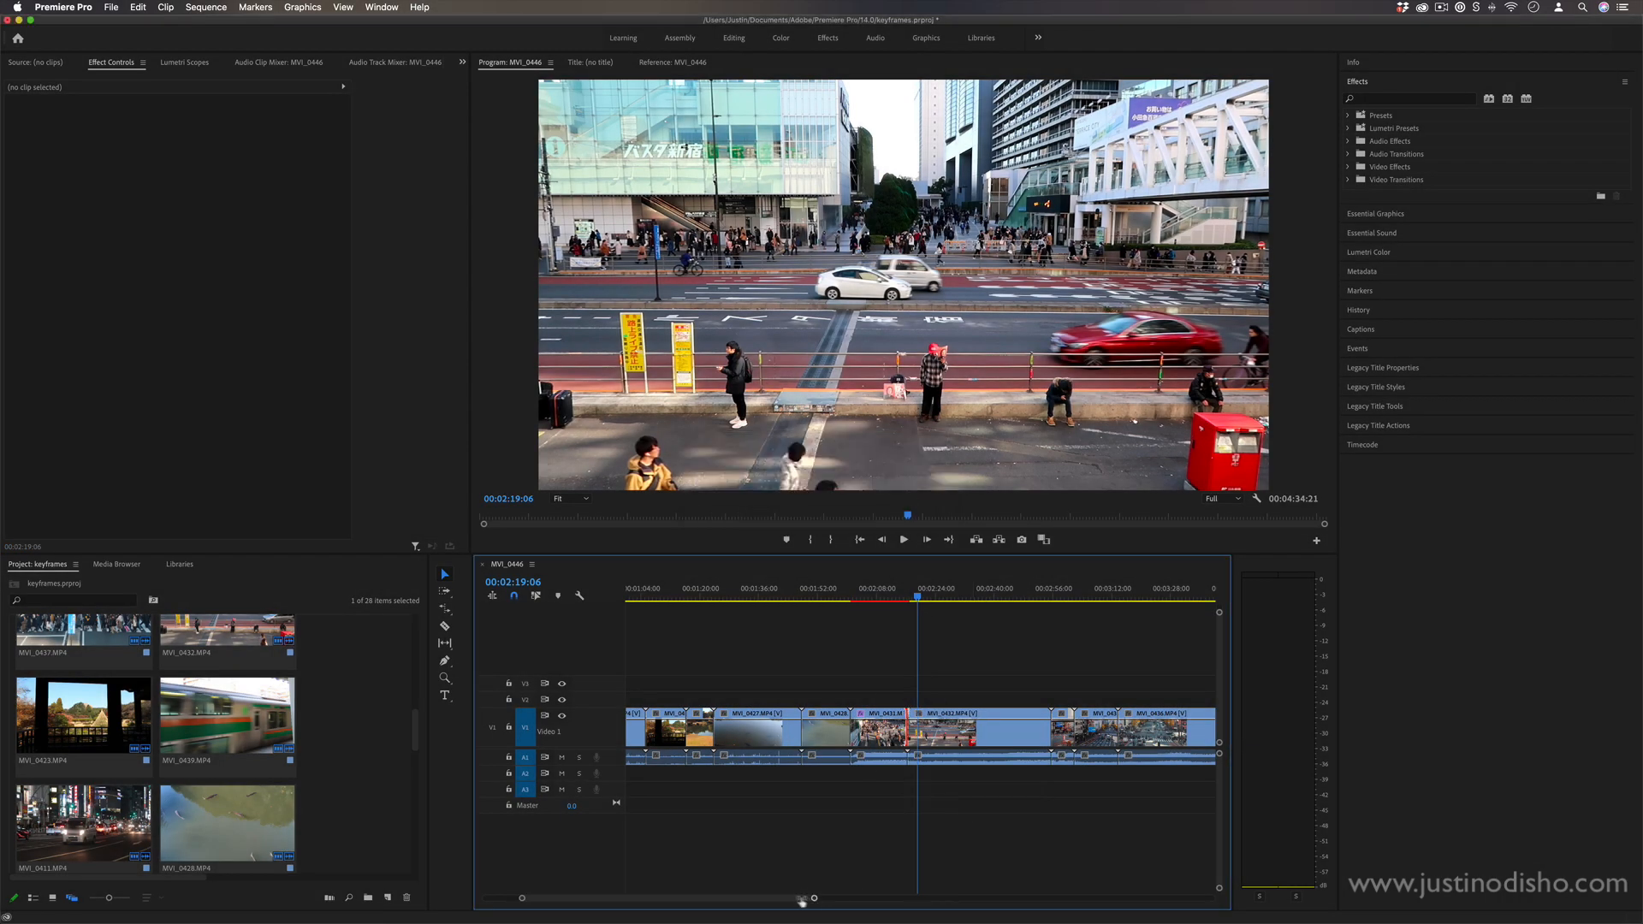
pyautogui.moveTo(800, 898); pyautogui.dragTo(885, 899)
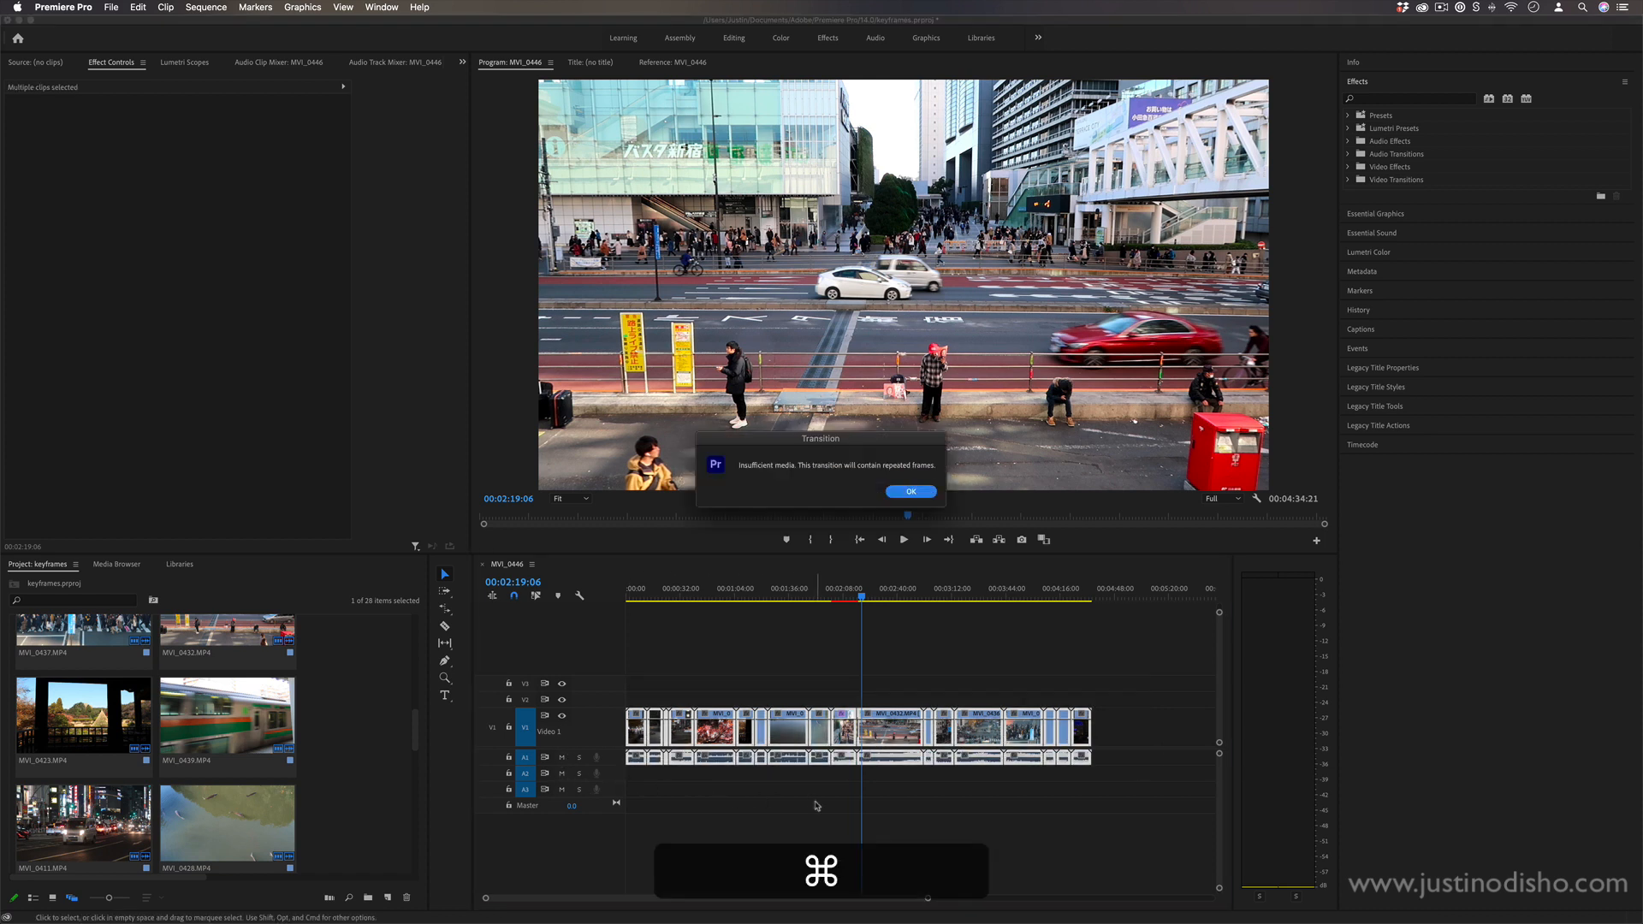
pyautogui.click(910, 493)
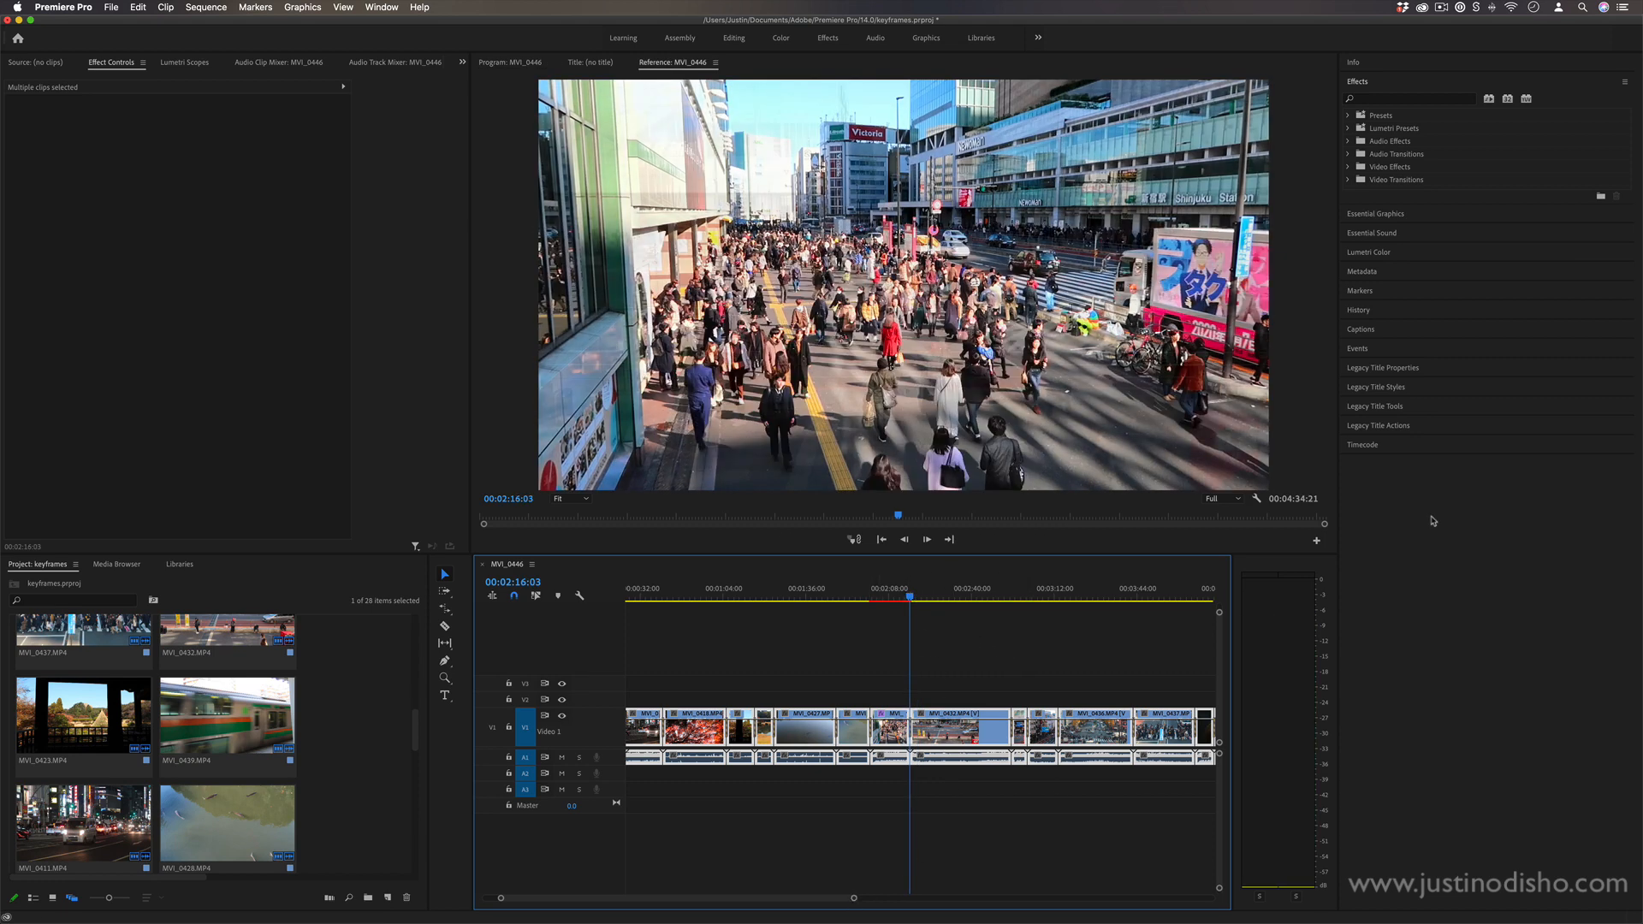
pyautogui.moveTo(1348, 181)
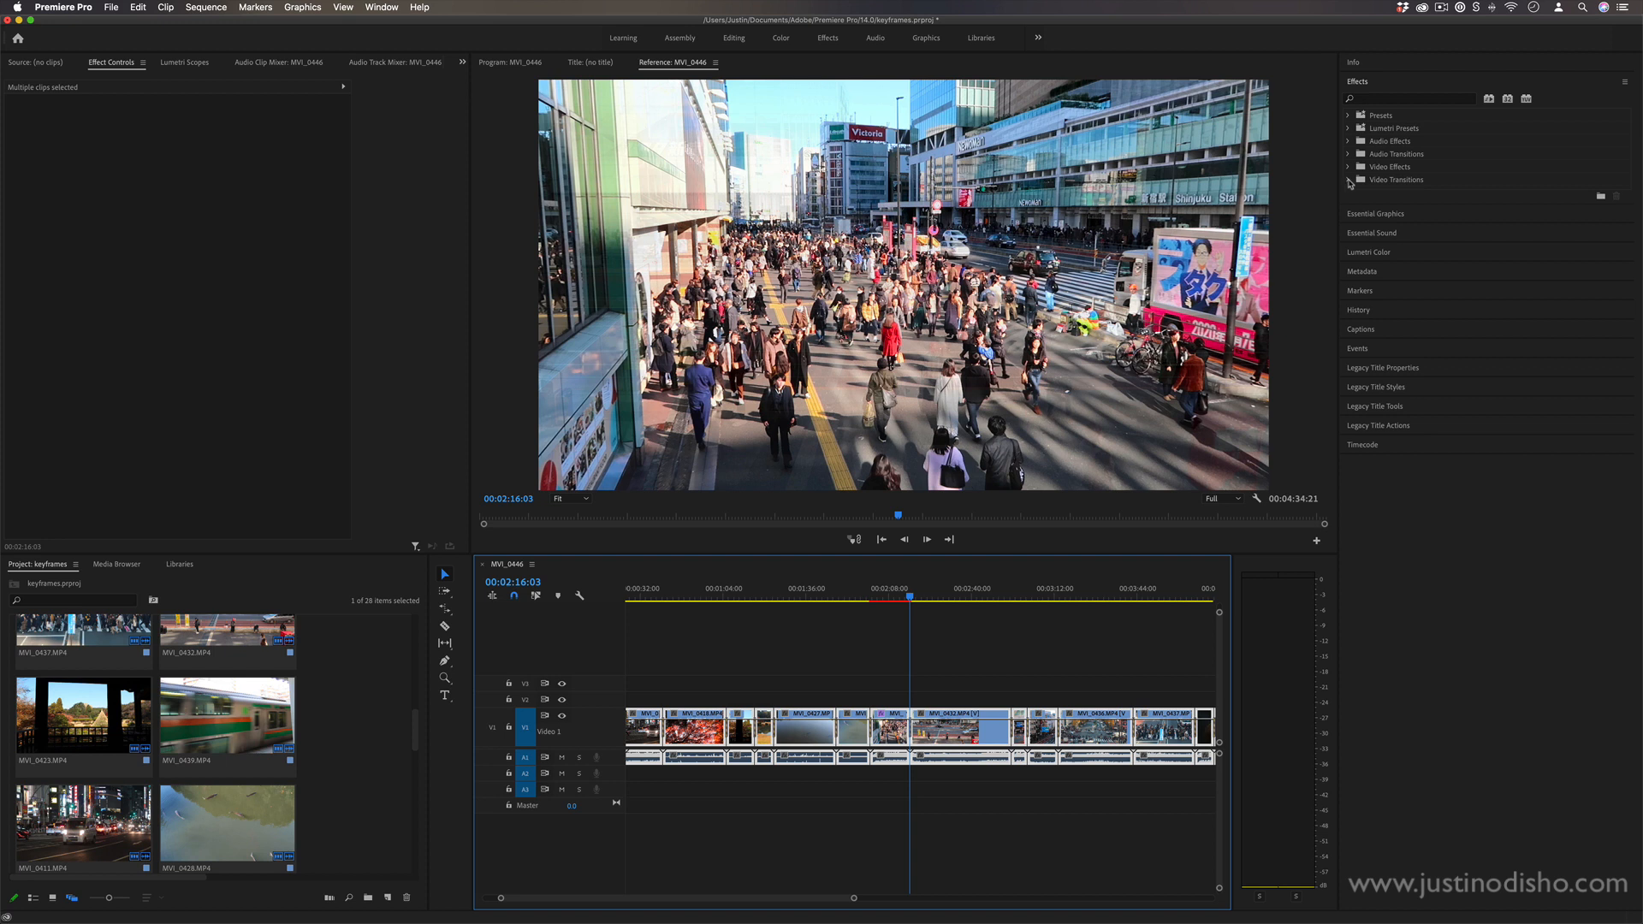
# Step: Expand Video Transitions and its Dissolve folder to locate Cross Dissolve
pyautogui.click(1348, 180)
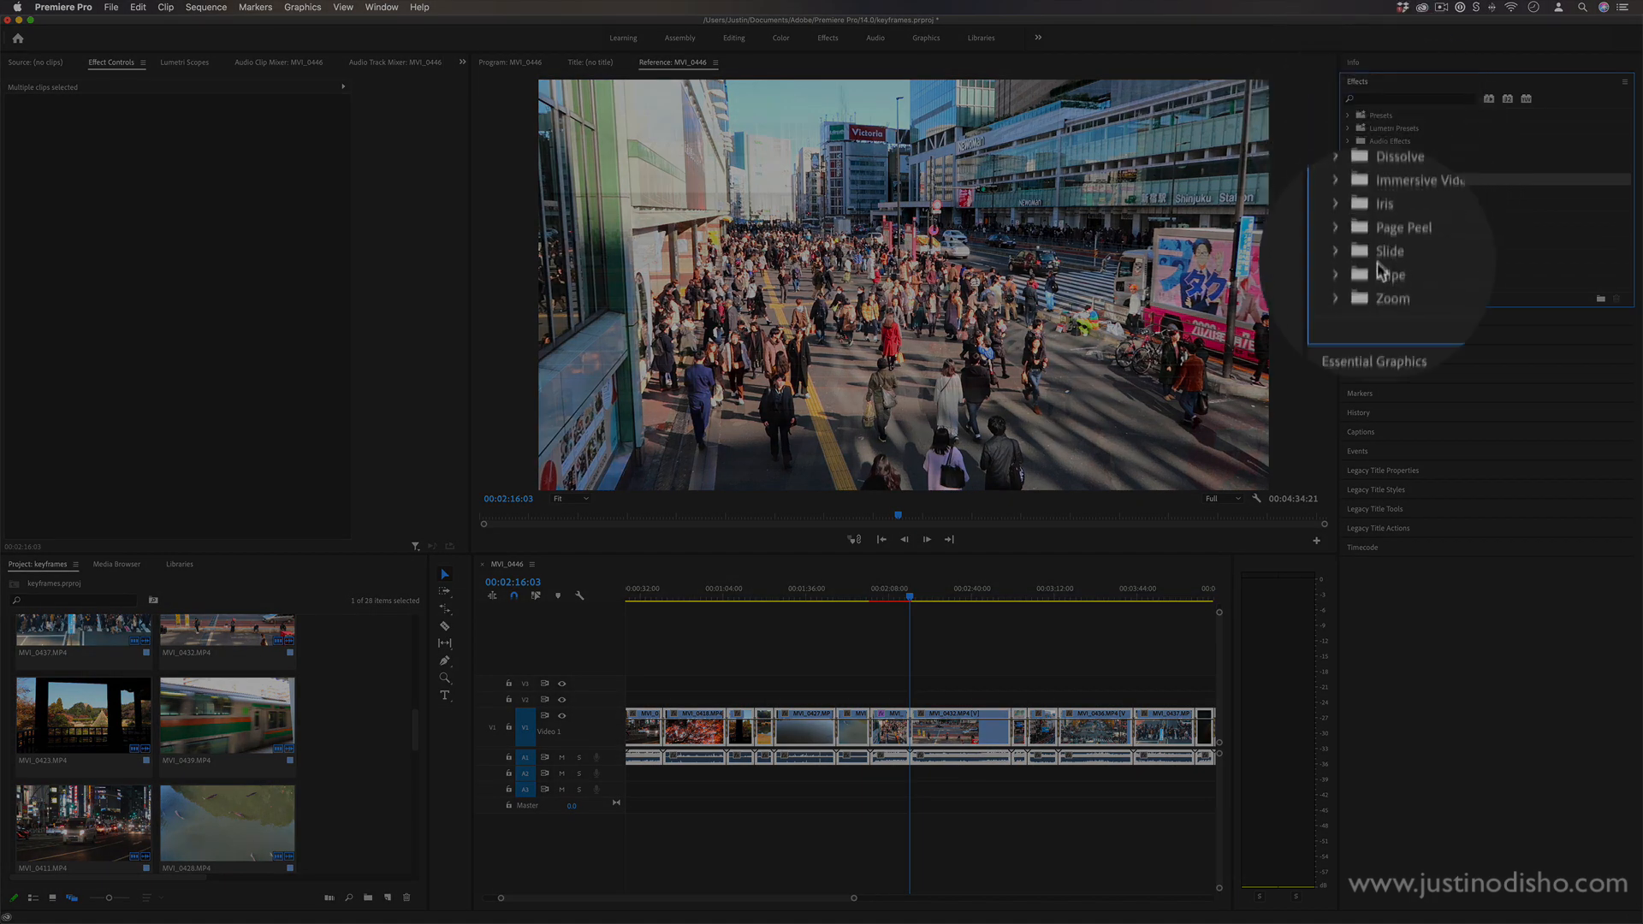
pyautogui.click(1335, 274)
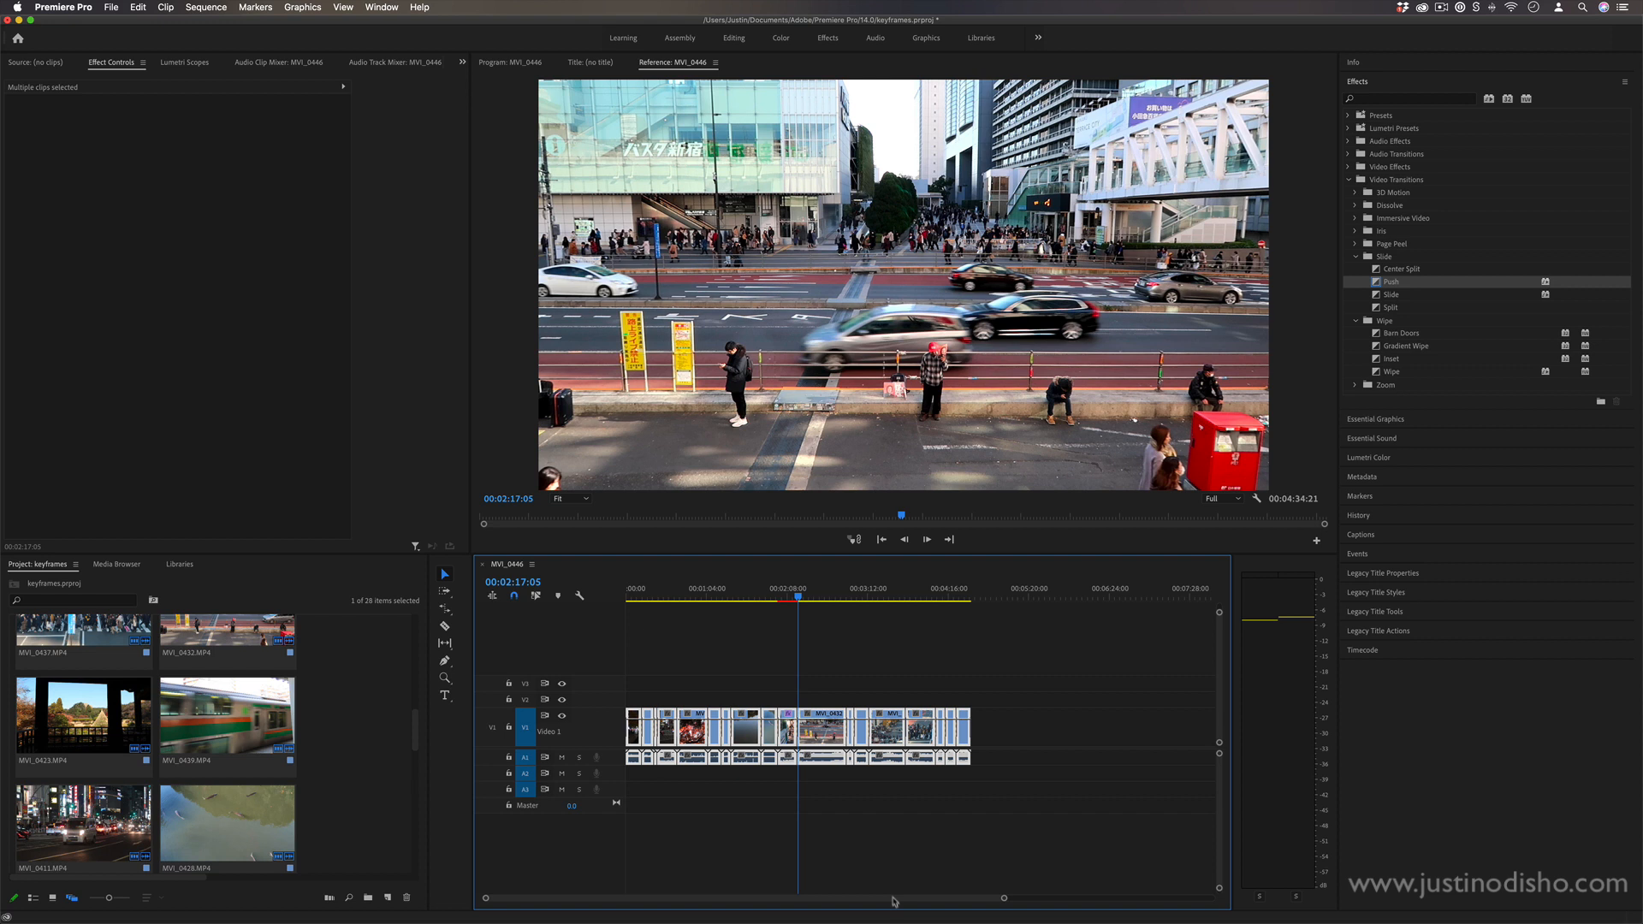
pyautogui.moveTo(991, 903)
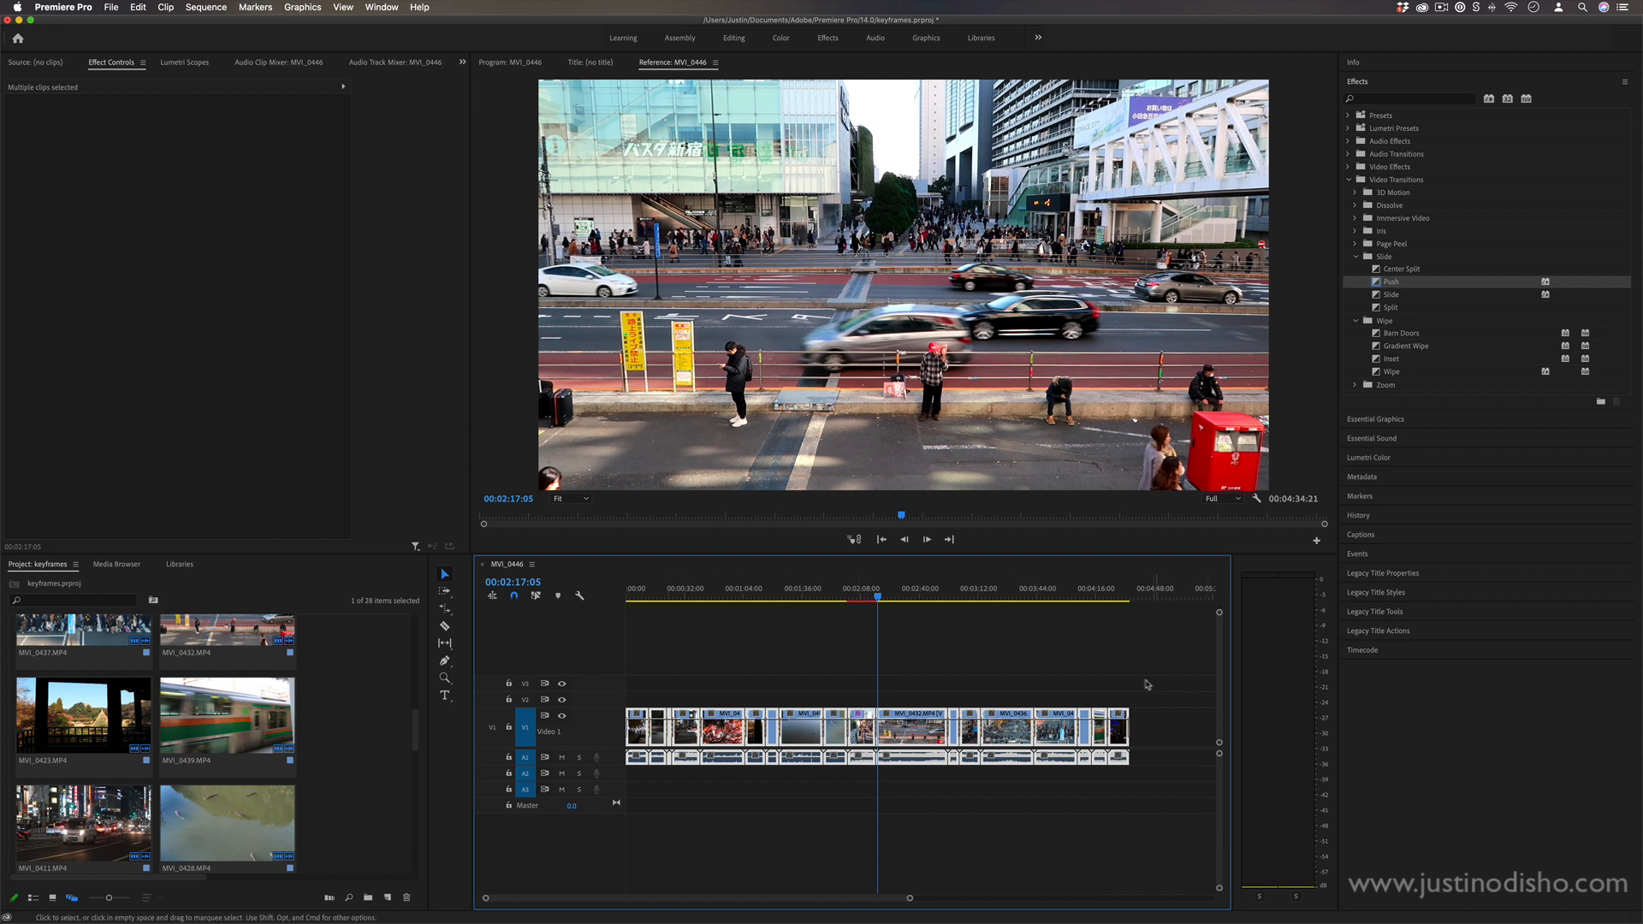
pyautogui.click(1356, 205)
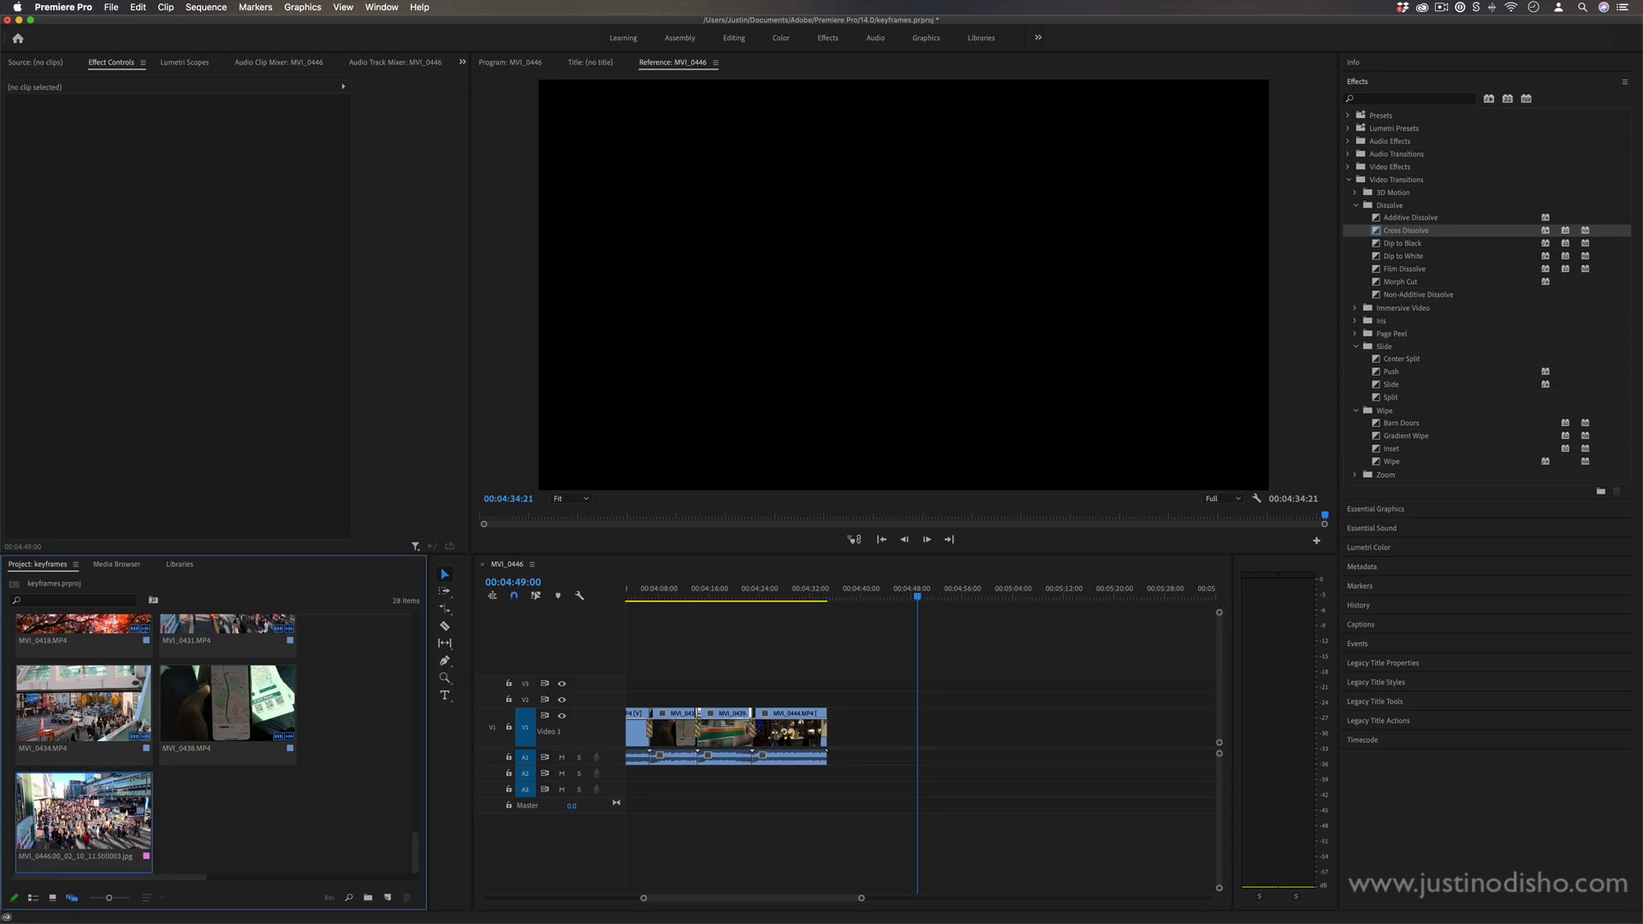
# Step: Drop the still image onto V1 after the clips, select it and view its details
pyautogui.moveTo(83, 818); pyautogui.dragTo(913, 726)
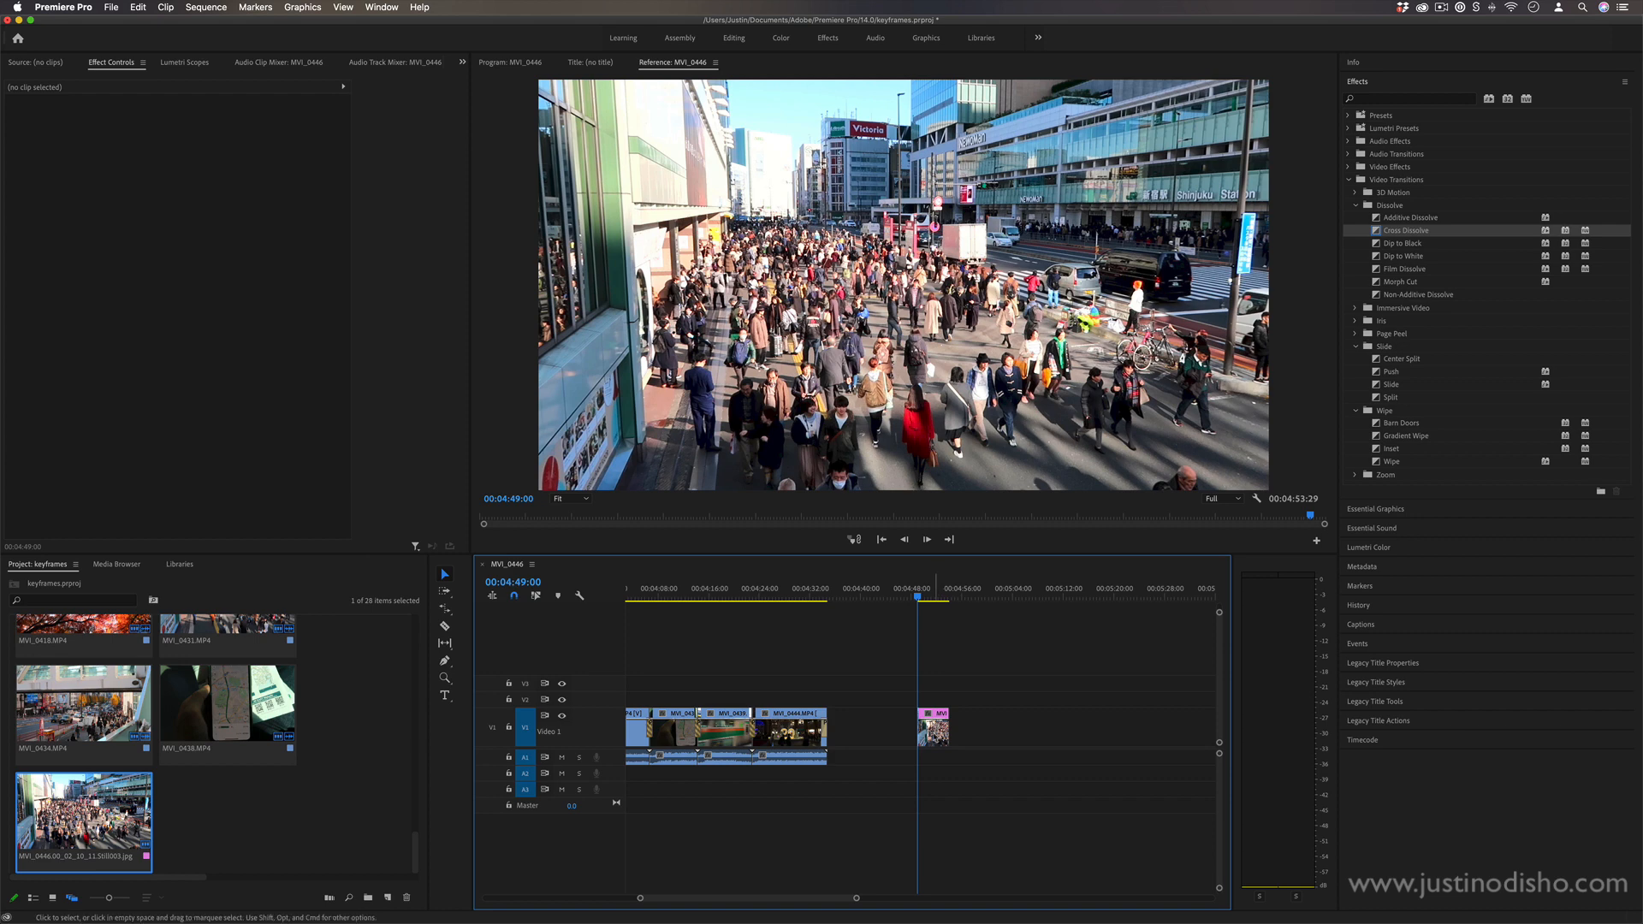
pyautogui.click(934, 729)
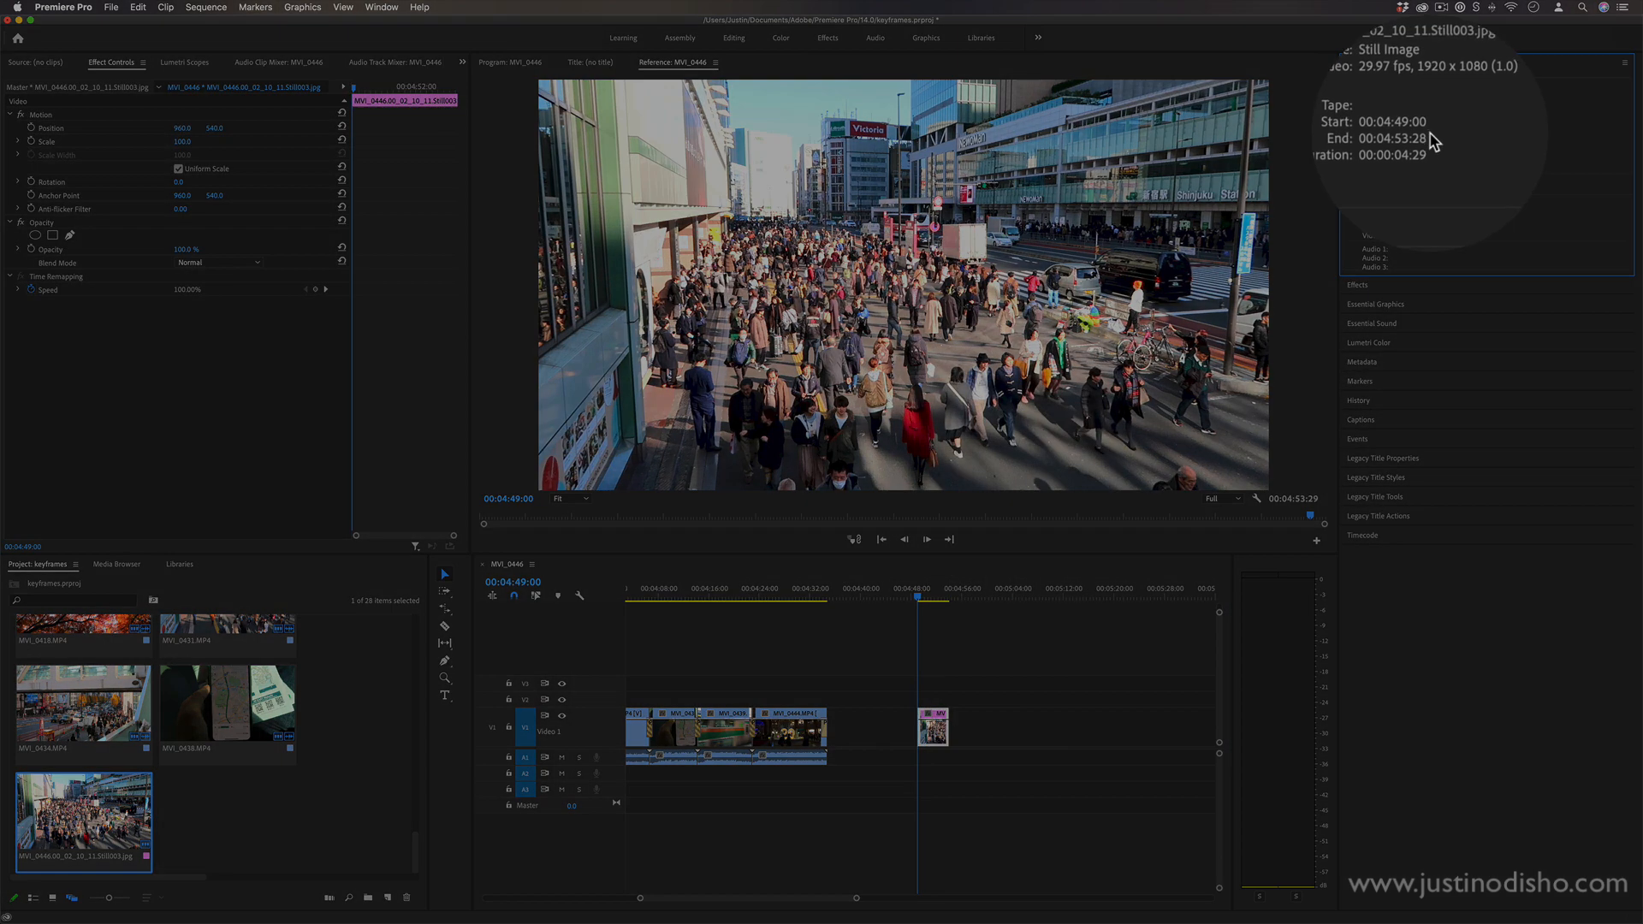
pyautogui.click(56, 7)
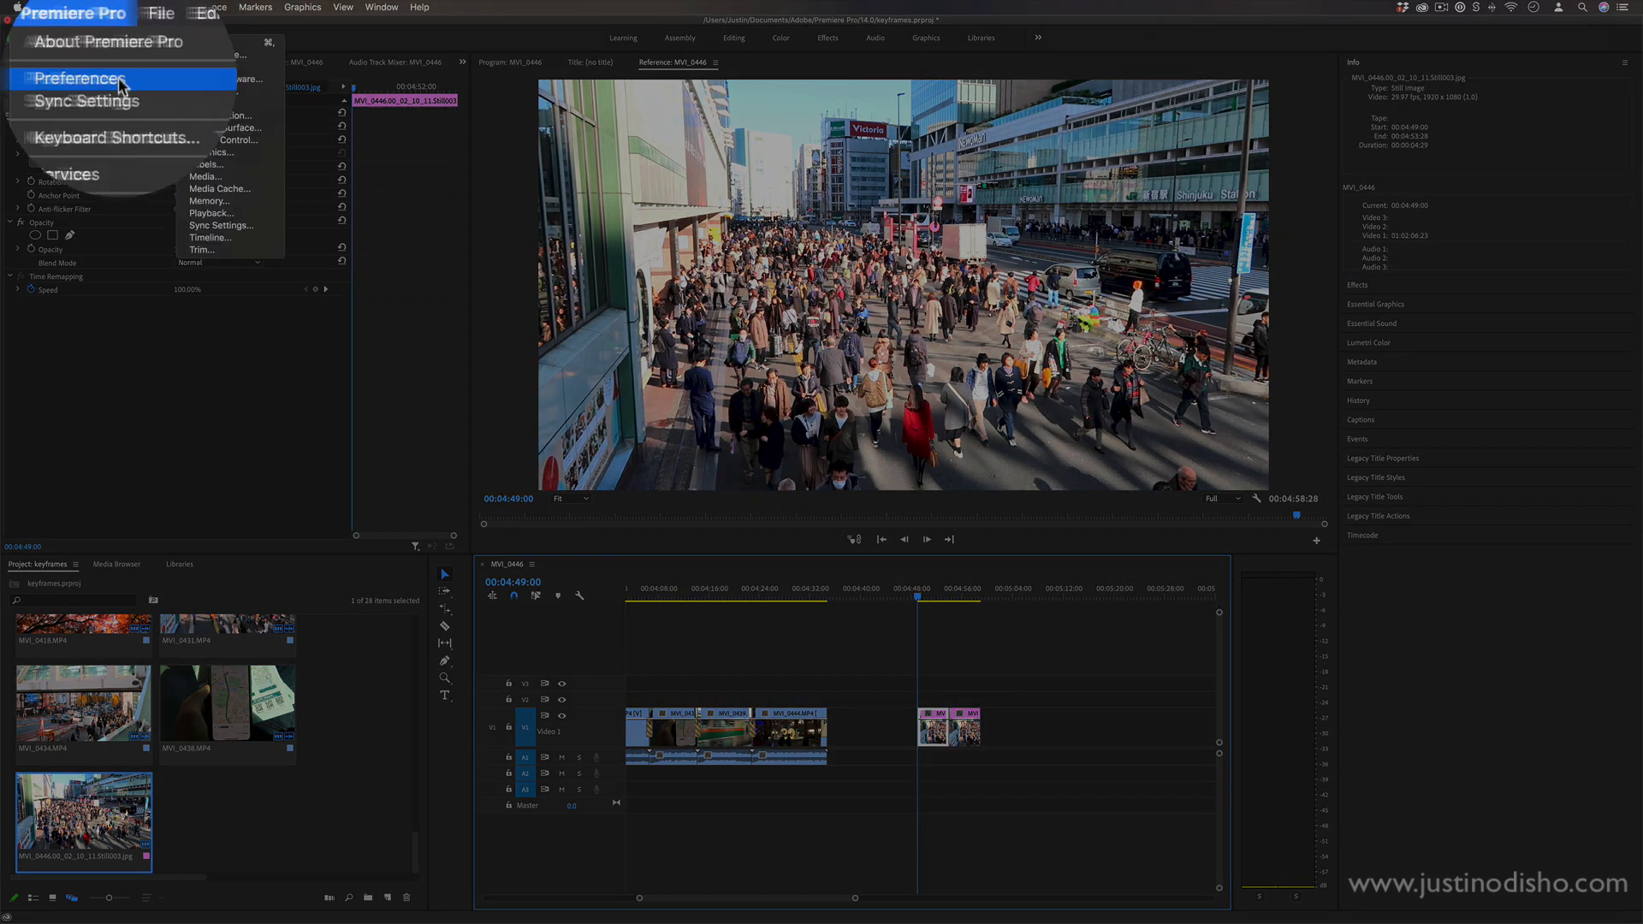
# Step: In Timeline preferences set Still Image Default Duration to 1.00 seconds, leaving video transitions at 30 frames
pyautogui.click(69, 75)
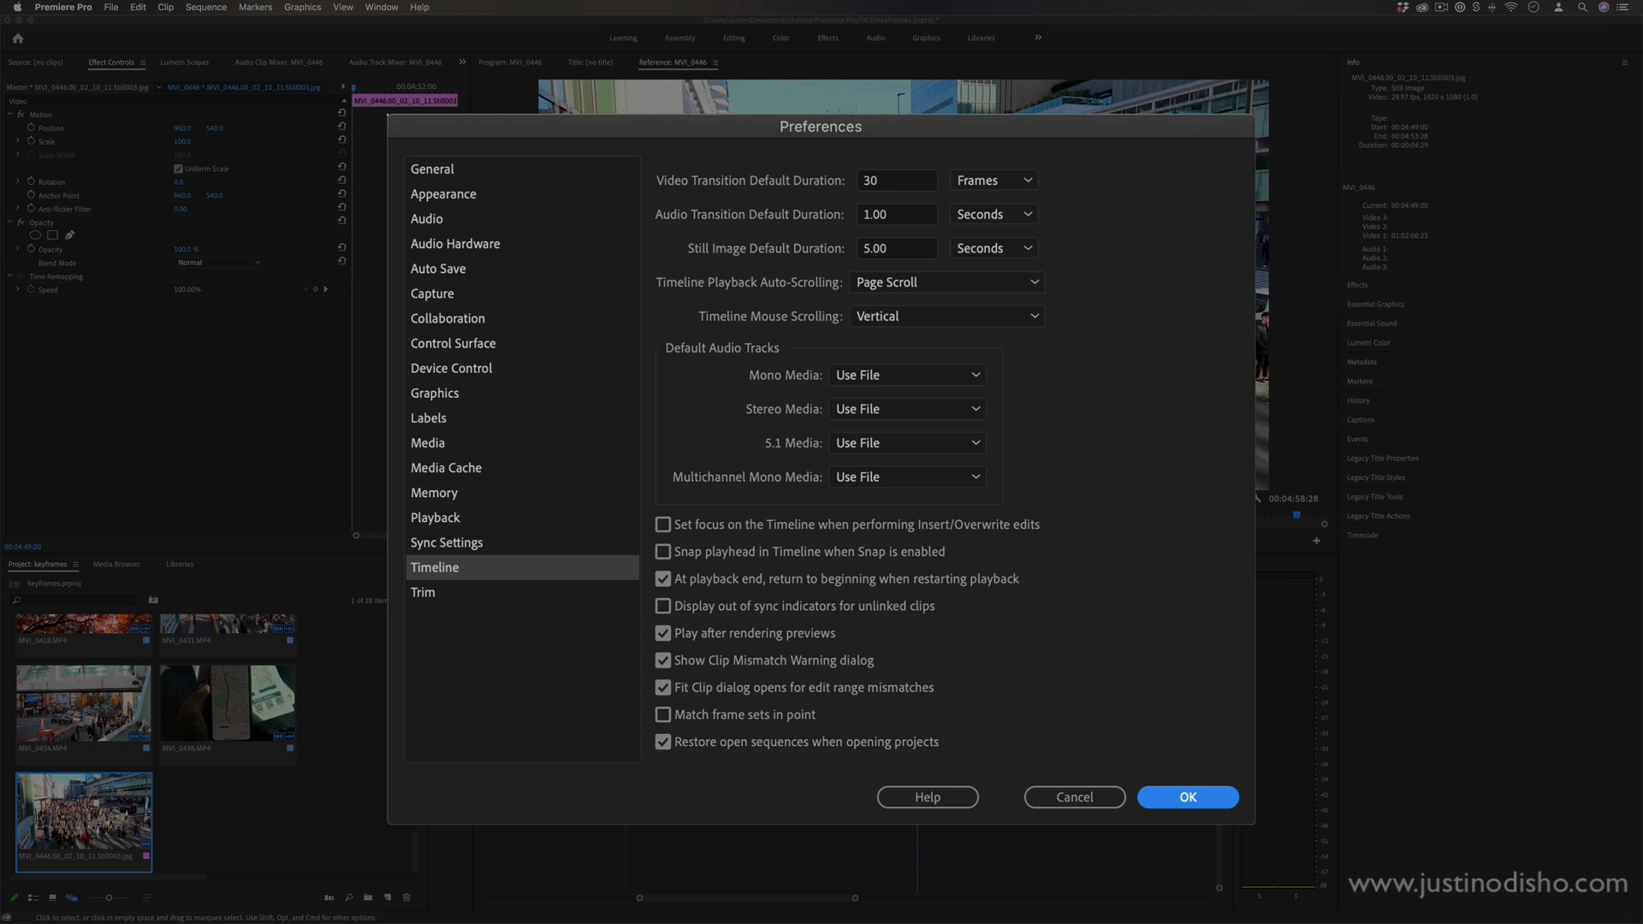
pyautogui.moveTo(894, 417)
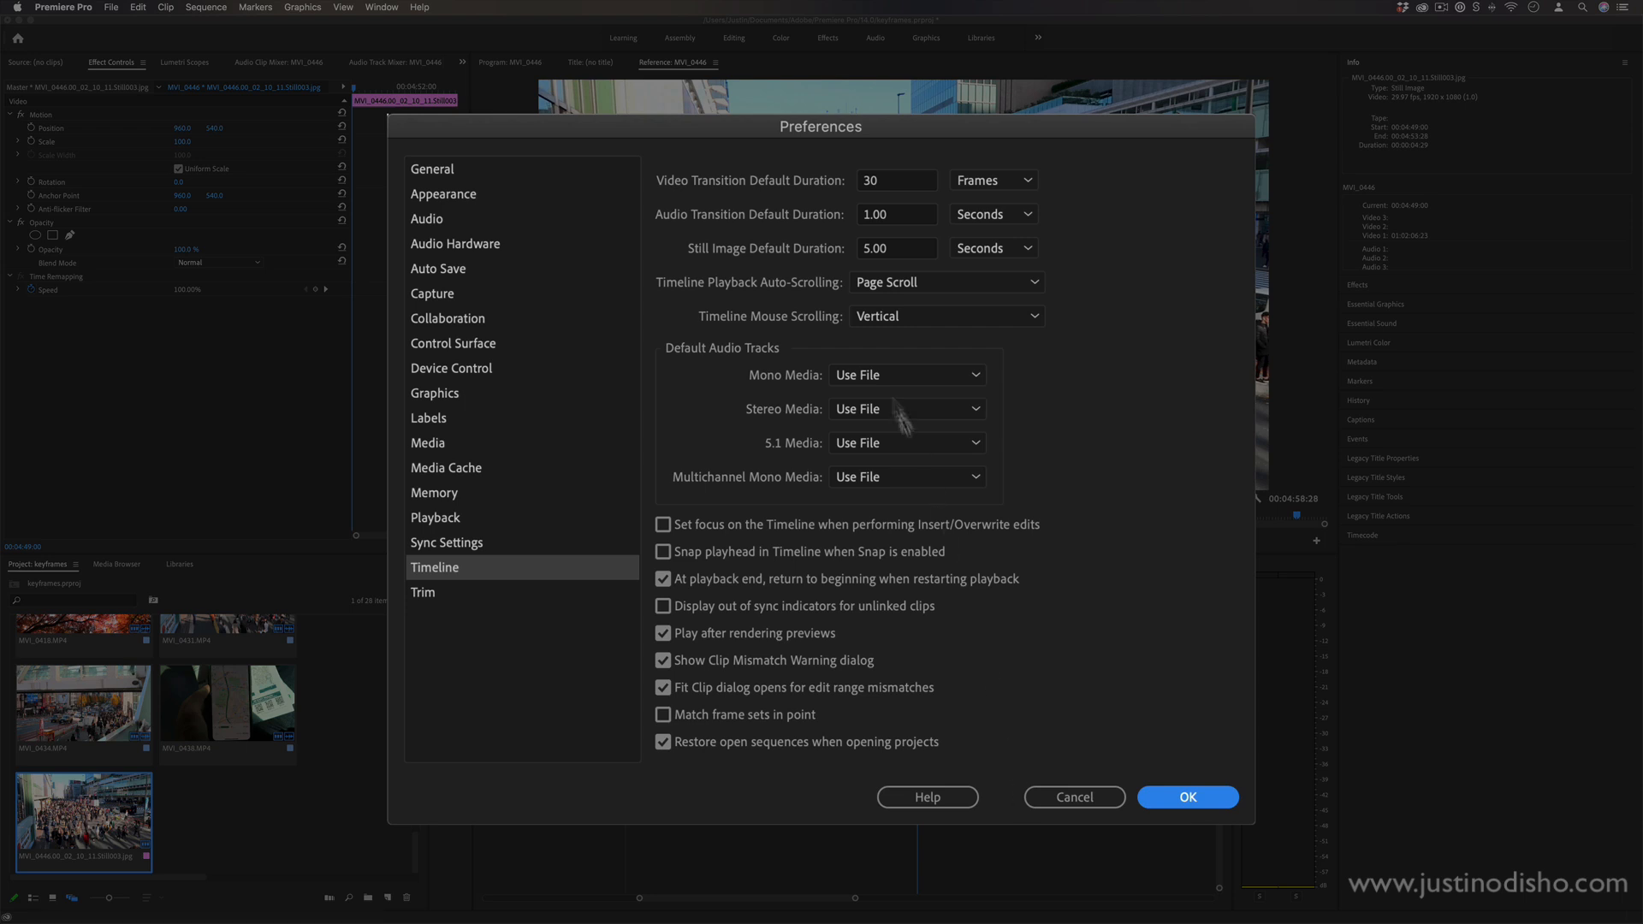
pyautogui.tripleClick(897, 248)
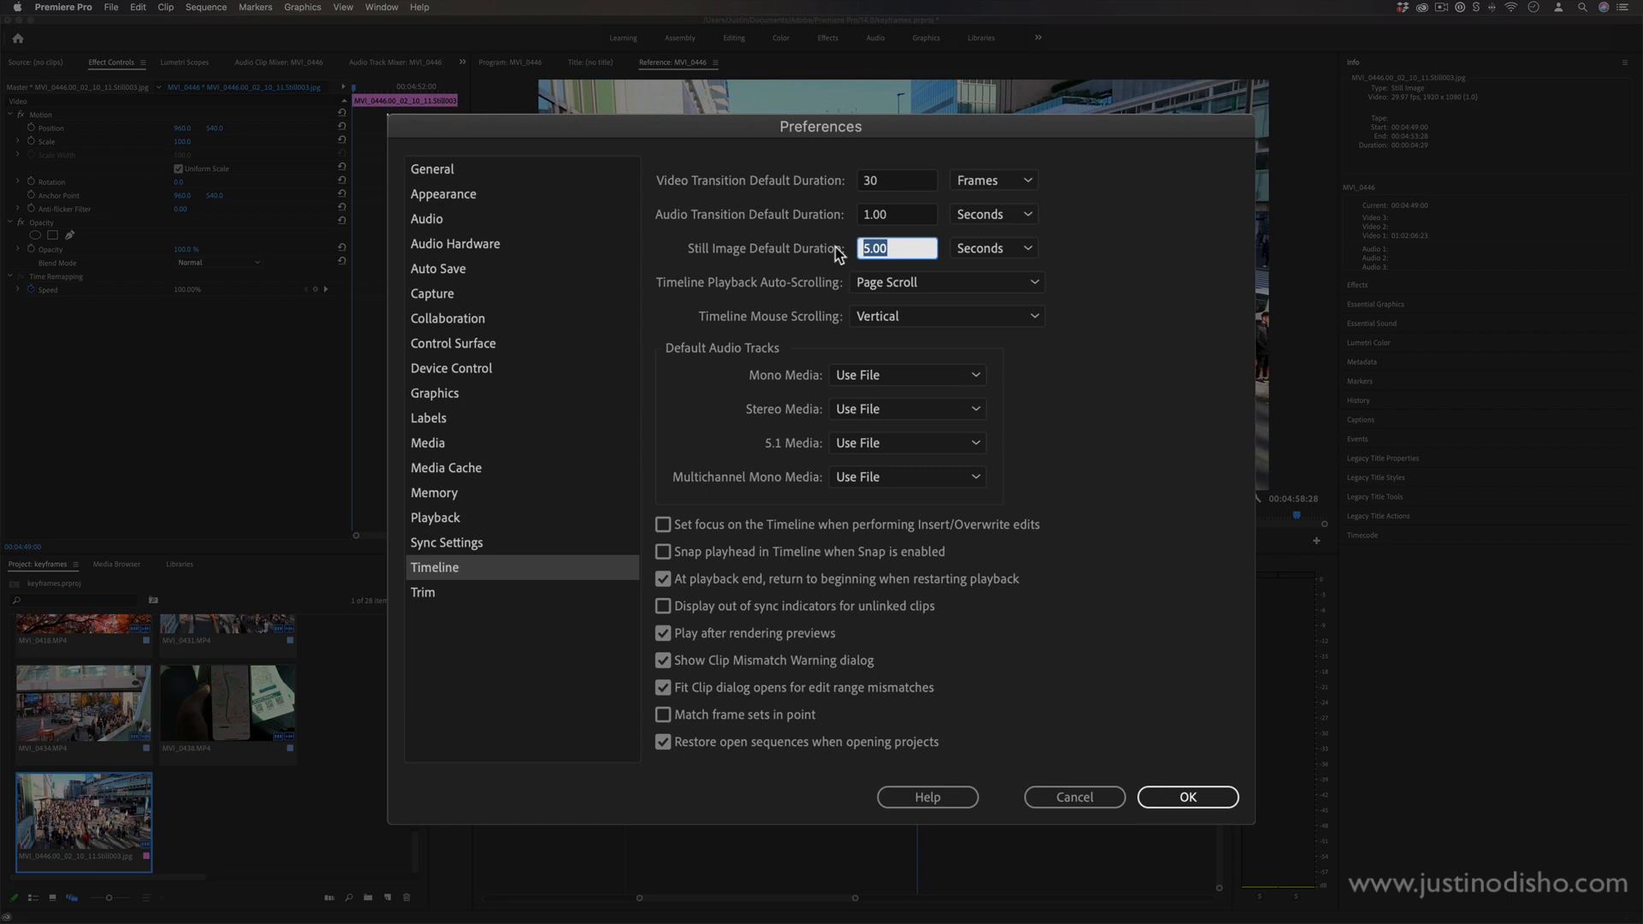
pyautogui.write('1.00')
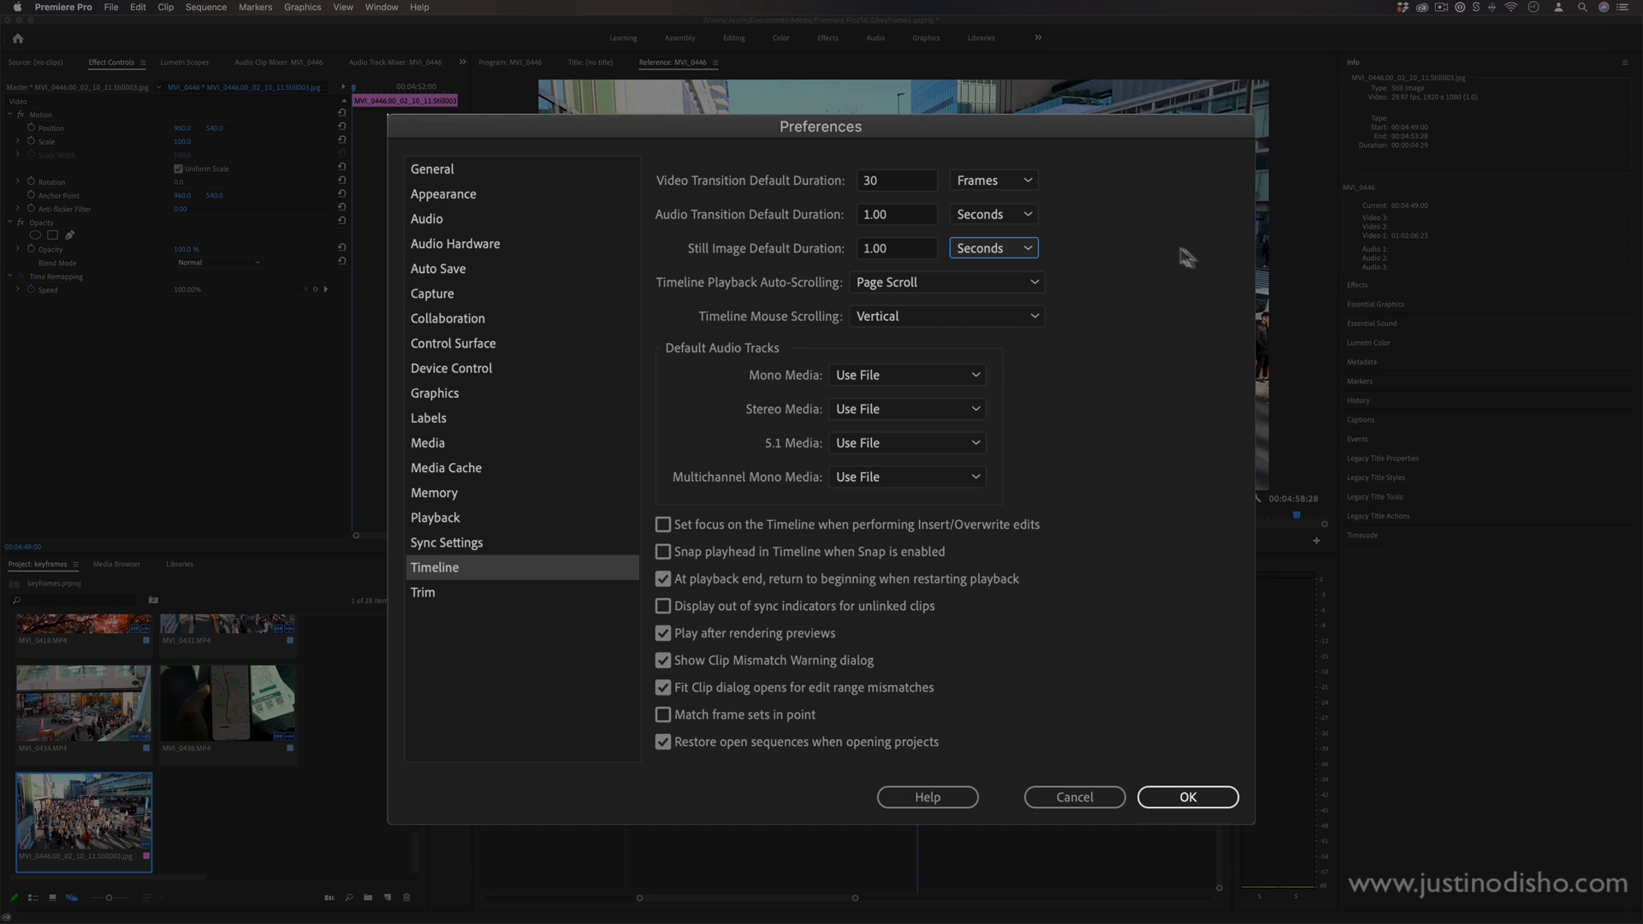
pyautogui.click(896, 180)
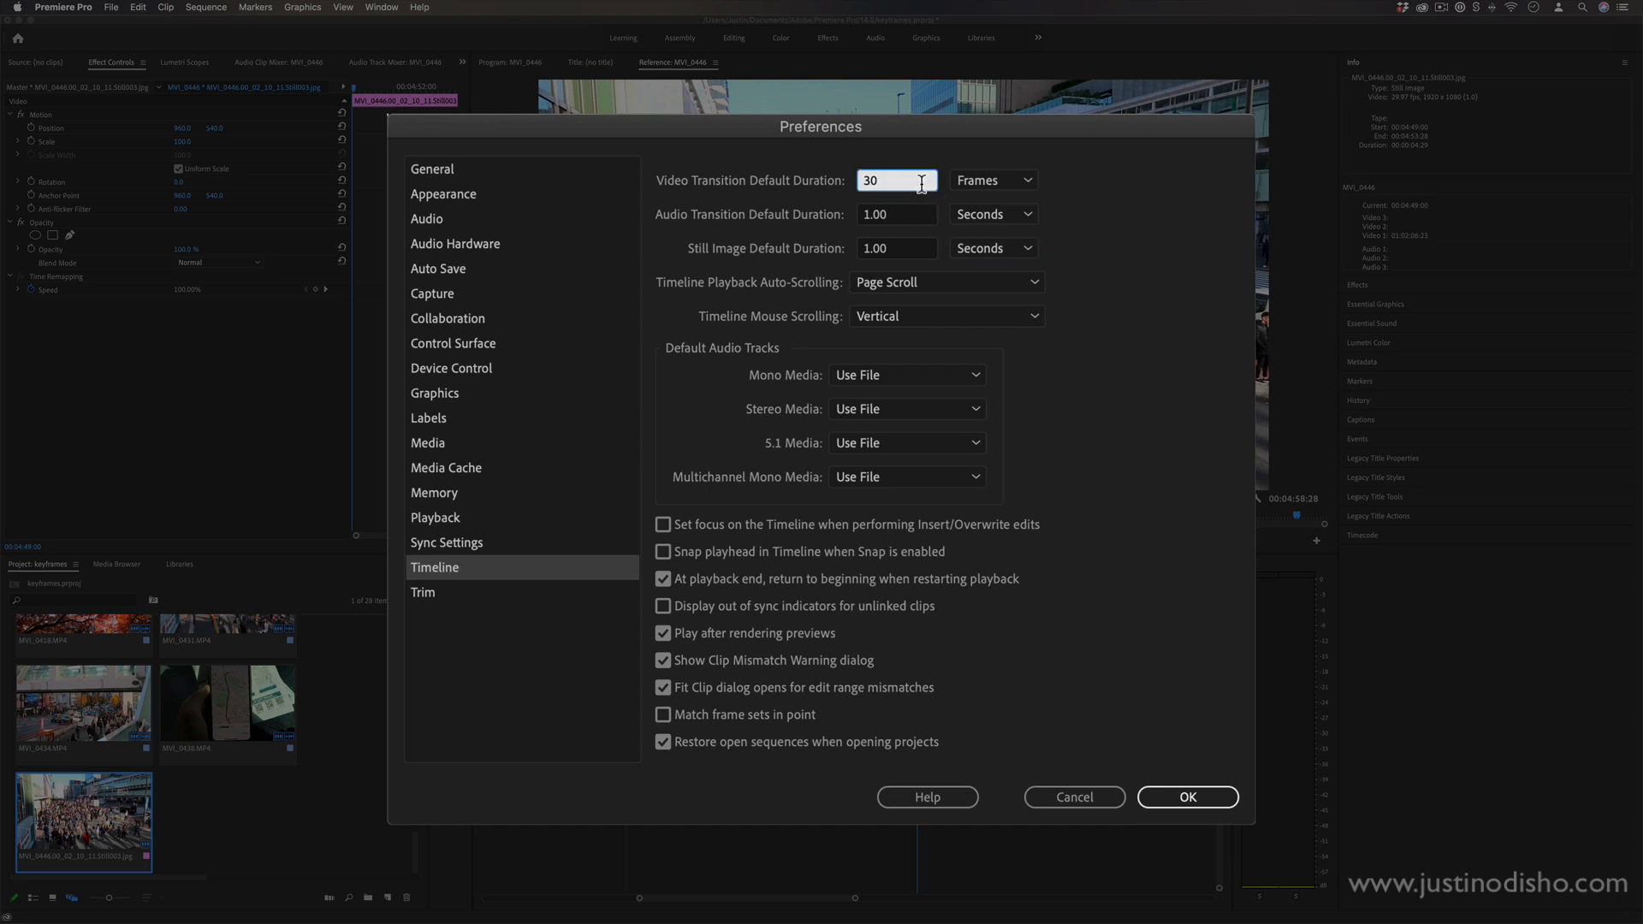
pyautogui.doubleClick(897, 180)
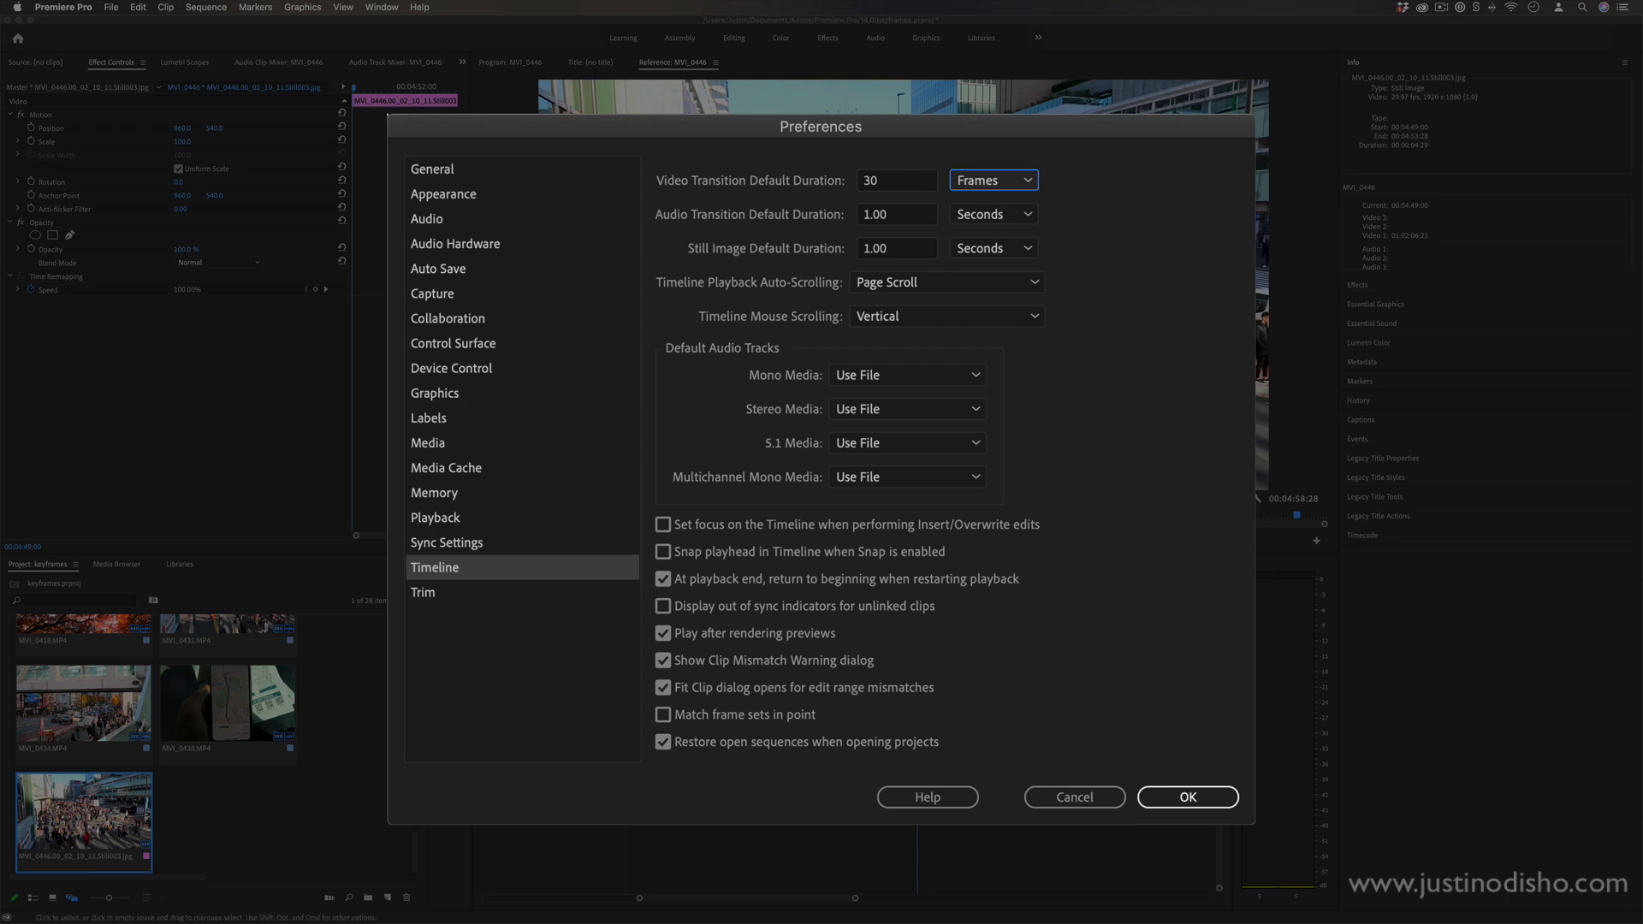
pyautogui.click(897, 179)
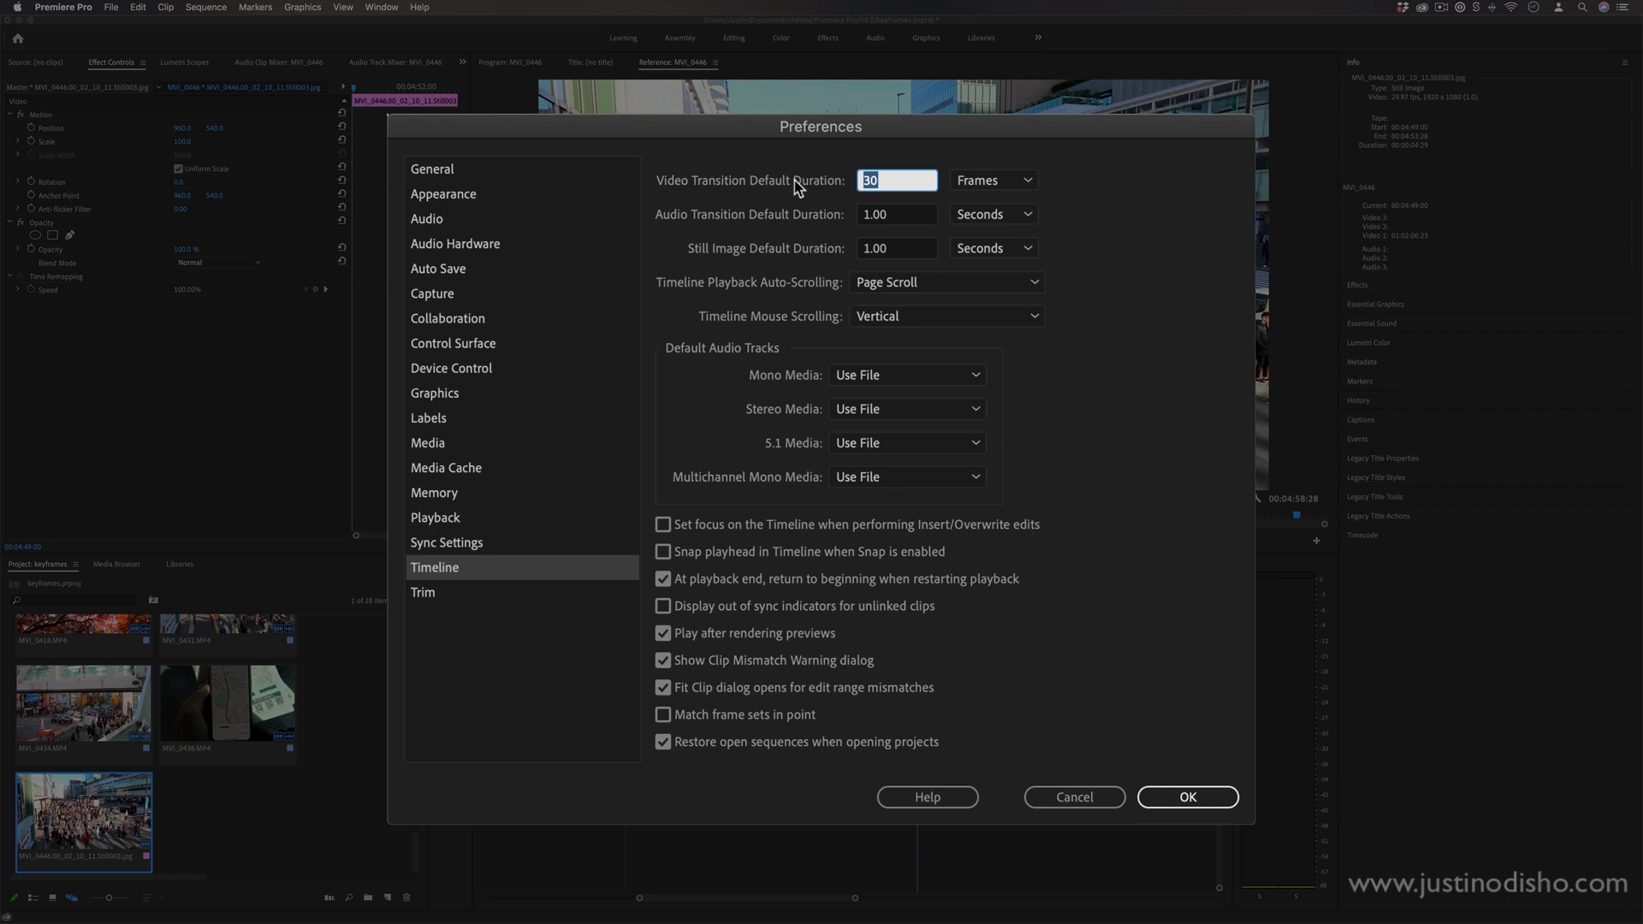
pyautogui.moveTo(1119, 270)
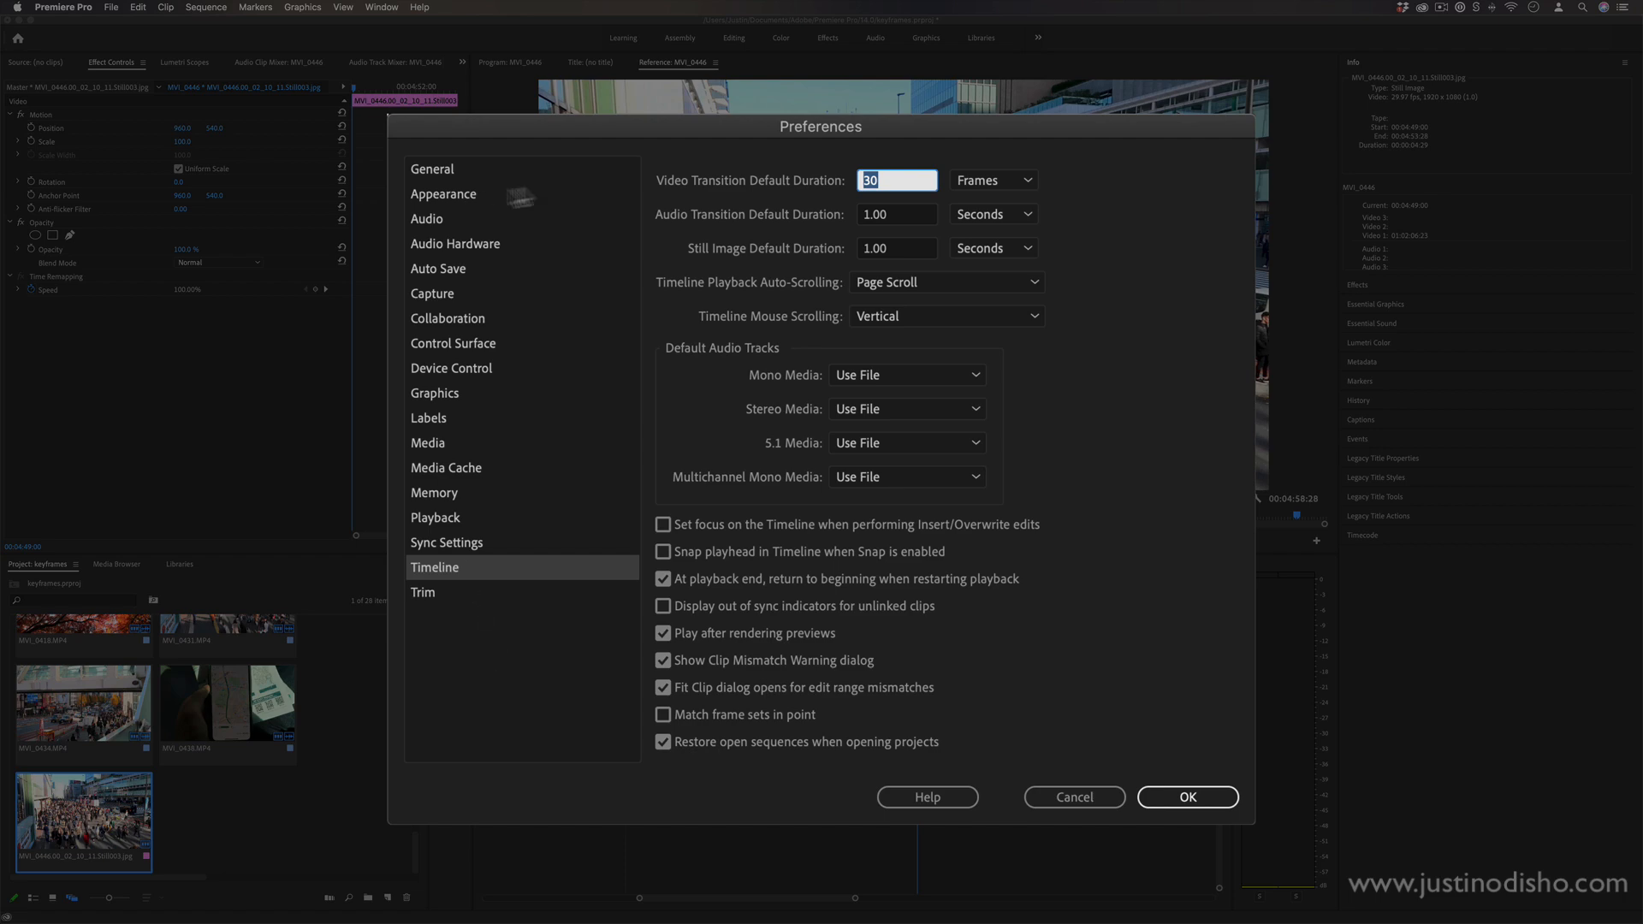
pyautogui.moveTo(938, 315)
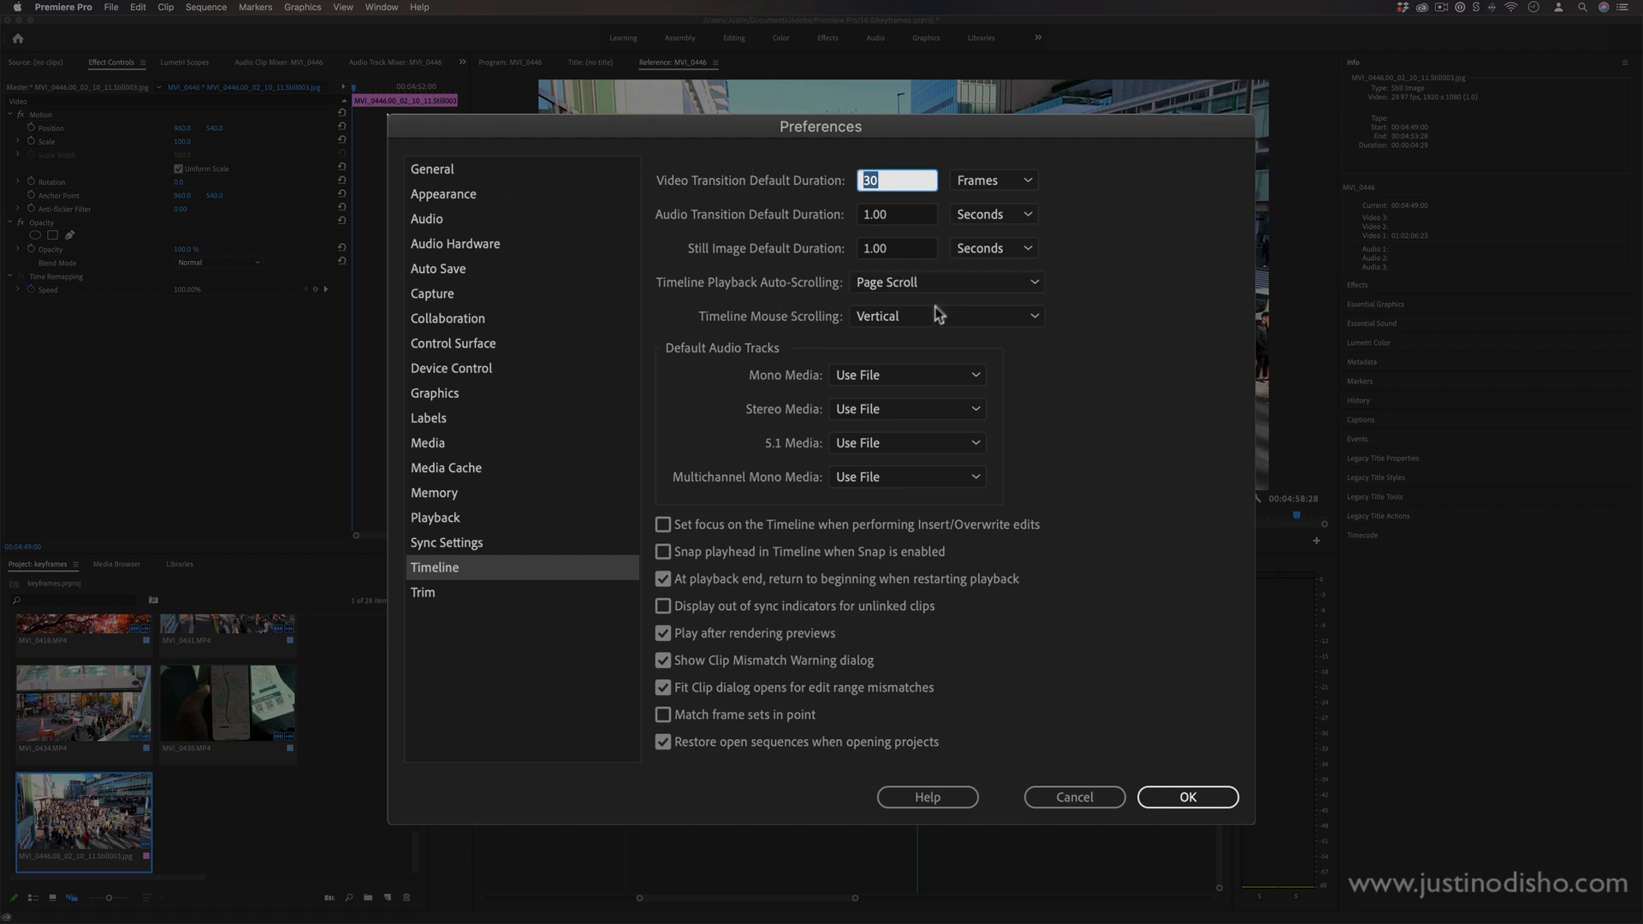
# Step: Glance at the Labels settings and confirm the preference changes with OK
pyautogui.click(427, 417)
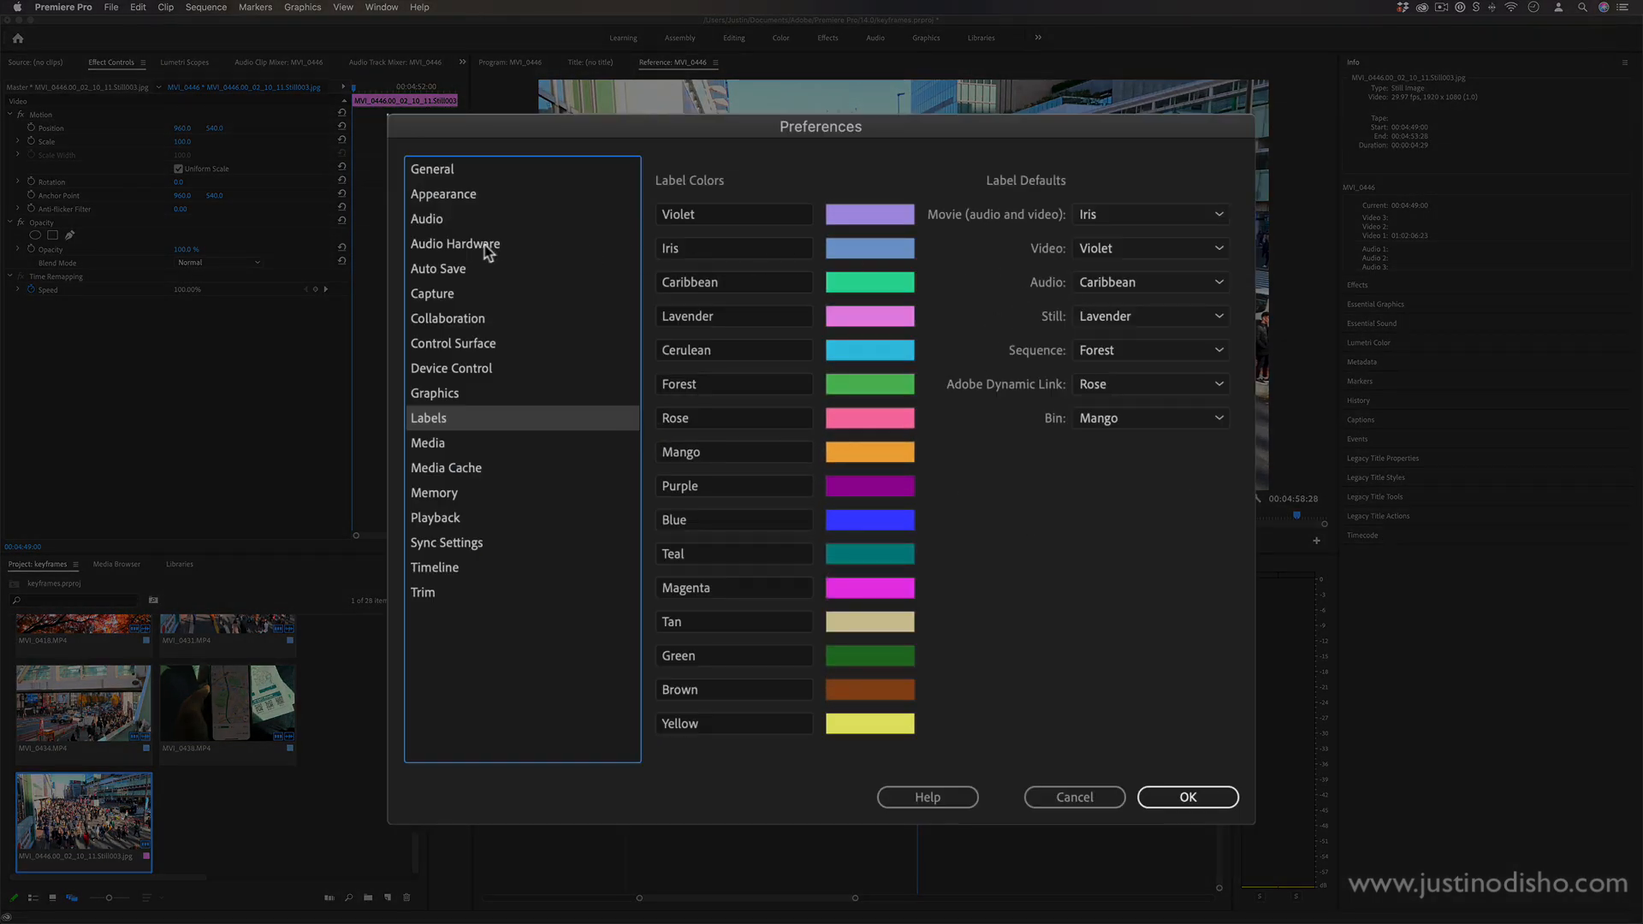
pyautogui.click(443, 193)
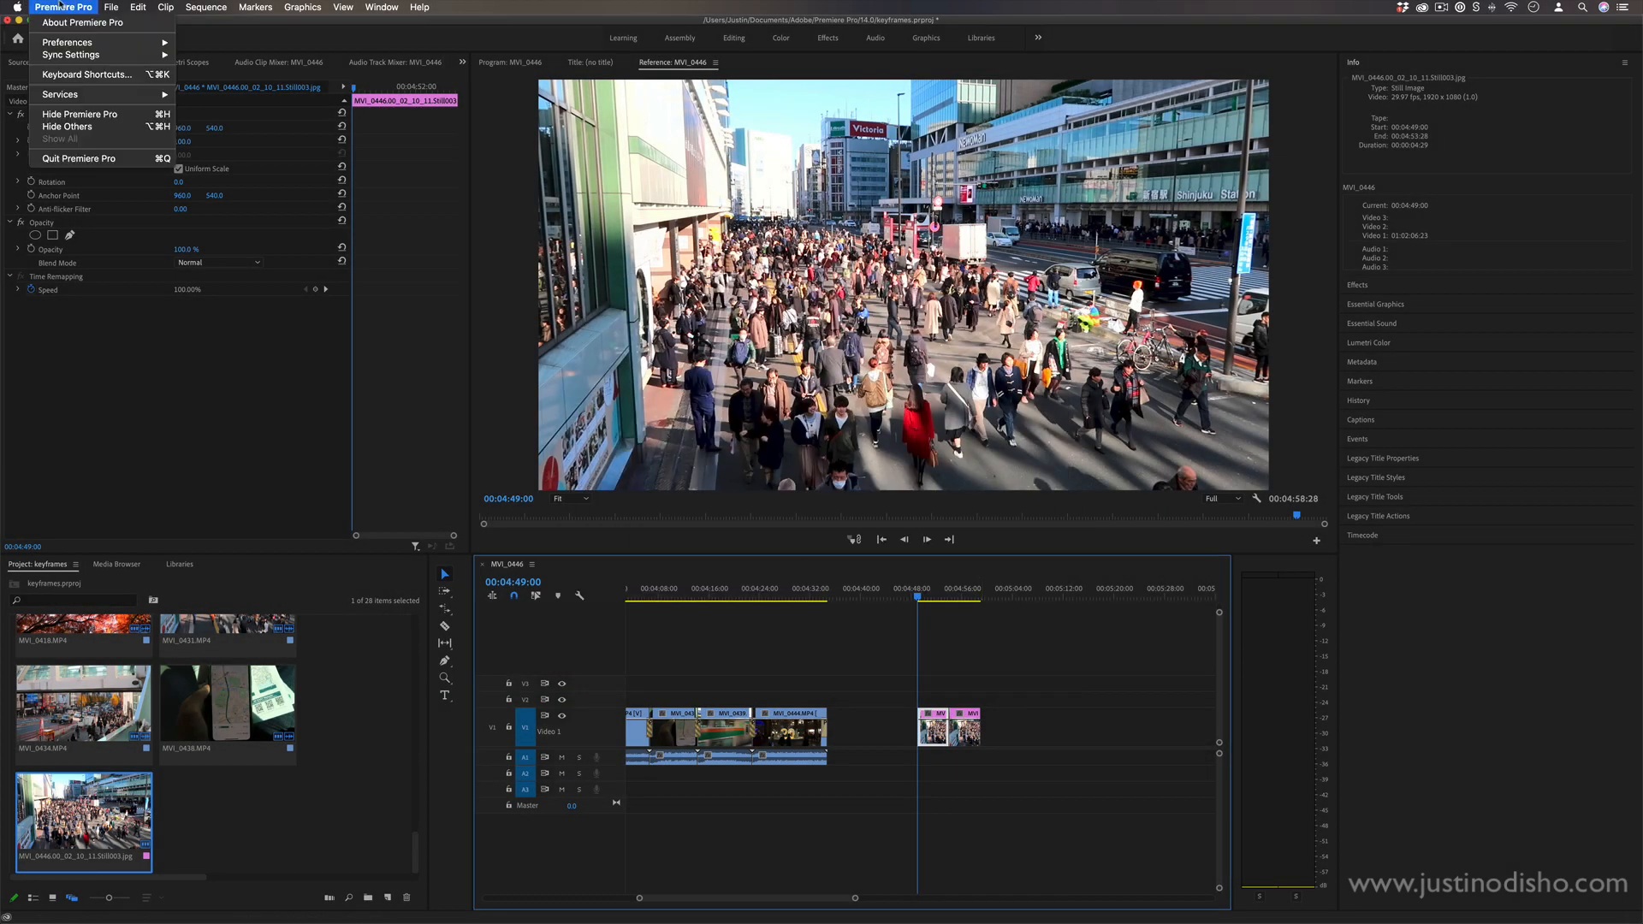
pyautogui.click(82, 74)
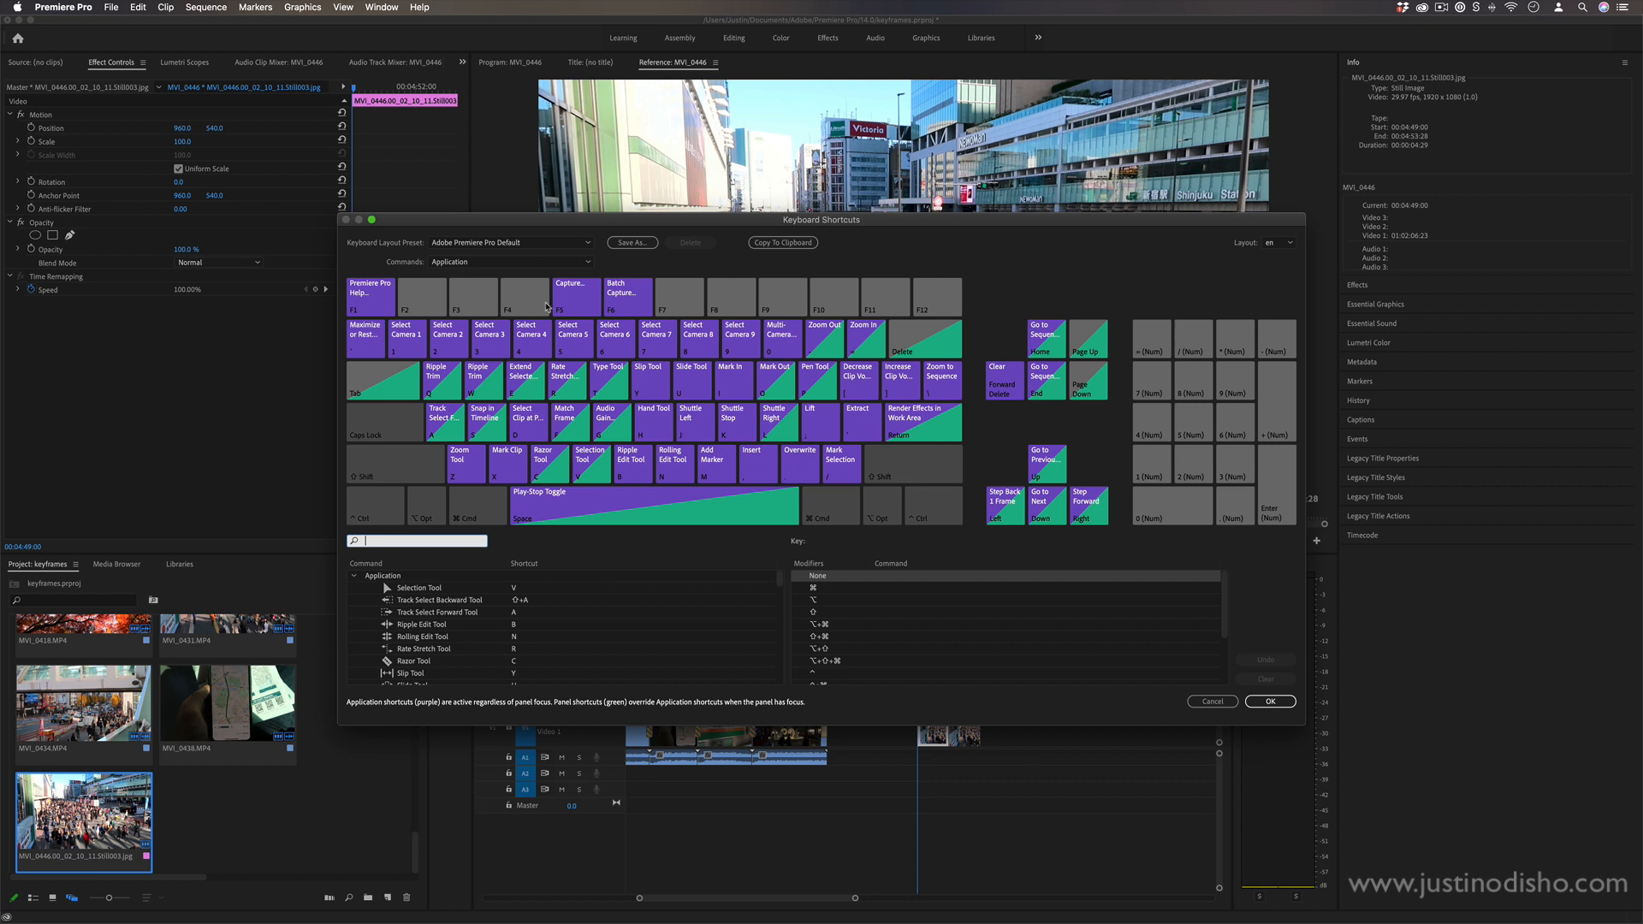
pyautogui.moveTo(647, 386)
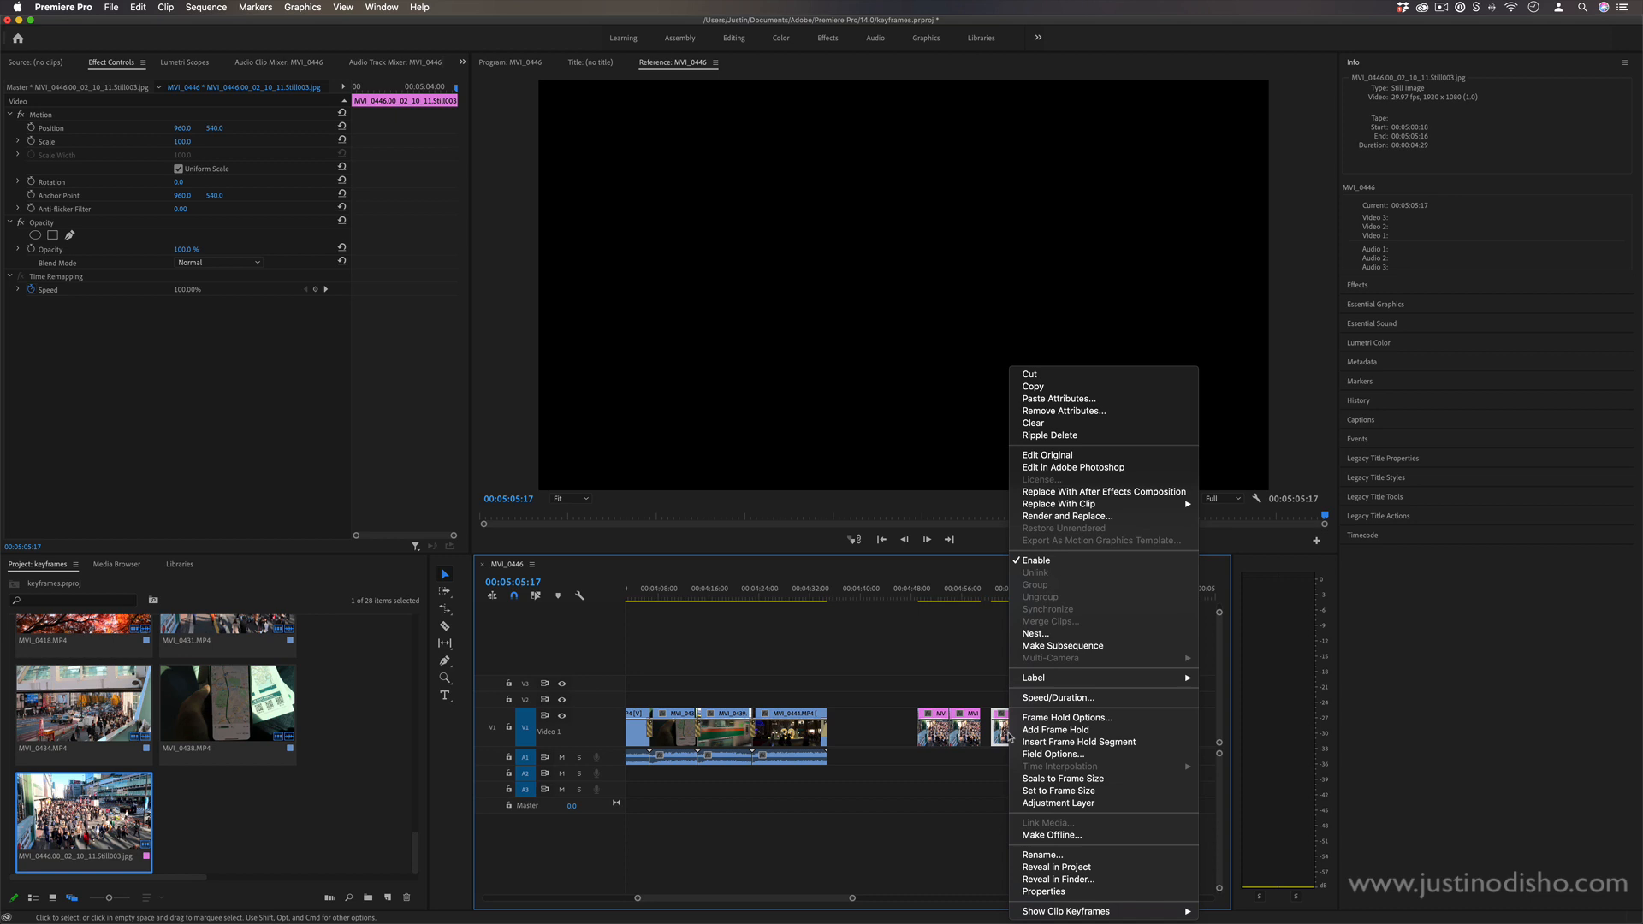
# Step: Clear the still image clips from the end of the sequence
pyautogui.click(1037, 726)
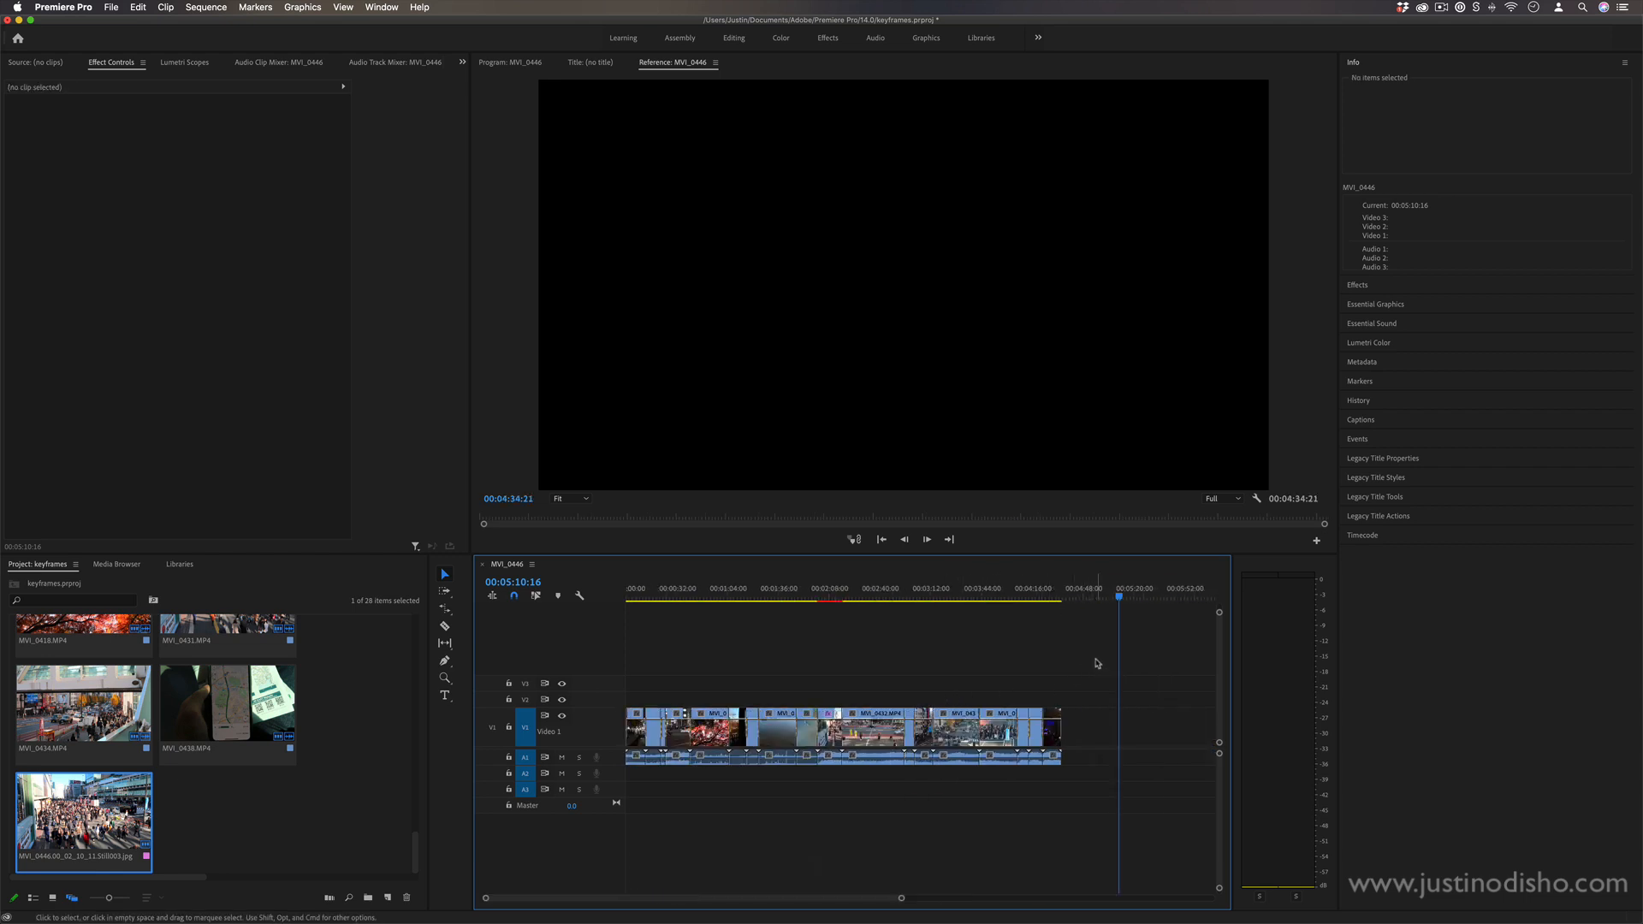
# Step: Nest the selected clips into Nested Sequence 01, keeping the default name
pyautogui.rightClick(777, 729)
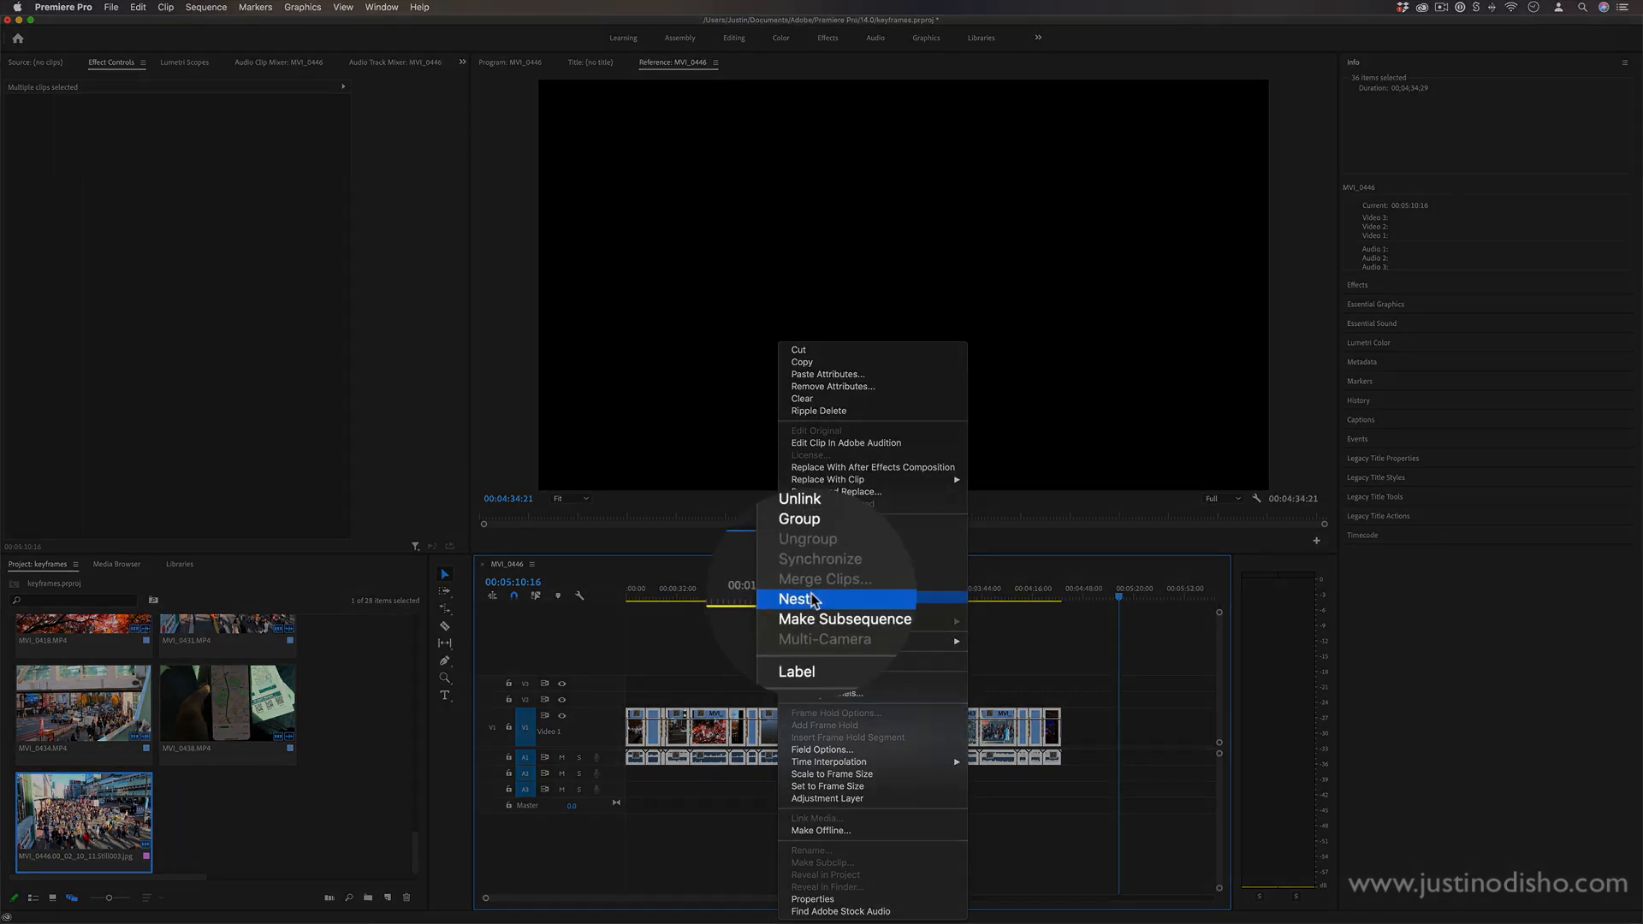
pyautogui.click(796, 599)
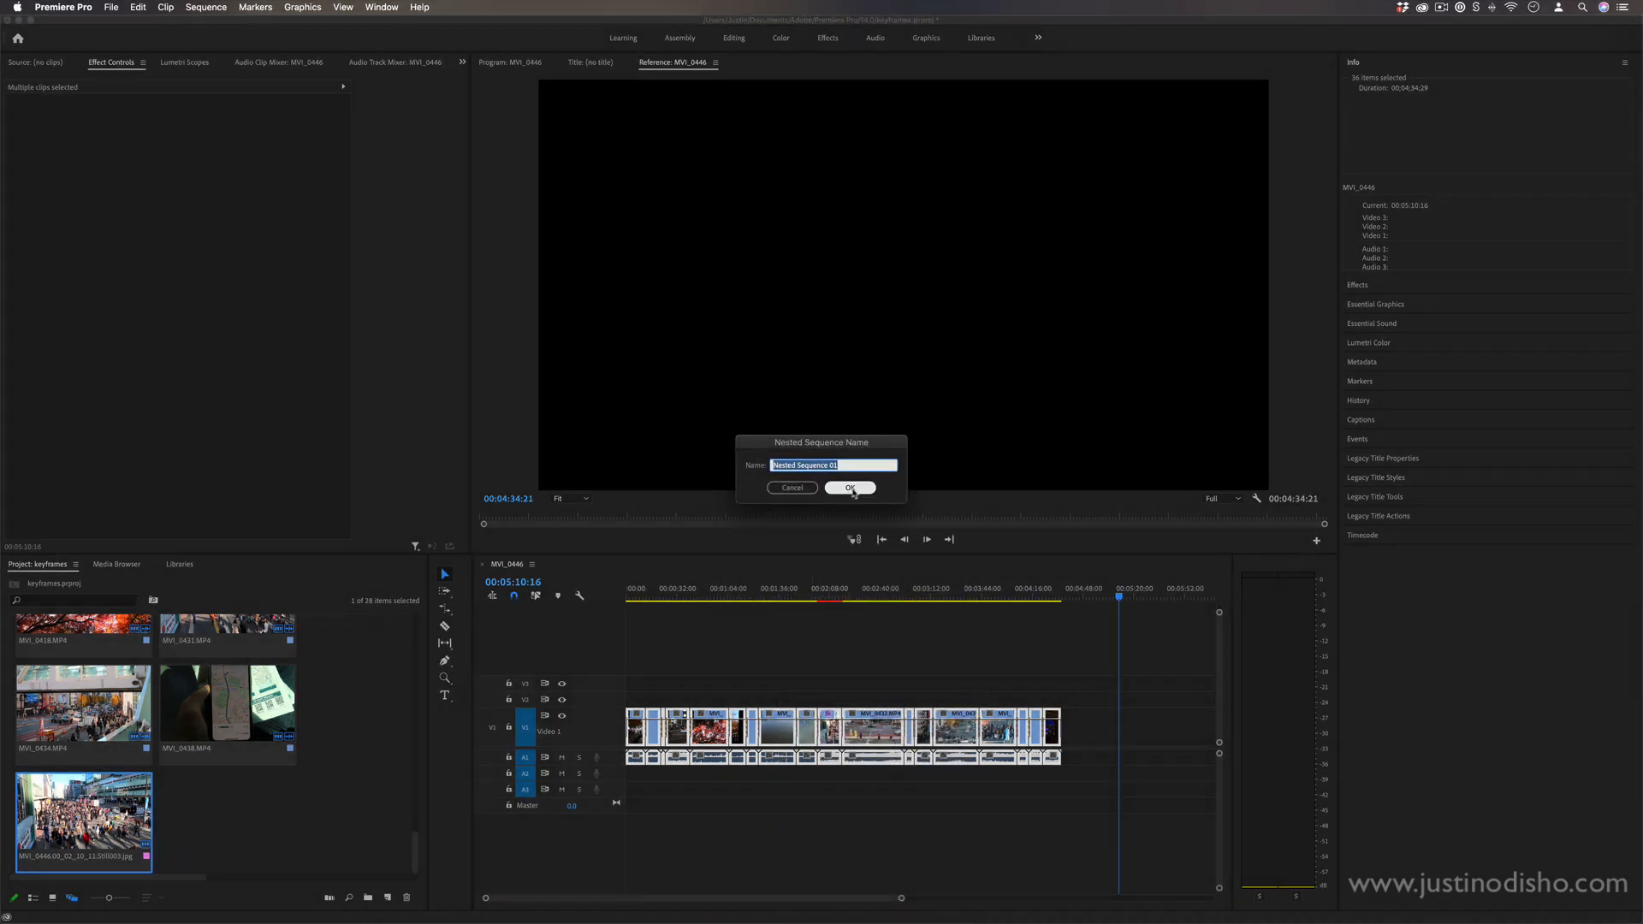
pyautogui.click(849, 488)
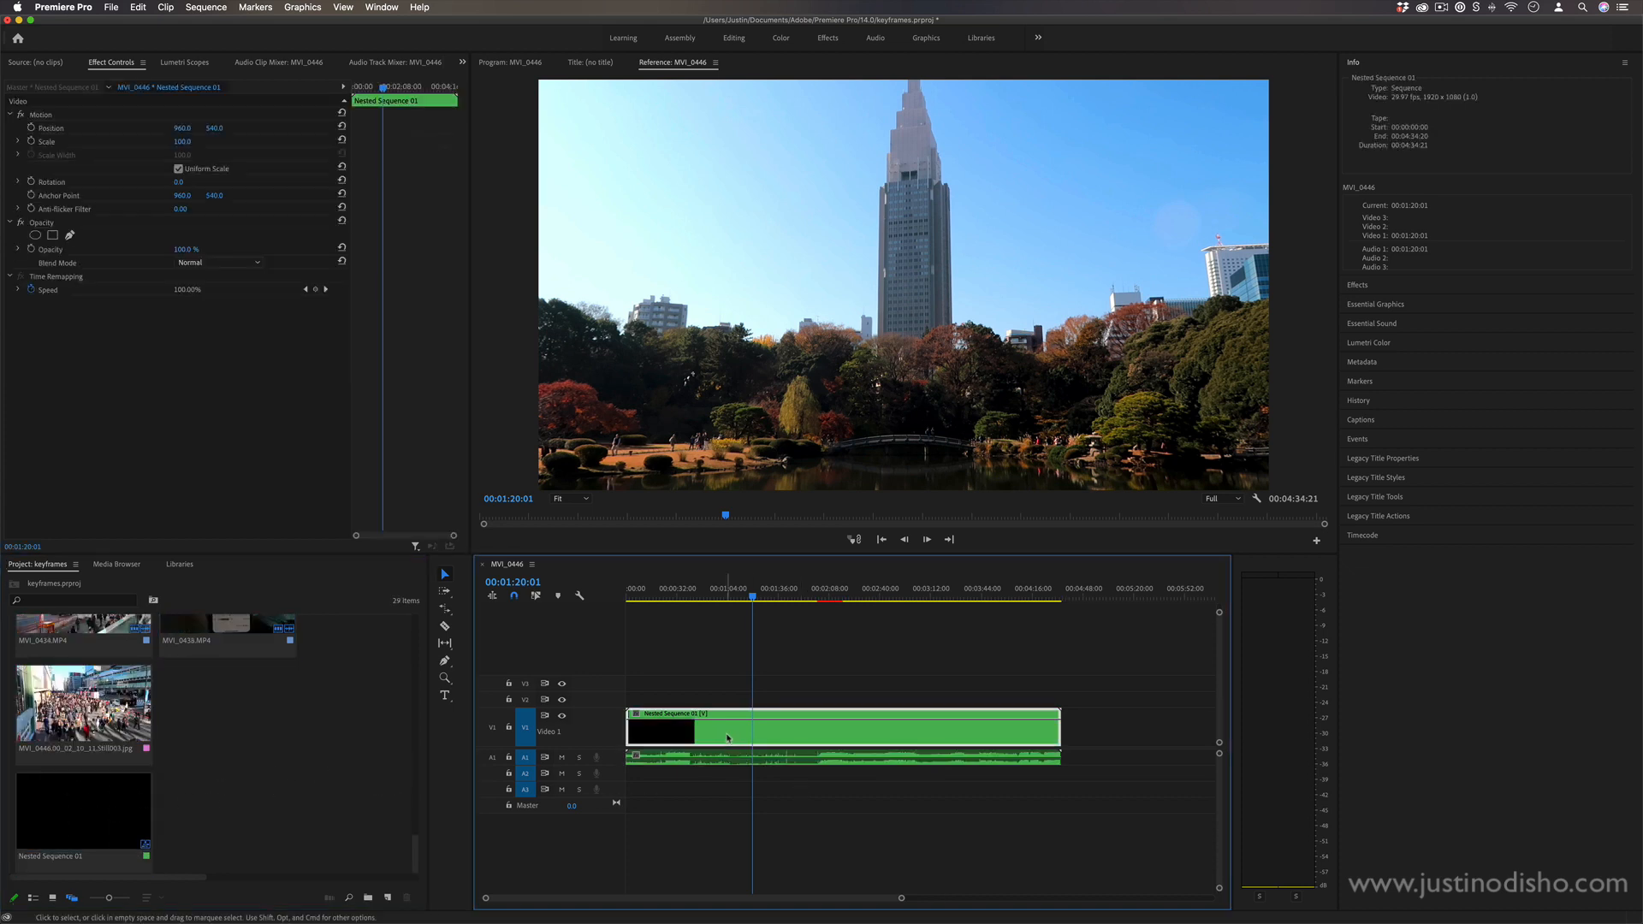
# Step: Enter the nested sequence and bring its individual clips back into MVI_0446
pyautogui.doubleClick(729, 737)
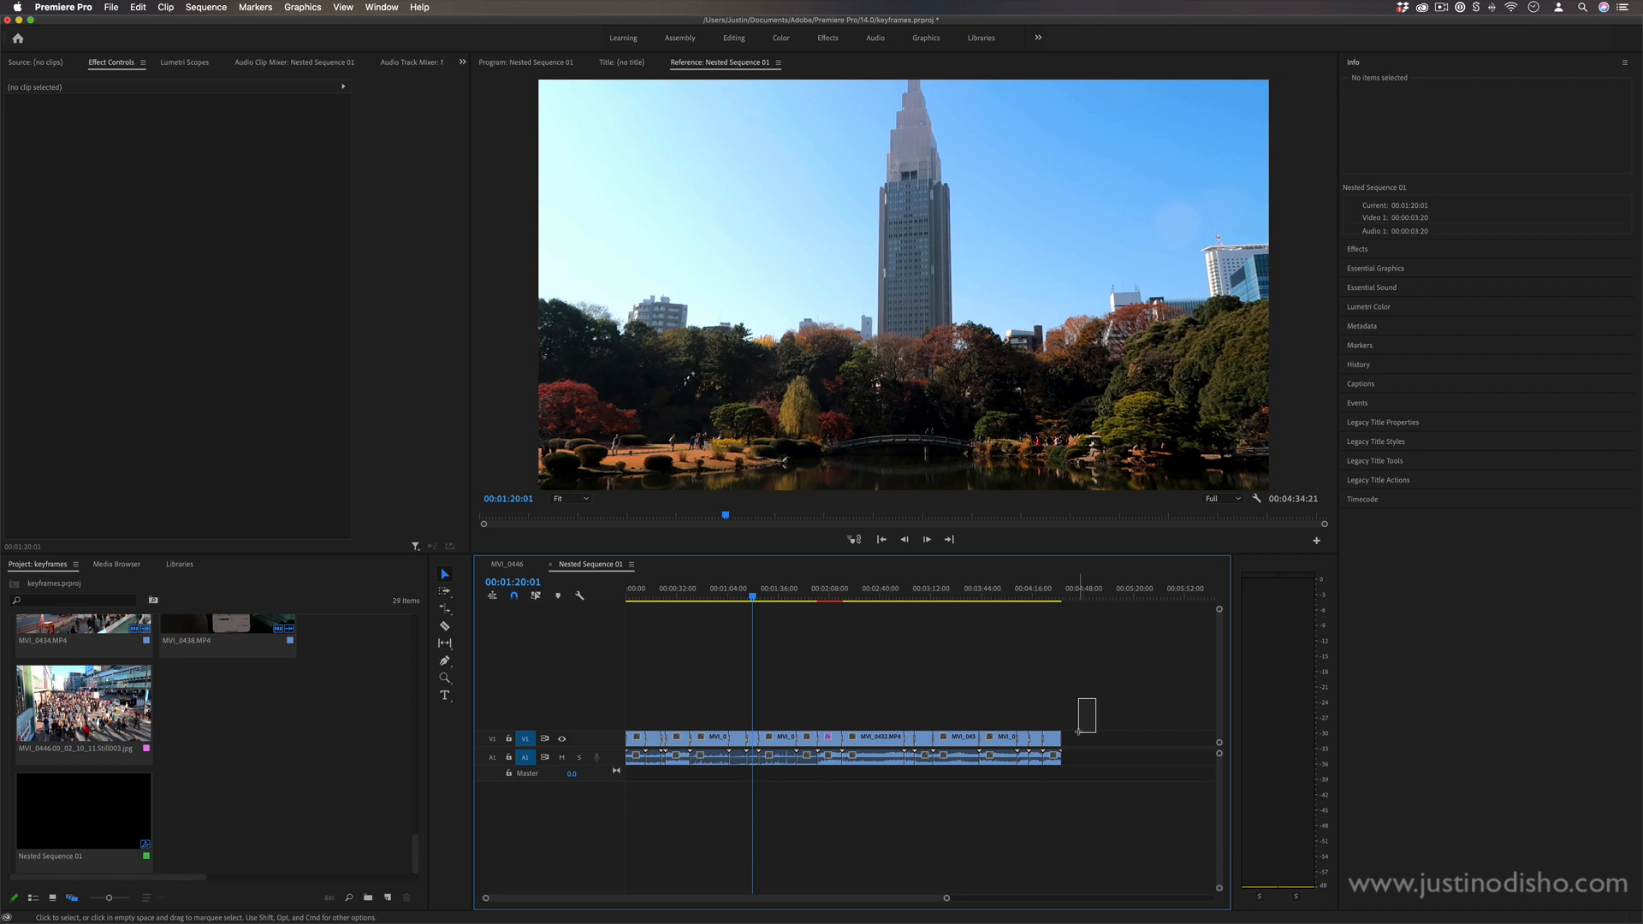
pyautogui.click(962, 759)
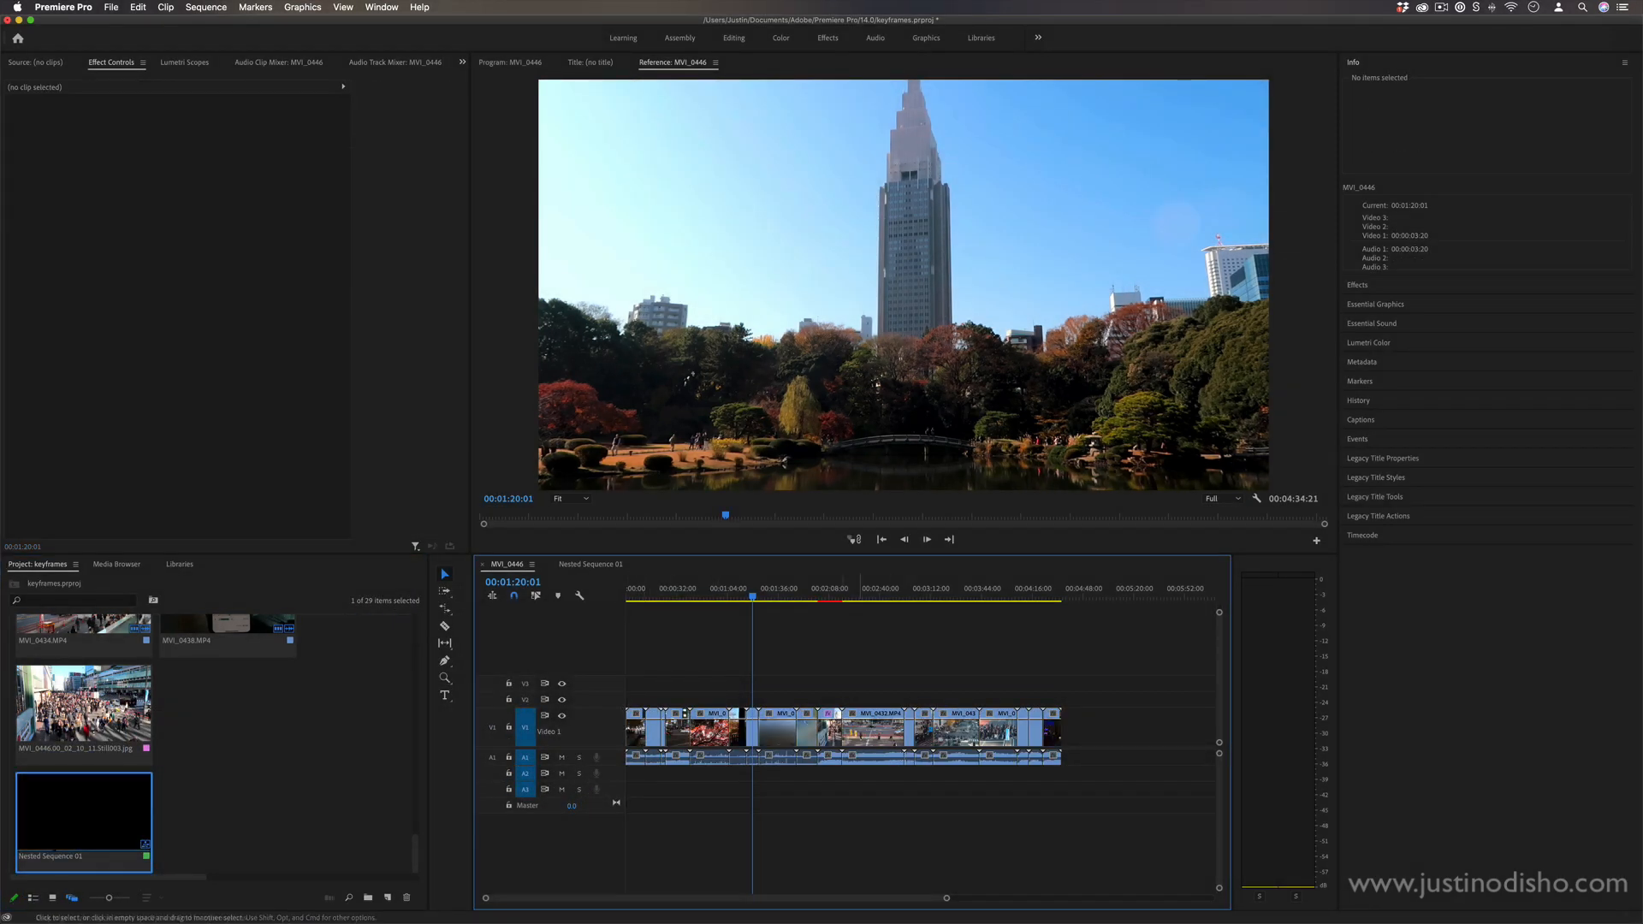
pyautogui.moveTo(879, 732)
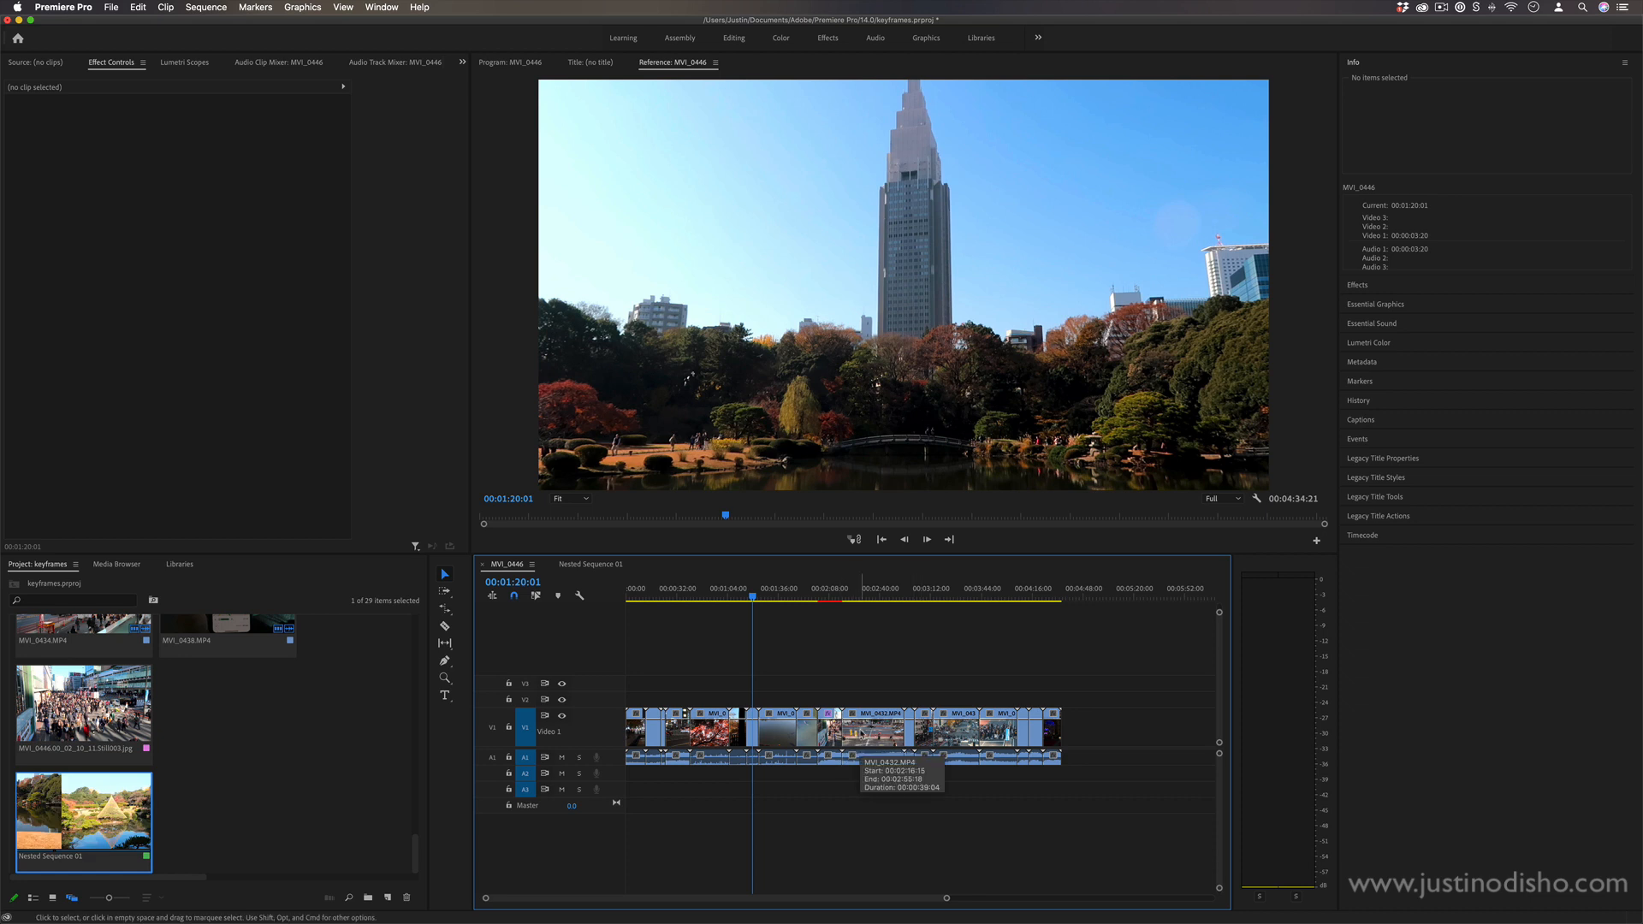
# Step: Export the current frame as testframe in JPEG format, imported into the project
pyautogui.click(753, 739)
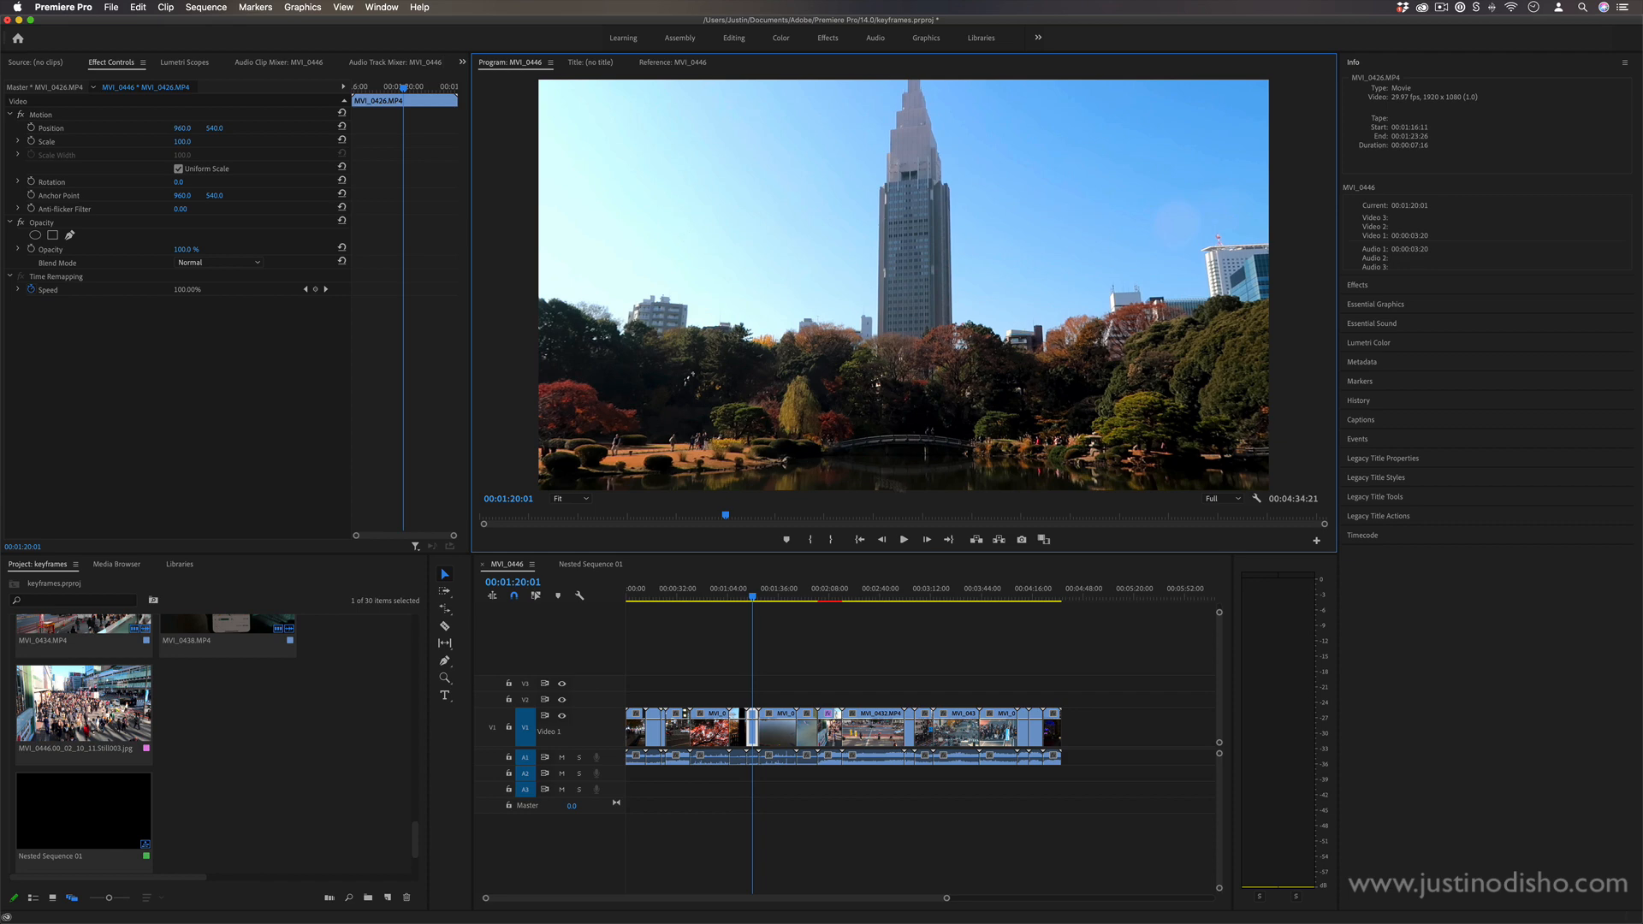
pyautogui.moveTo(1022, 539)
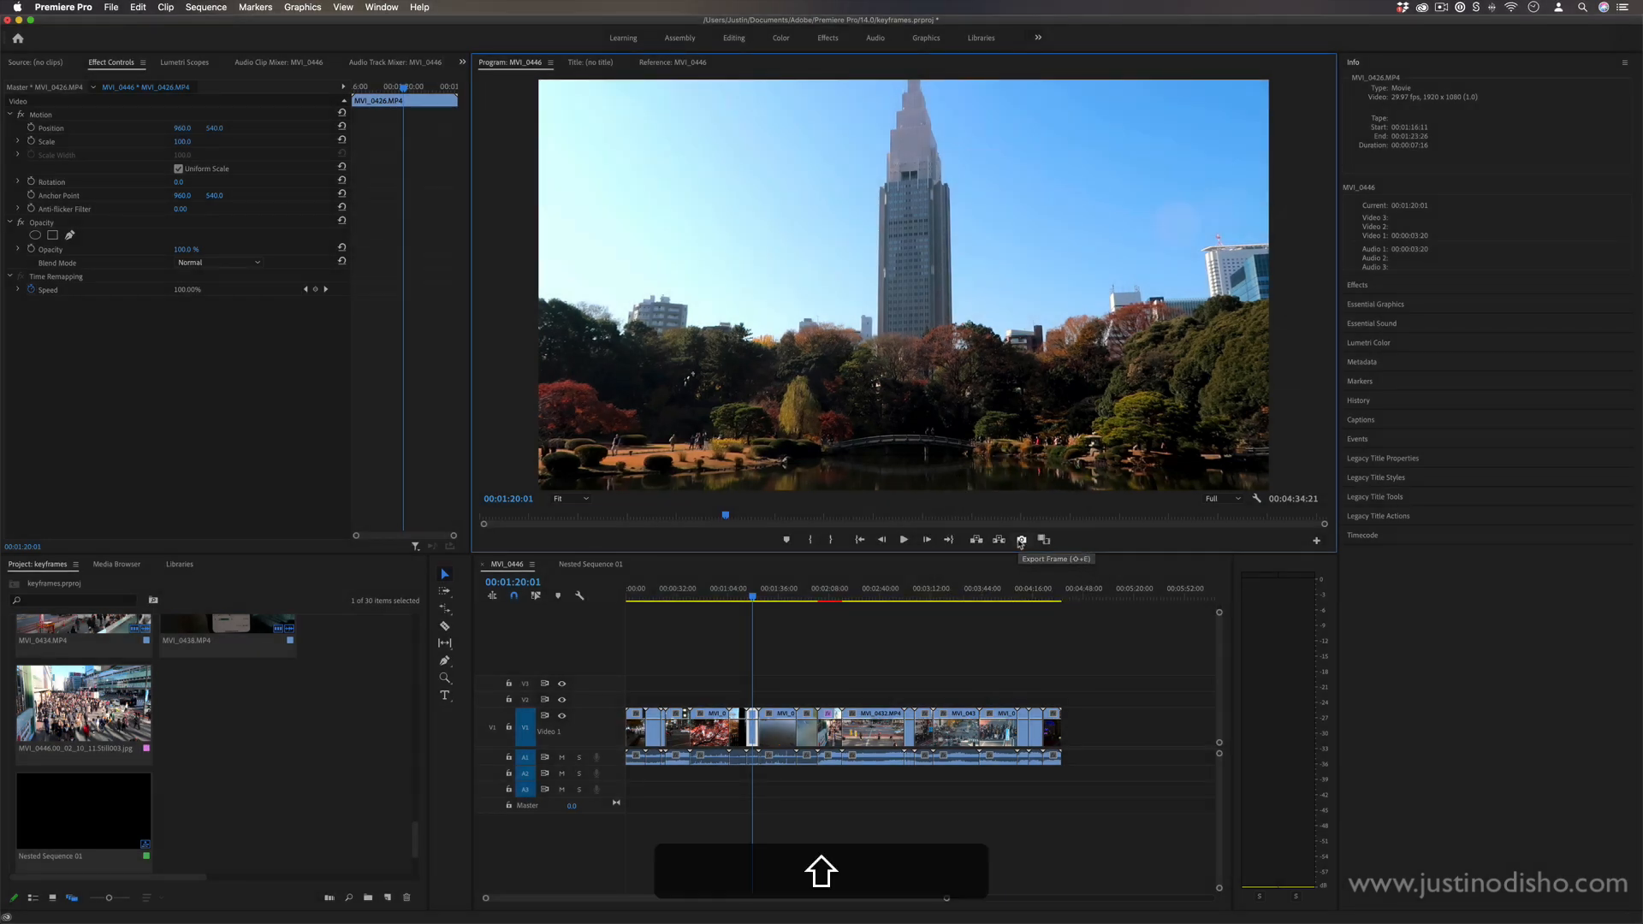
pyautogui.click(1020, 539)
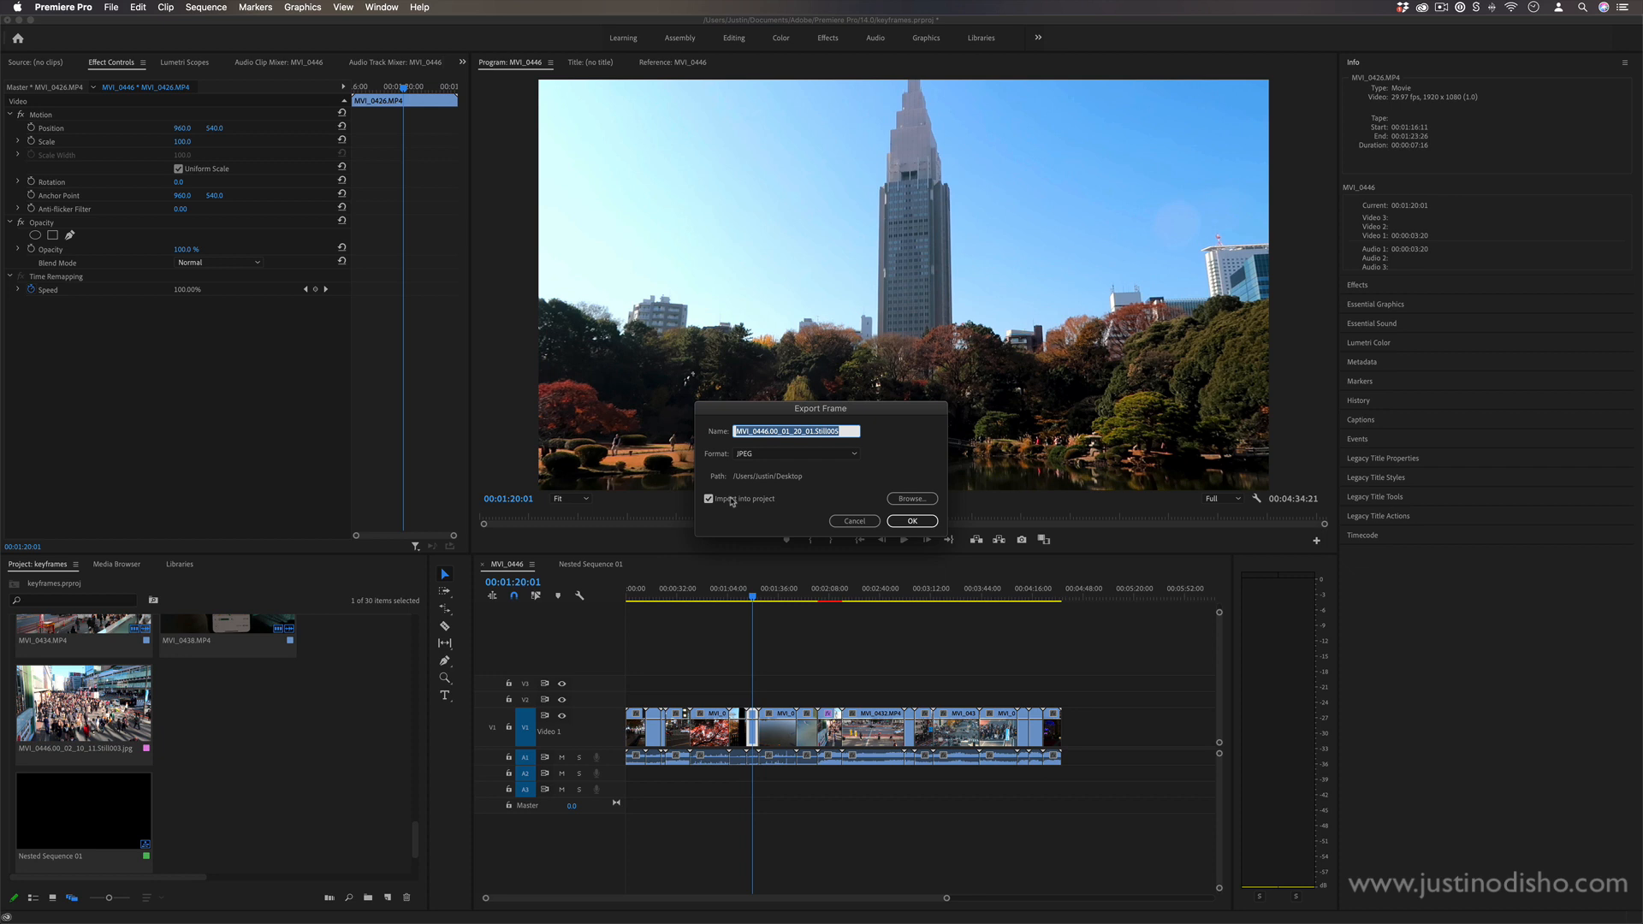
pyautogui.write('testframe')
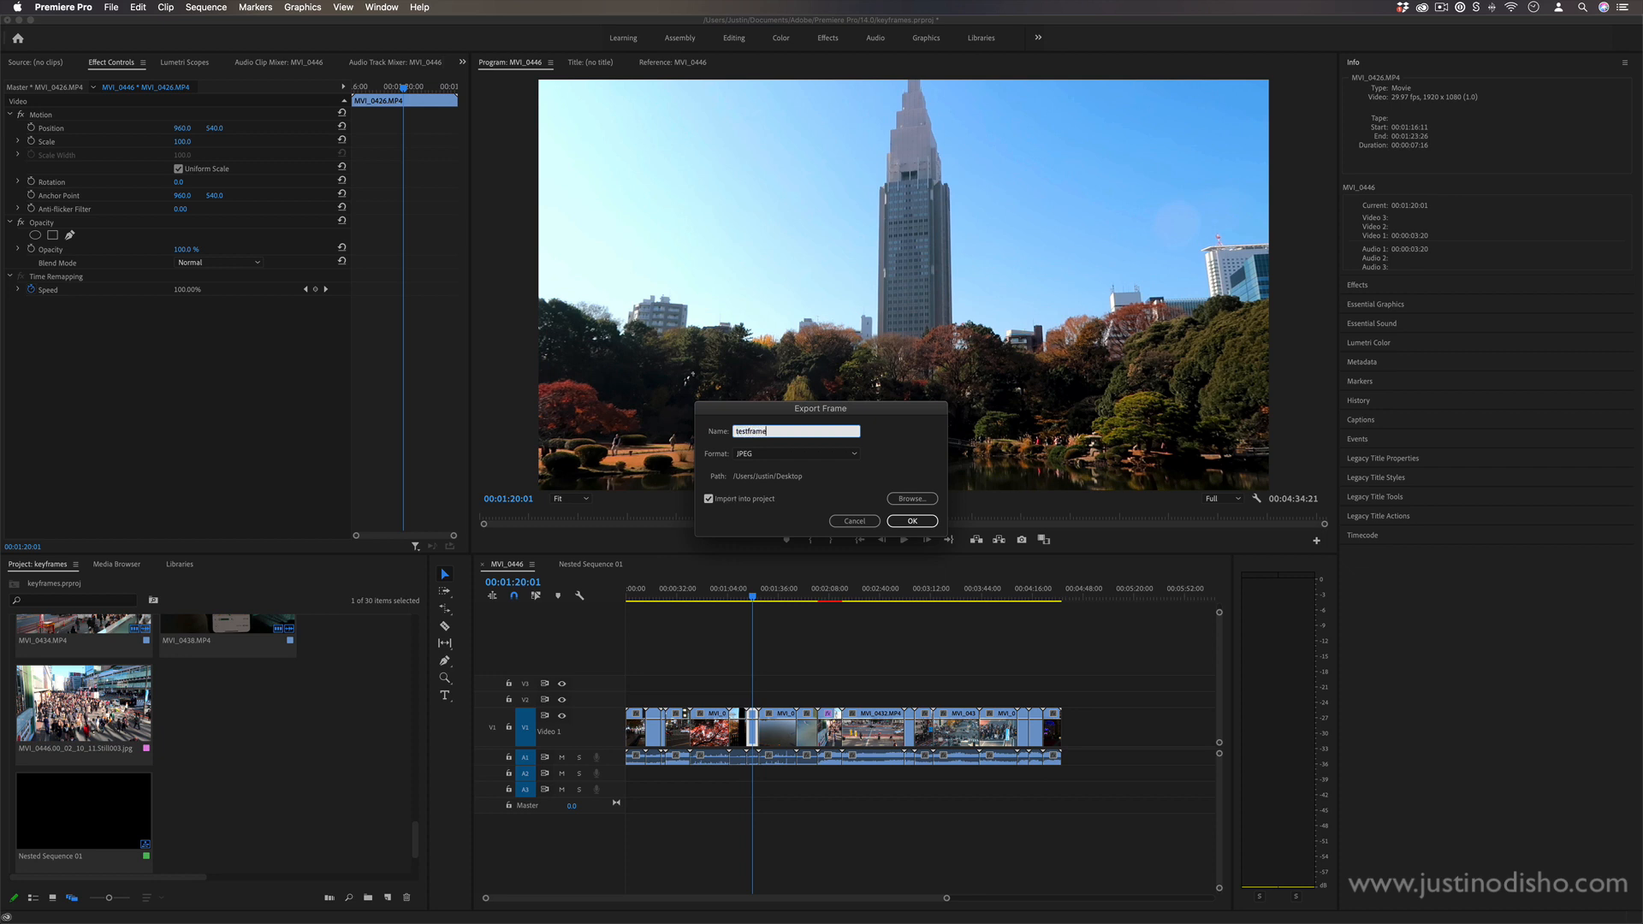
pyautogui.click(794, 454)
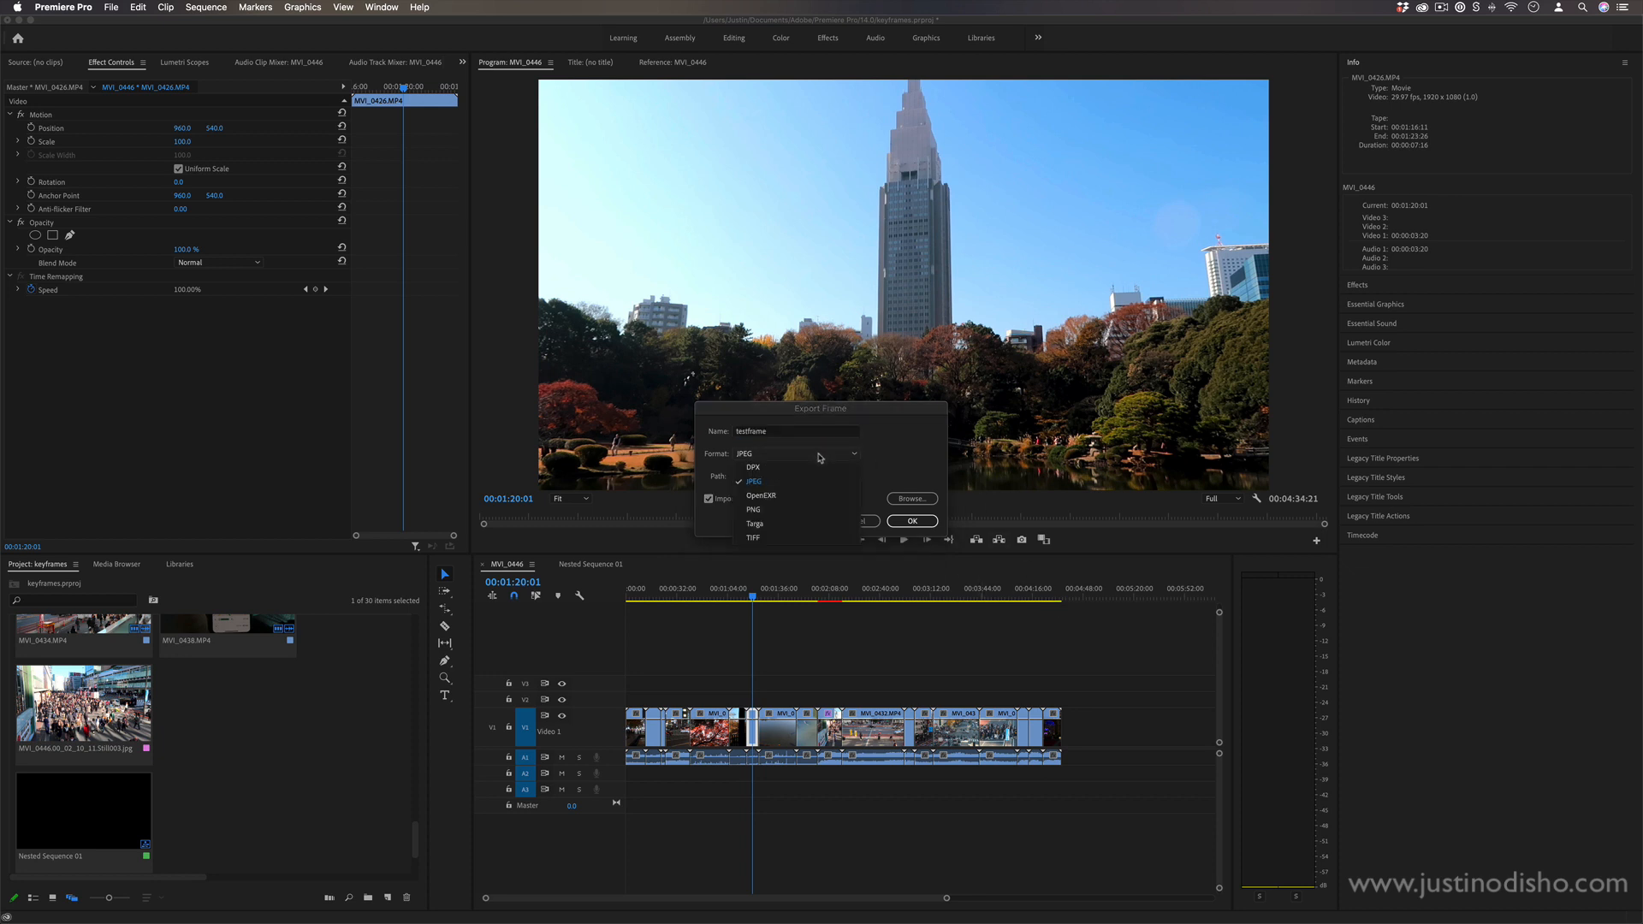
pyautogui.click(910, 520)
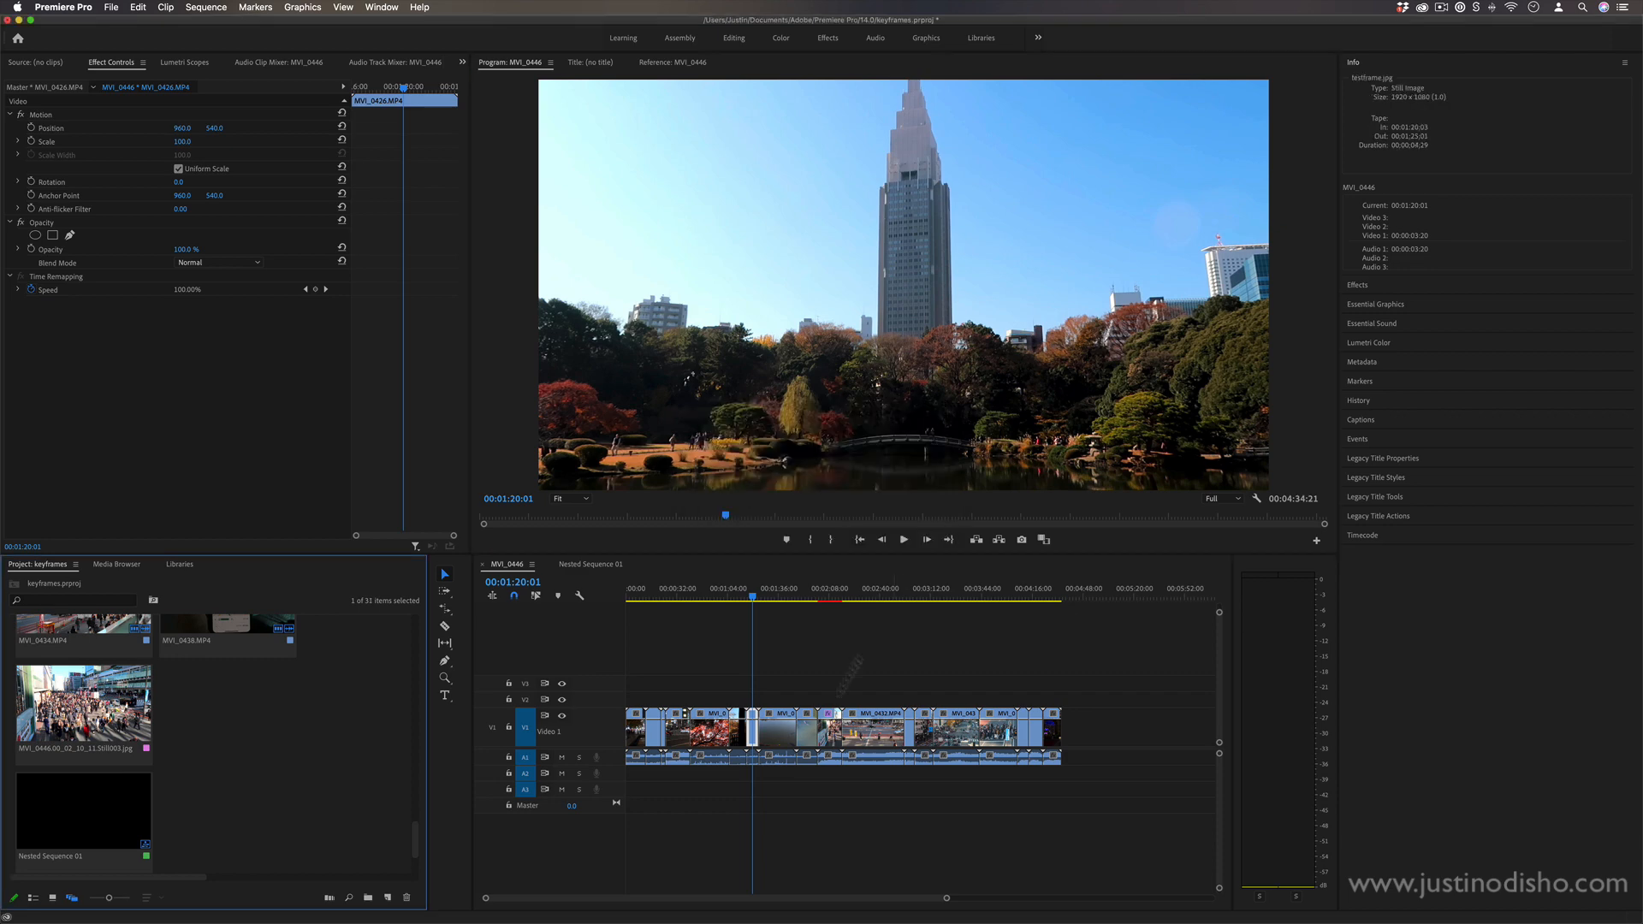